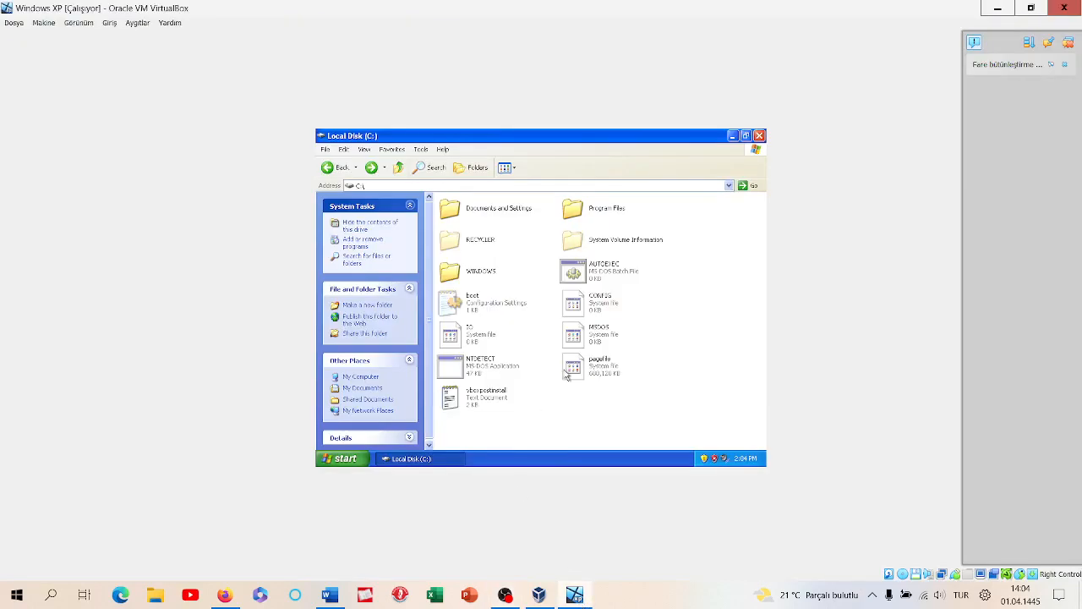
pyautogui.moveTo(468, 265)
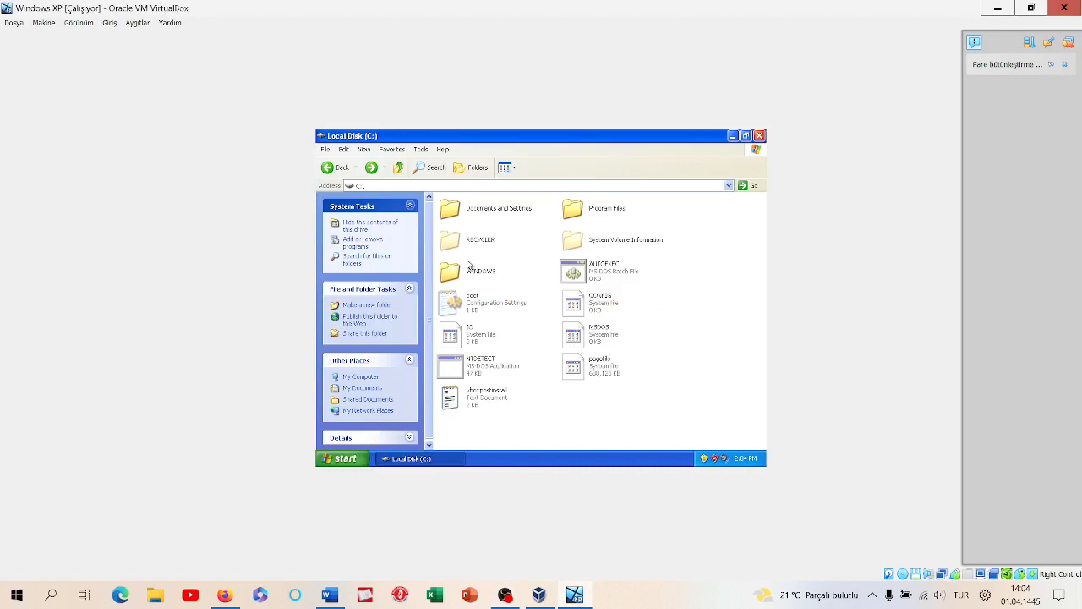
# Step: Open C:\WINDOWS, delete all 113 items, and dismiss the access-denied error
pyautogui.doubleClick(470, 270)
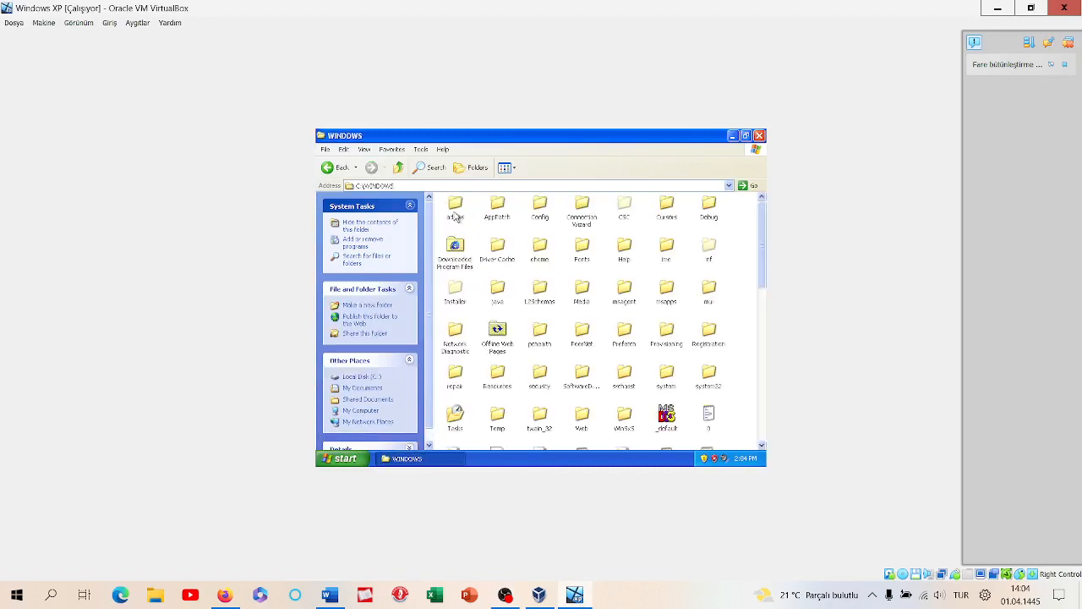
pyautogui.moveTo(562, 163)
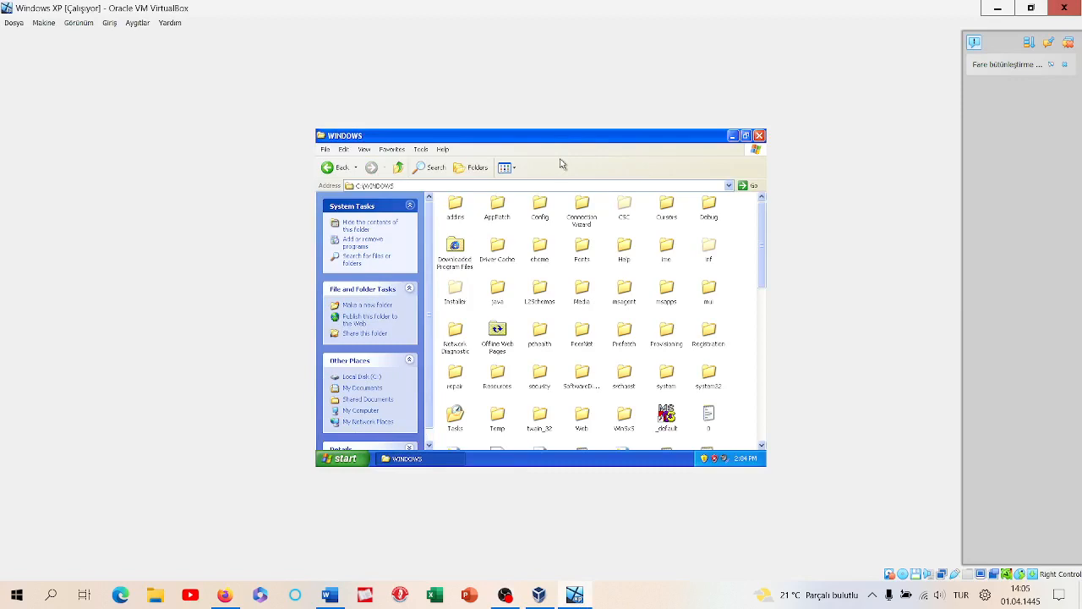
pyautogui.moveTo(455, 205)
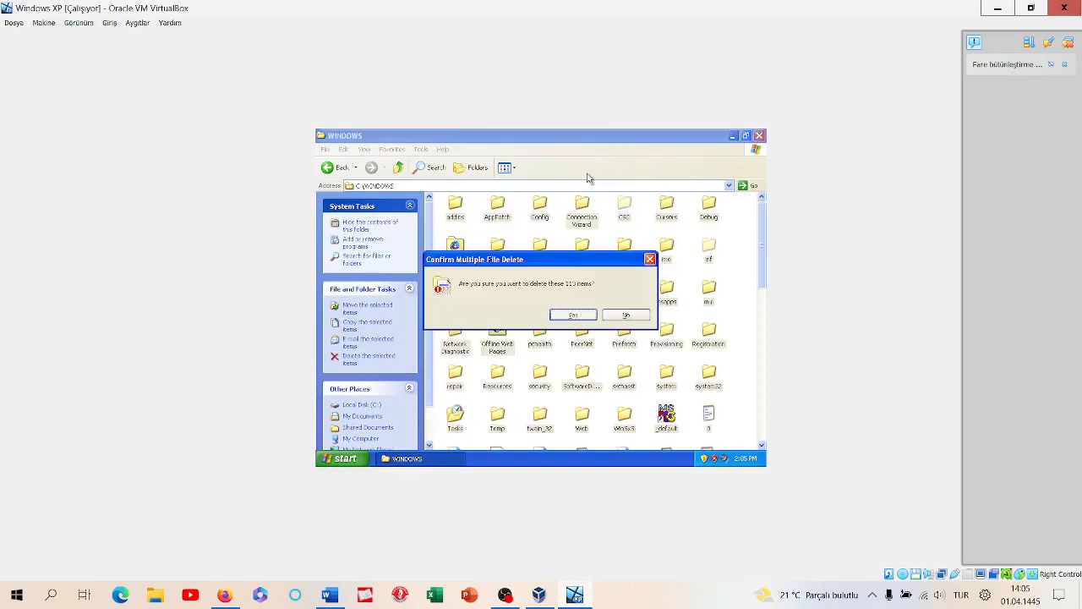
pyautogui.click(572, 314)
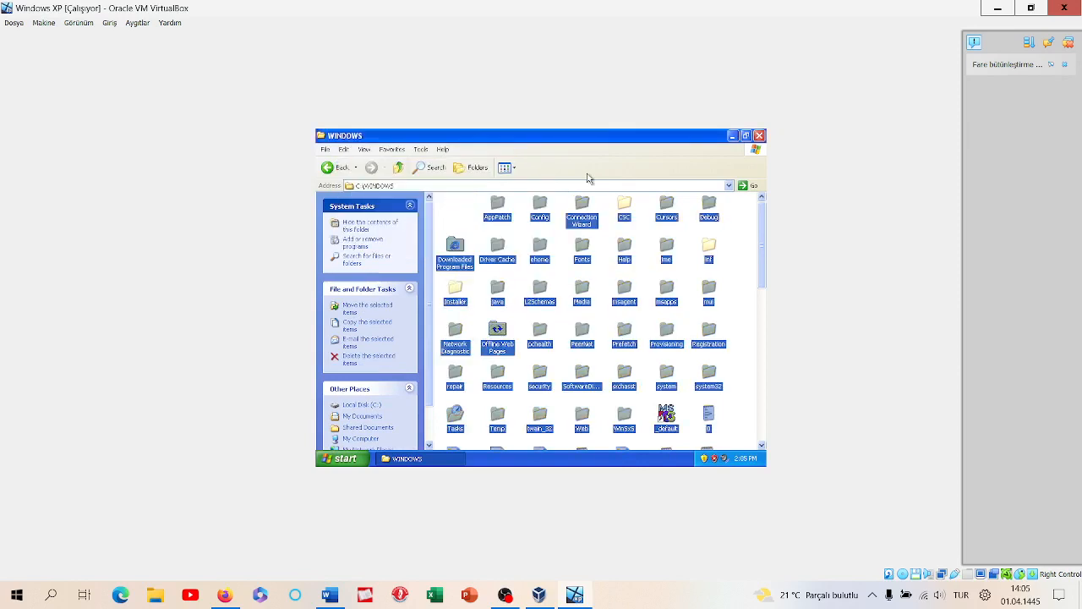
pyautogui.moveTo(517, 214)
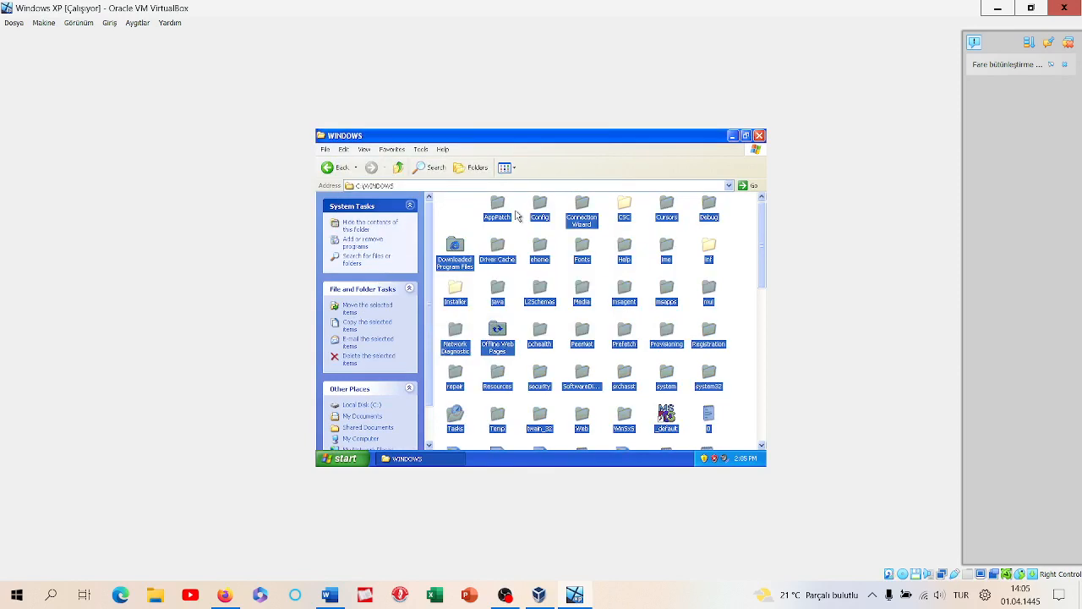
pyautogui.moveTo(468, 209)
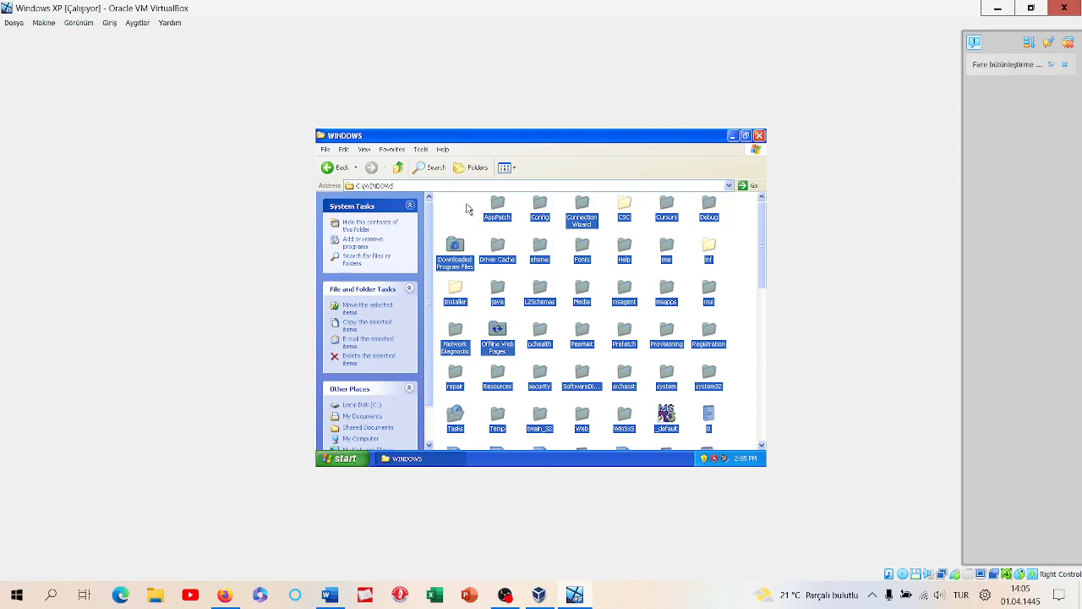
pyautogui.click(364, 346)
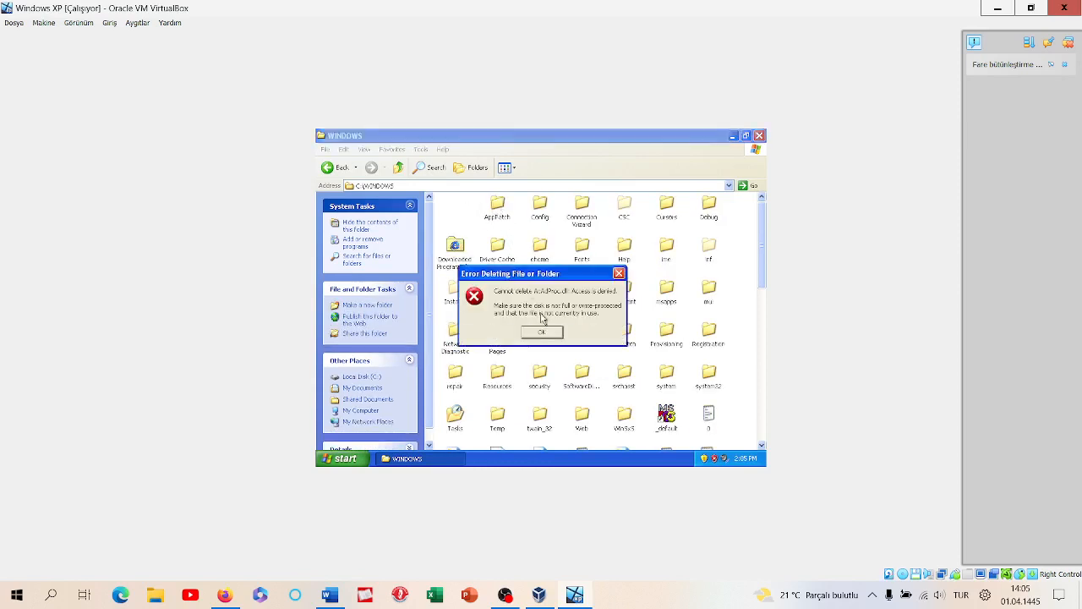
pyautogui.click(541, 333)
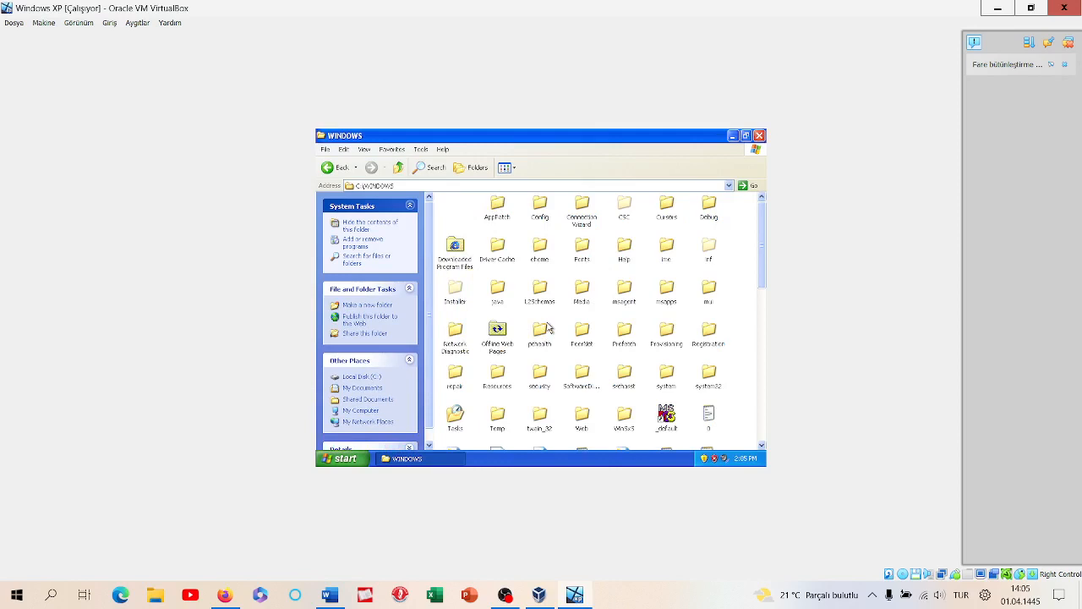
# Step: Delete file '0' and the 14 loose files after the folders, dismissing explorer's access-denied error
pyautogui.scroll(-3)
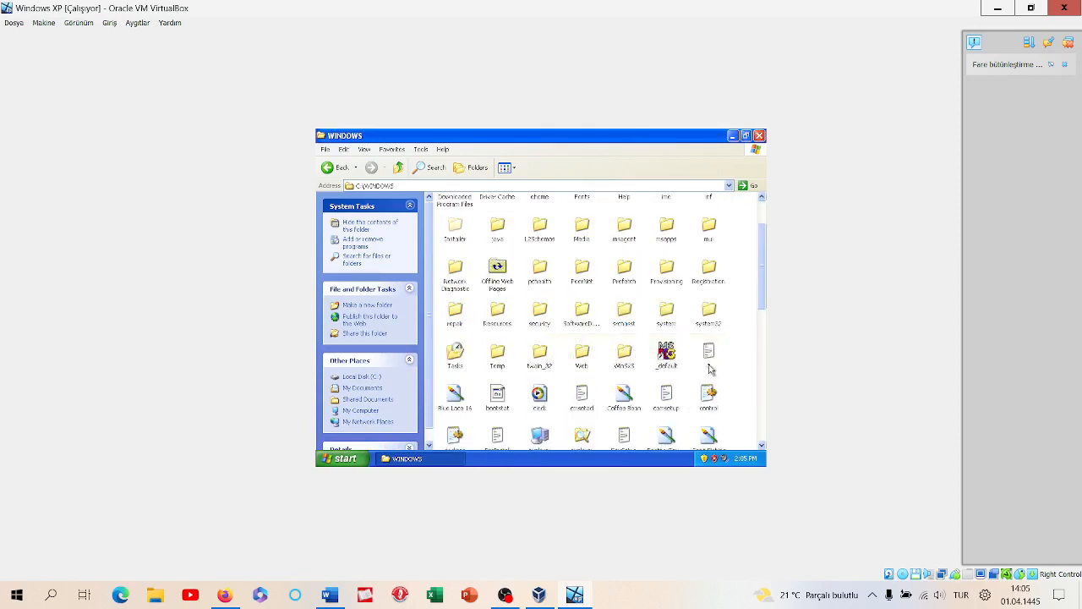
pyautogui.click(708, 351)
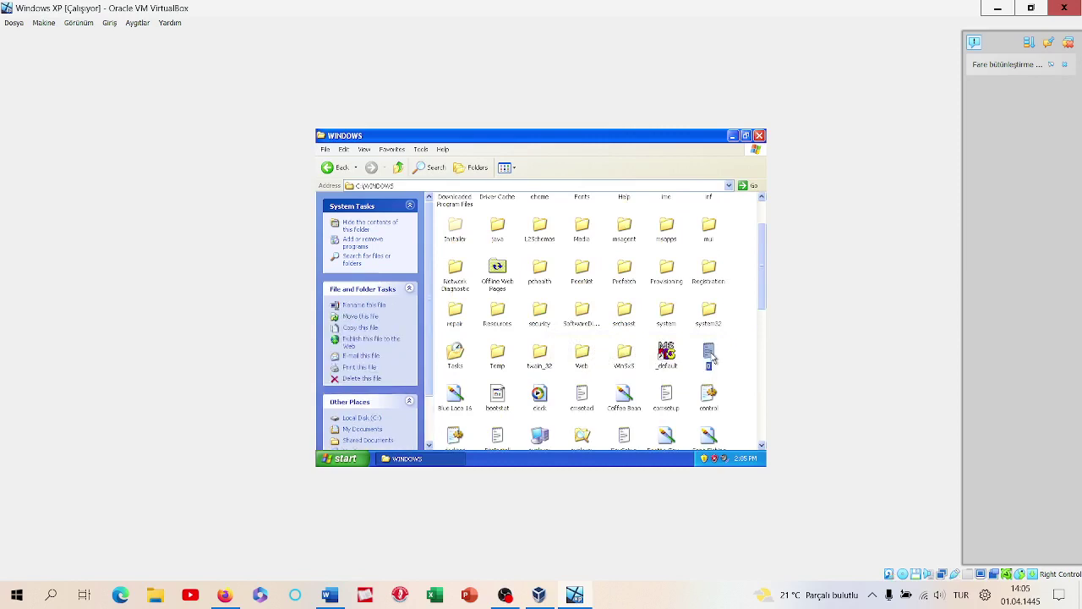
pyautogui.moveTo(708, 350)
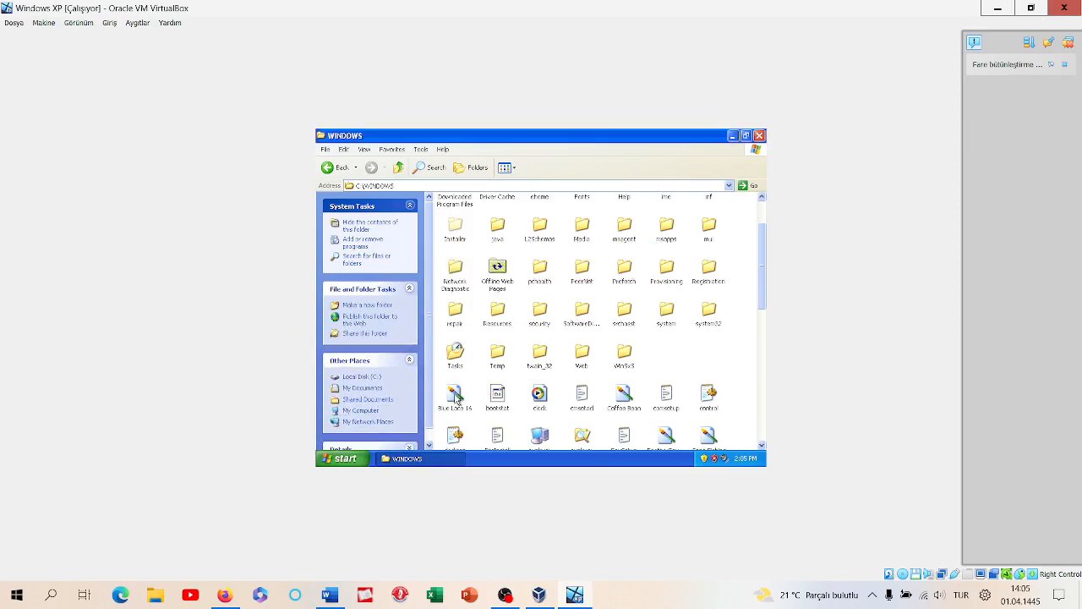
pyautogui.click(455, 393)
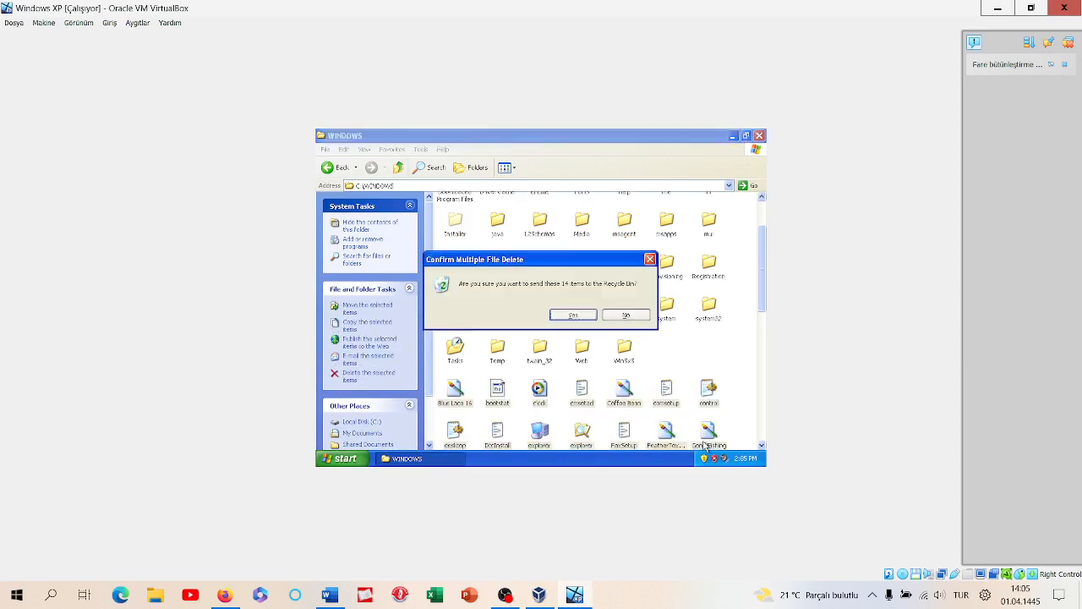
pyautogui.click(573, 315)
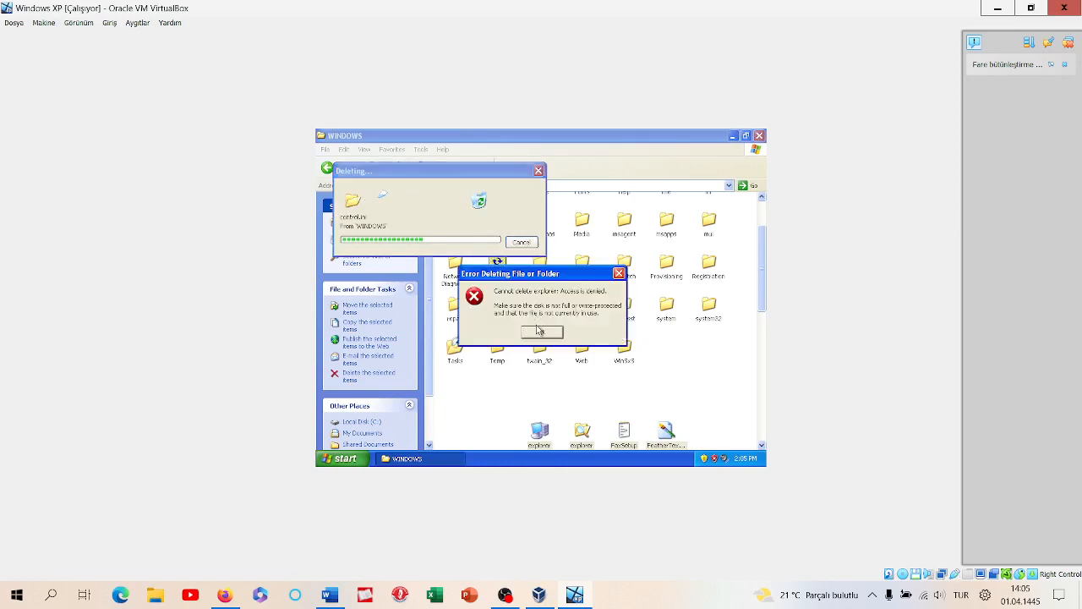
pyautogui.click(542, 332)
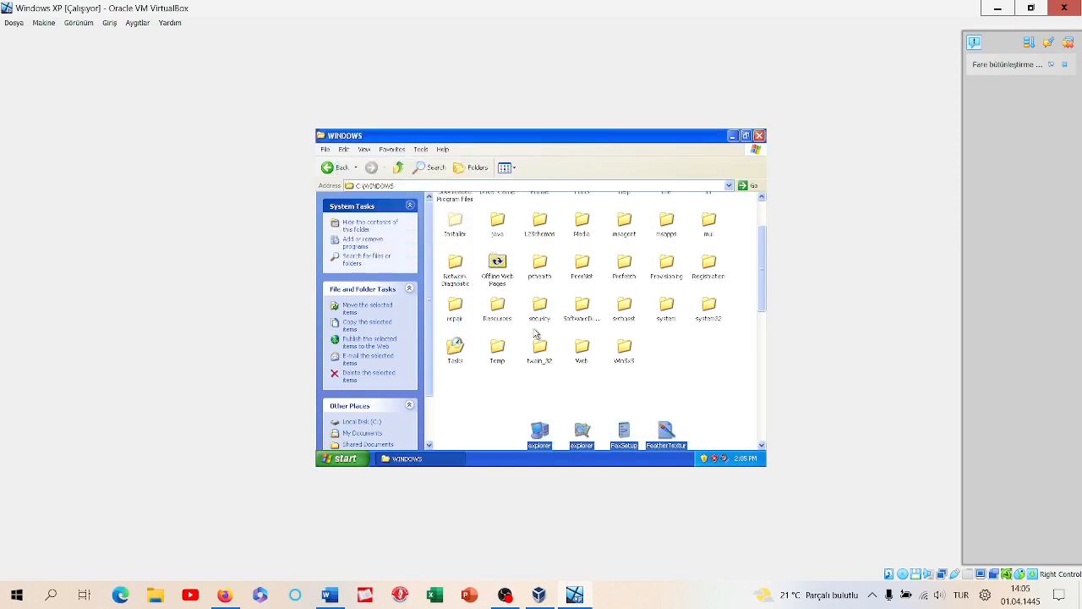
# Step: Delete the 37-item file batch, including read-only temp files, despite SchedLgU being in use
pyautogui.scroll(-3)
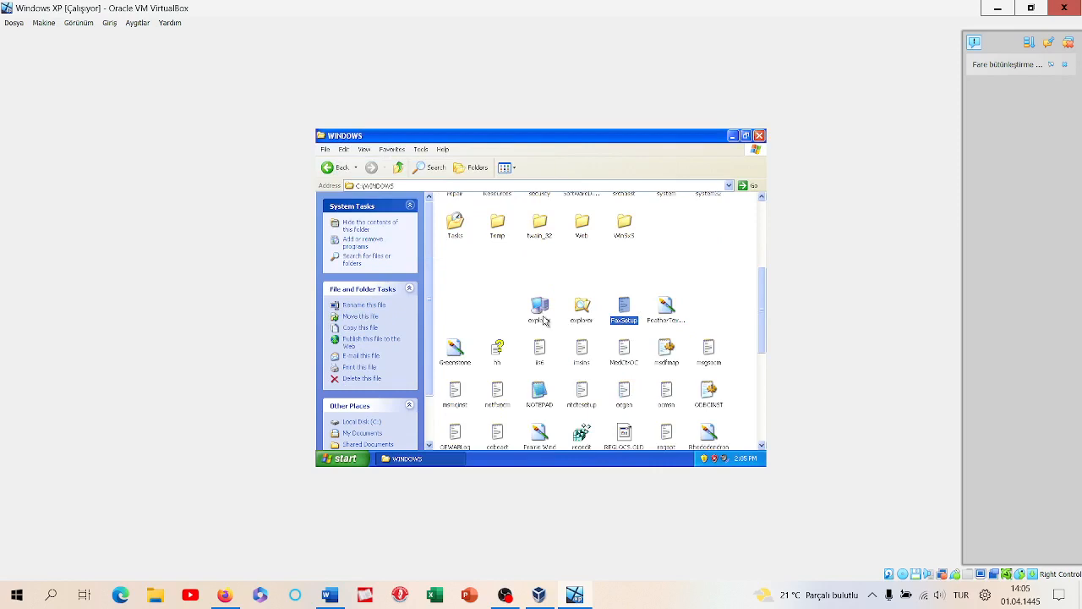
pyautogui.moveTo(560, 318)
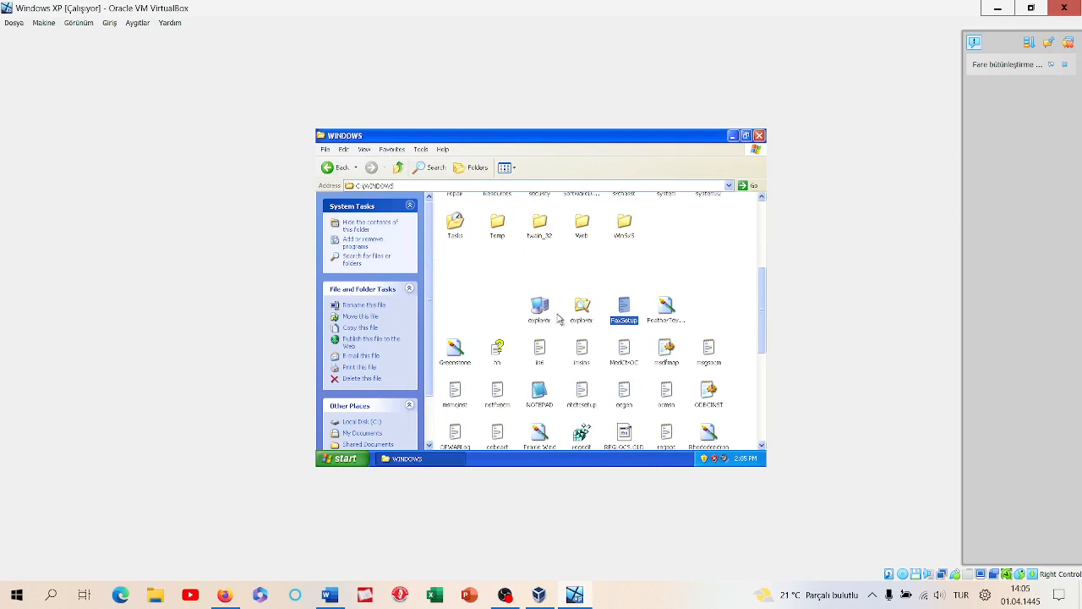
pyautogui.moveTo(624, 309)
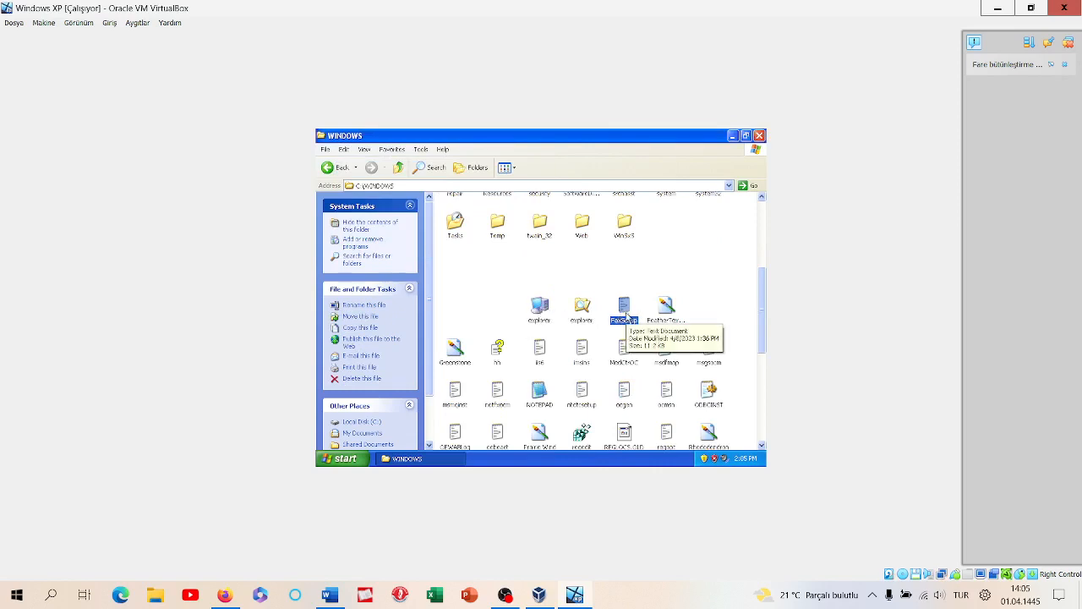
pyautogui.scroll(-3)
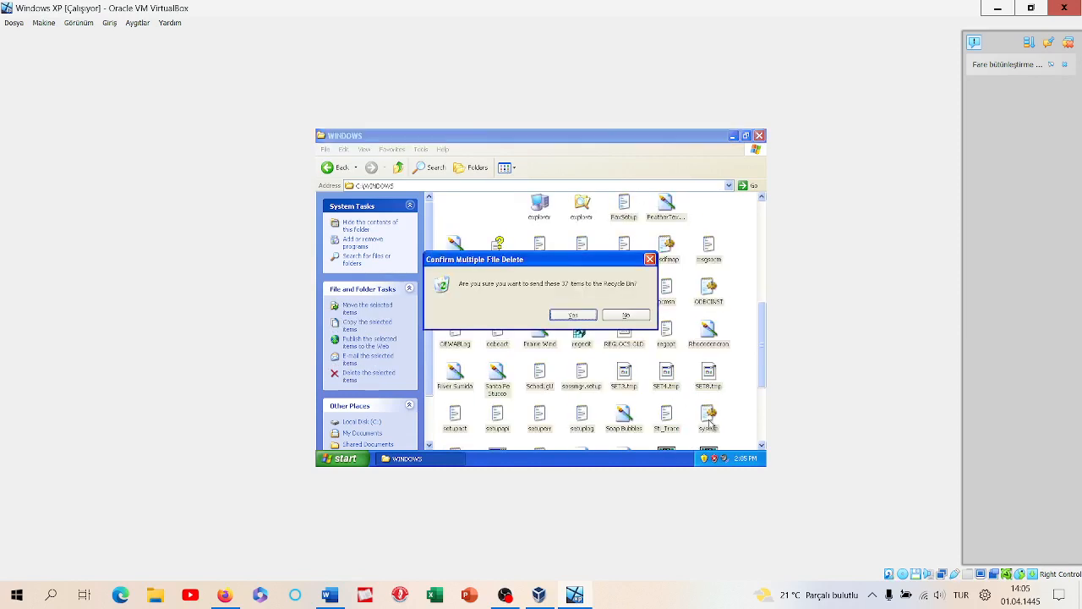
pyautogui.click(572, 315)
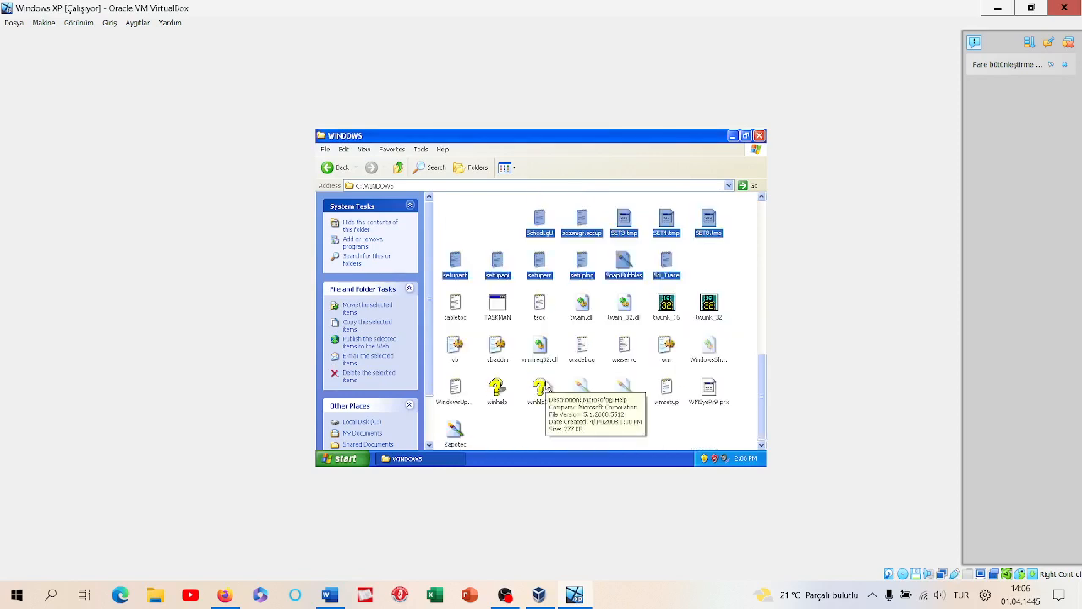
pyautogui.click(364, 376)
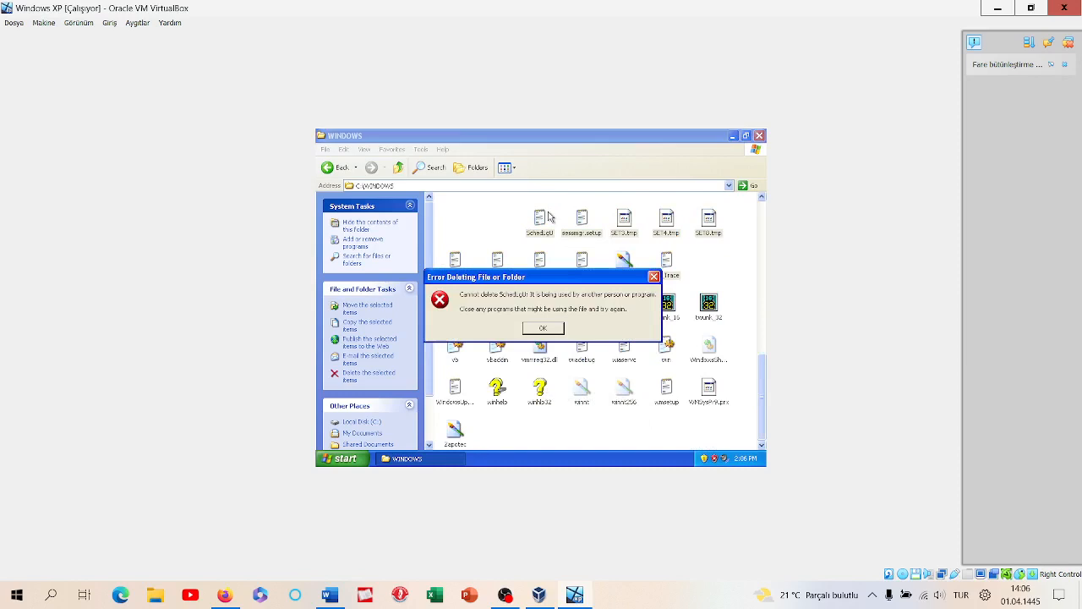
pyautogui.click(541, 328)
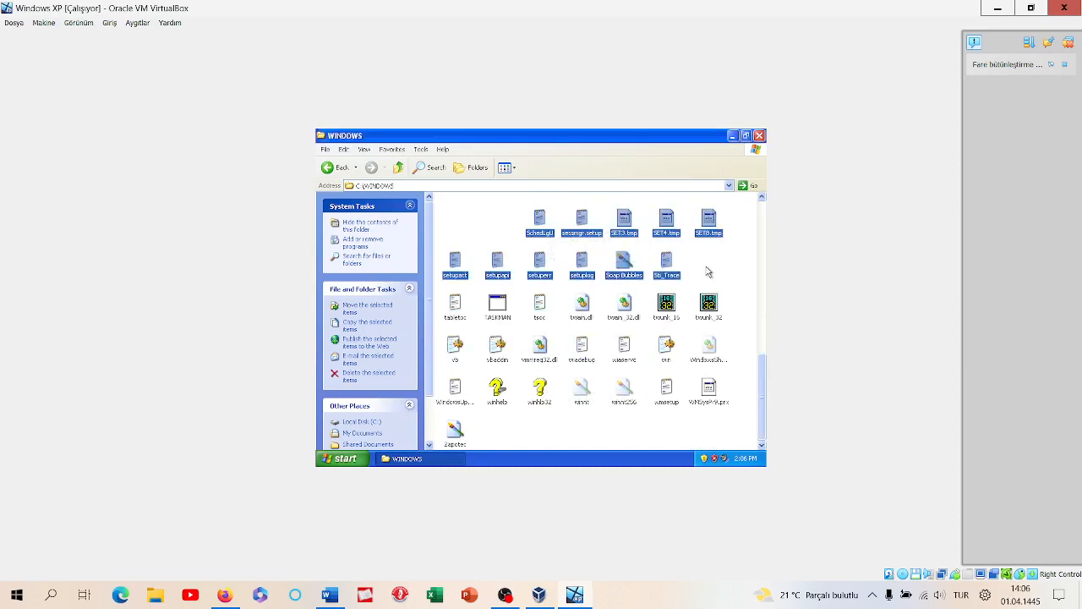
pyautogui.click(580, 215)
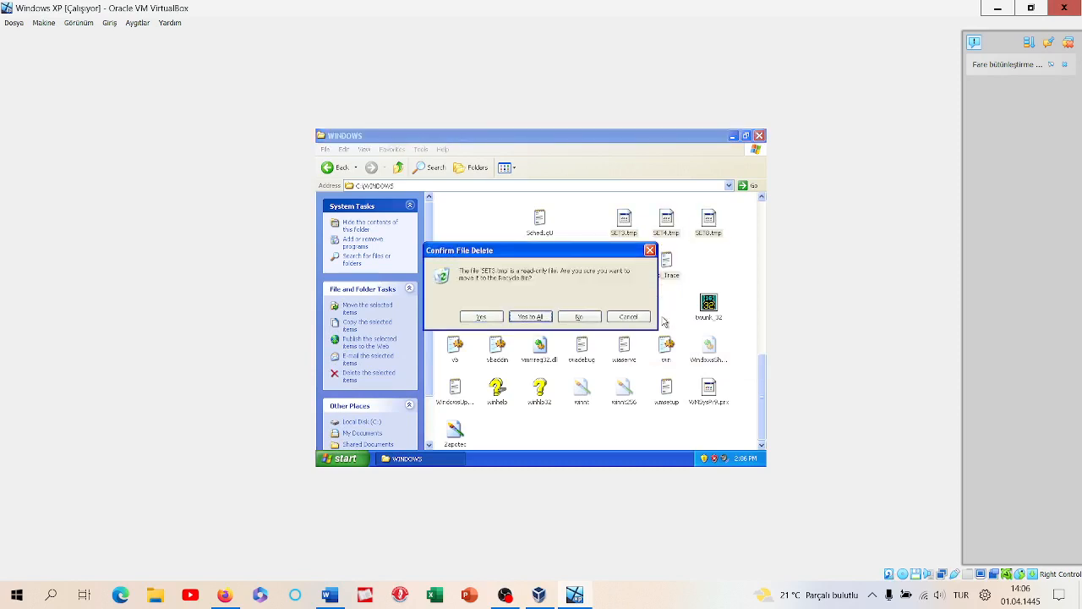
pyautogui.click(529, 316)
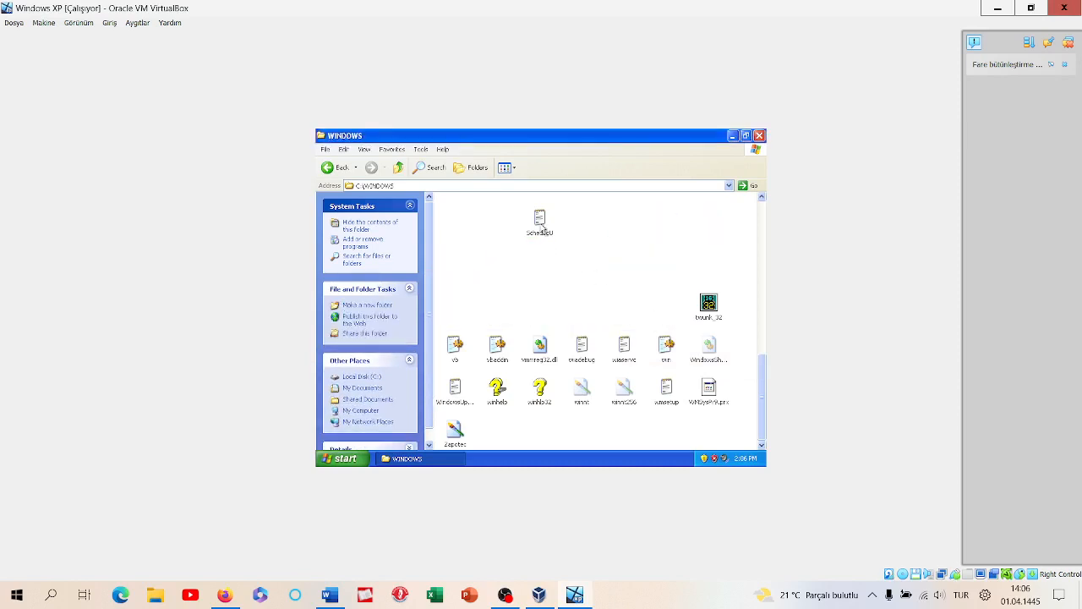
# Step: Select all remaining items for deletion, then pick a leftover twain file to delete
pyautogui.click(708, 305)
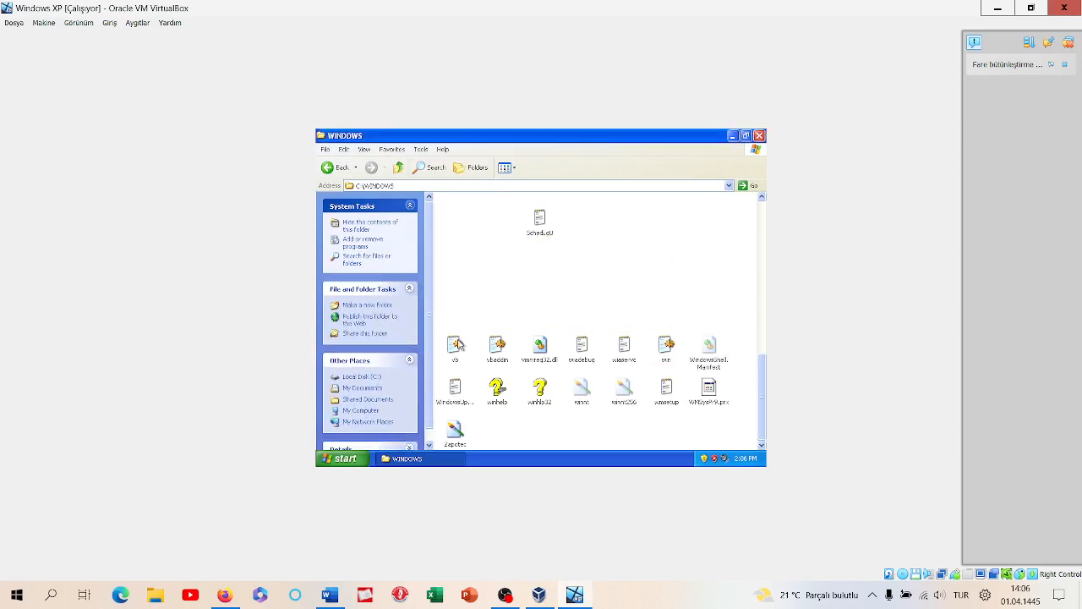
pyautogui.press('ctrl+a')
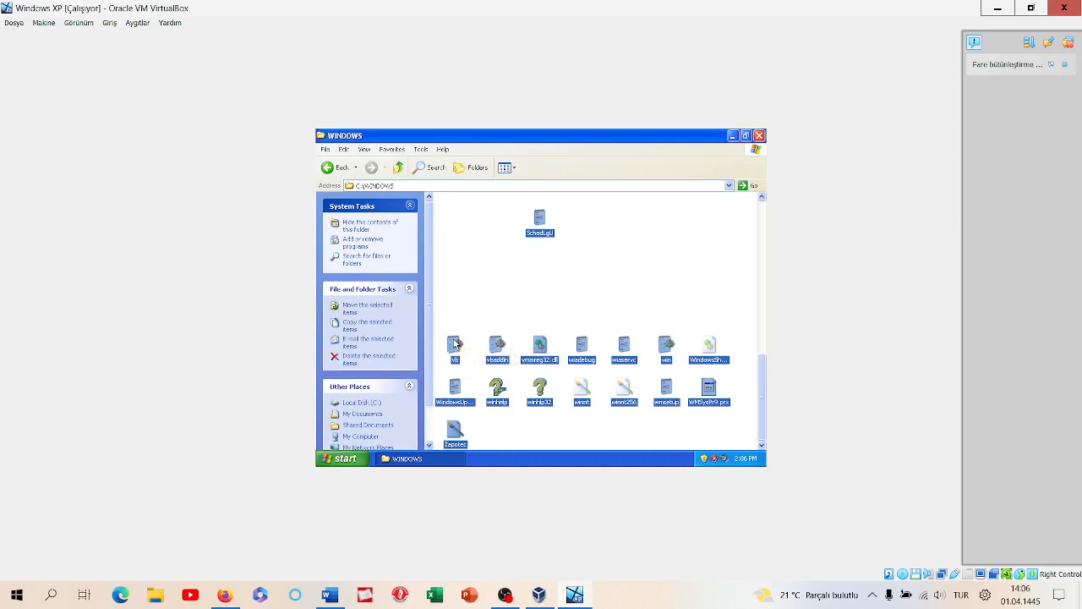
pyautogui.moveTo(455, 344)
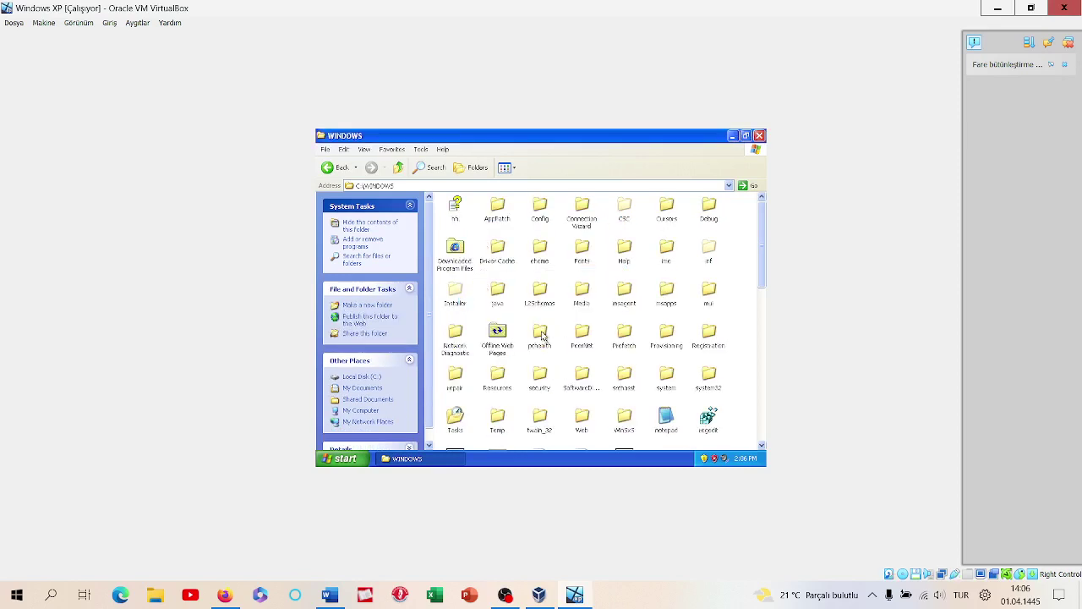
pyautogui.moveTo(456, 213)
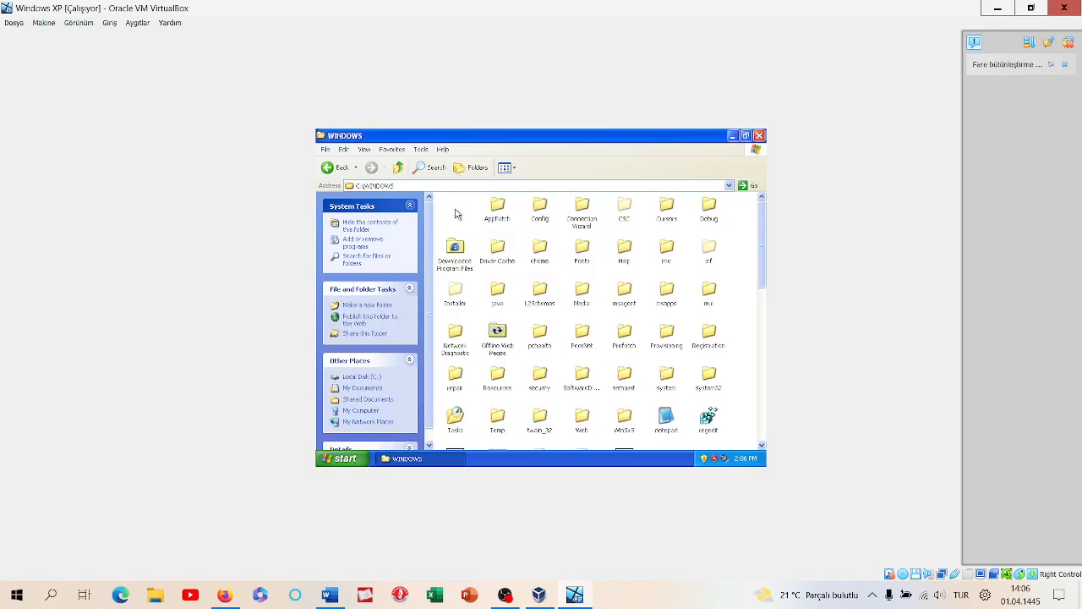
pyautogui.moveTo(671, 400)
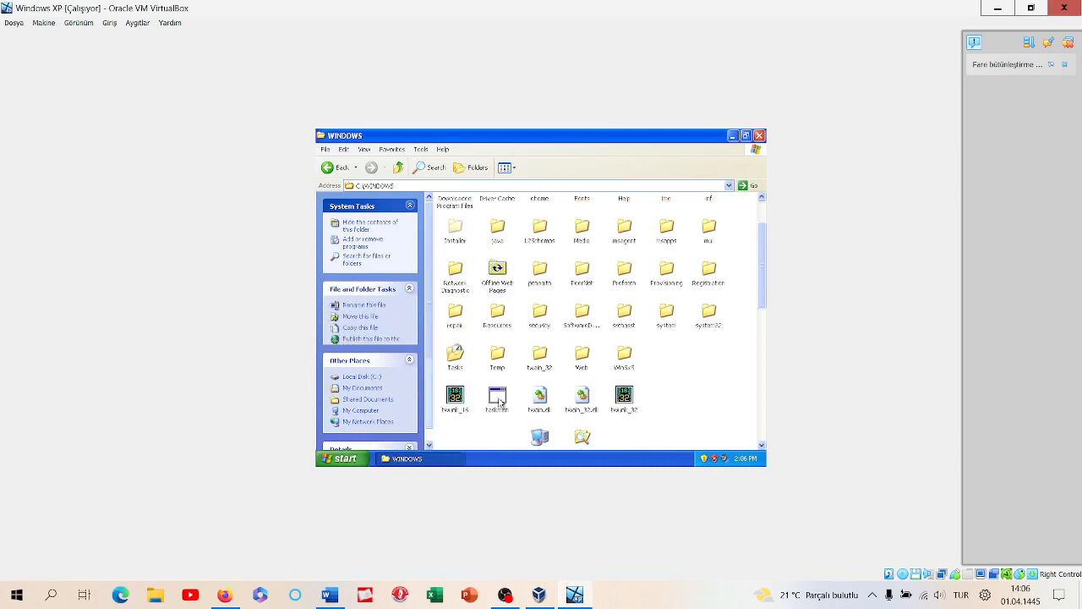
pyautogui.click(497, 395)
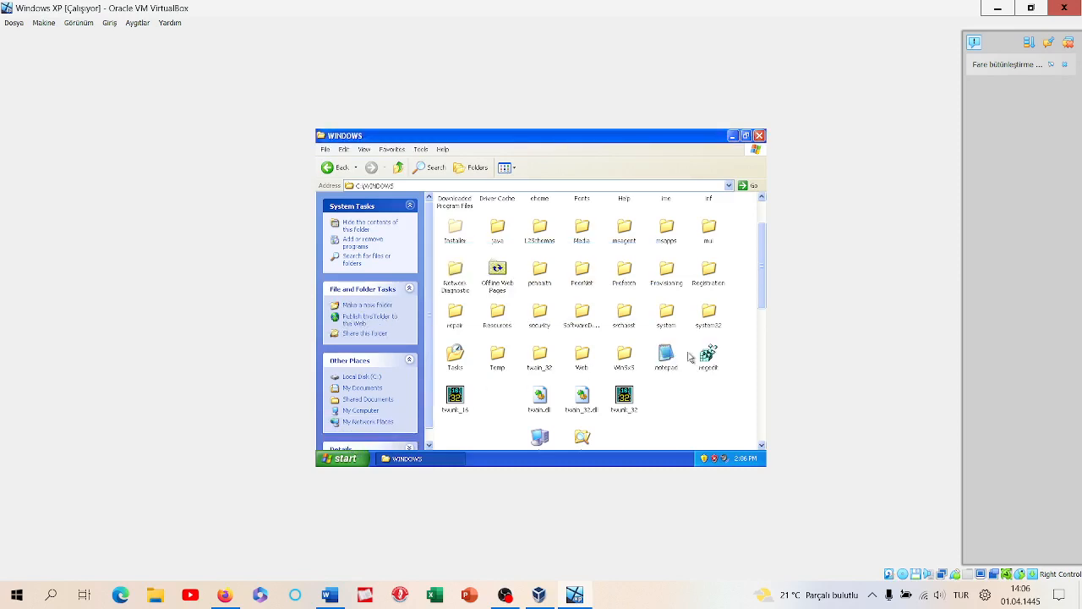
# Step: Briefly open and close My Music, launch Control Panel, and return to the WINDOWS folder
pyautogui.click(343, 459)
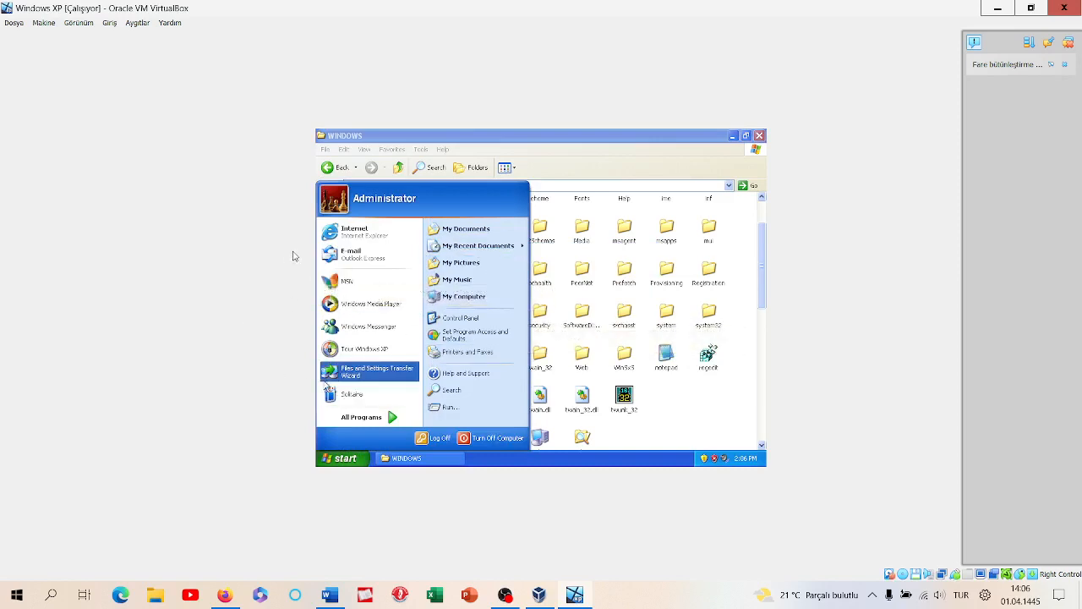
pyautogui.moveTo(359, 281)
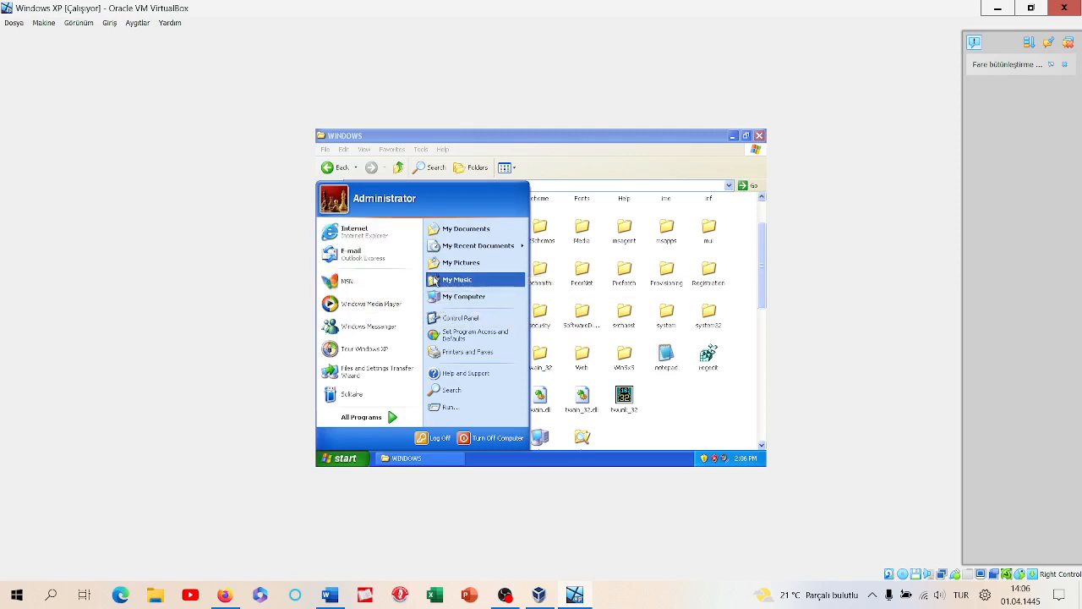
pyautogui.click(459, 279)
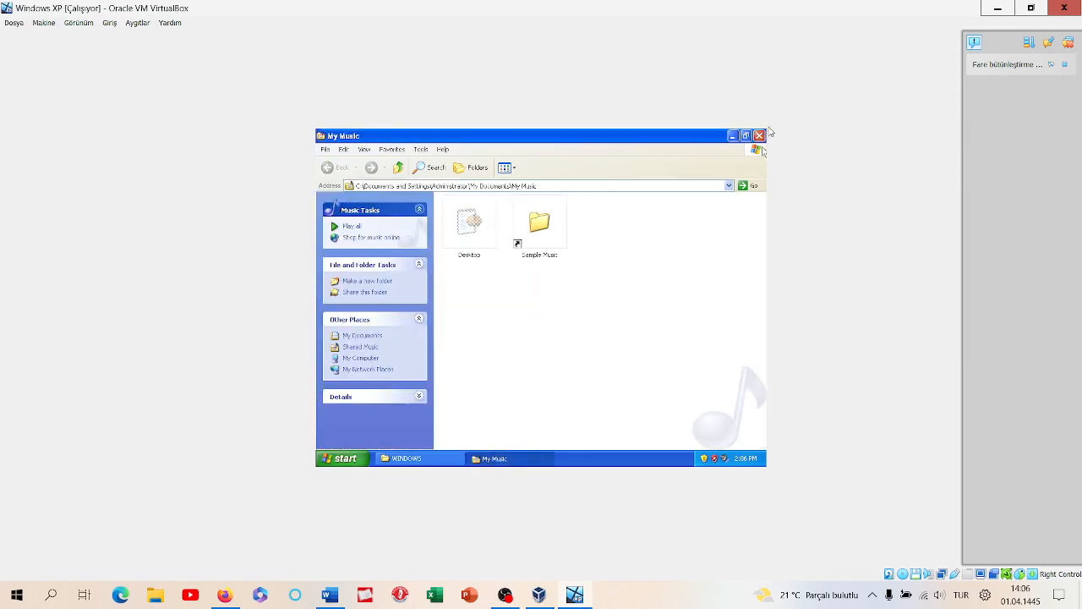
pyautogui.click(340, 458)
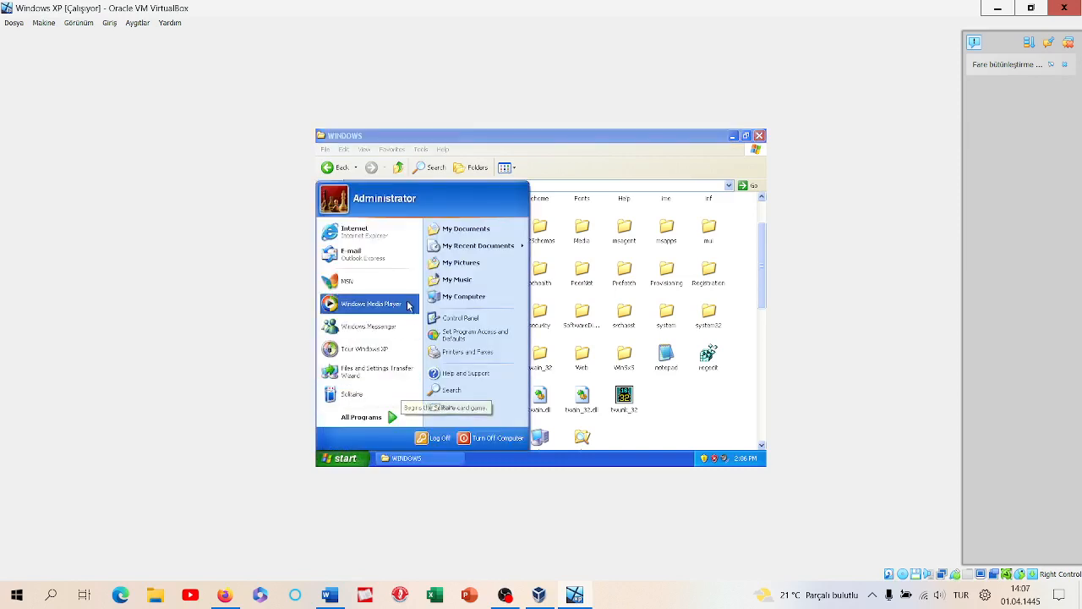
pyautogui.click(461, 318)
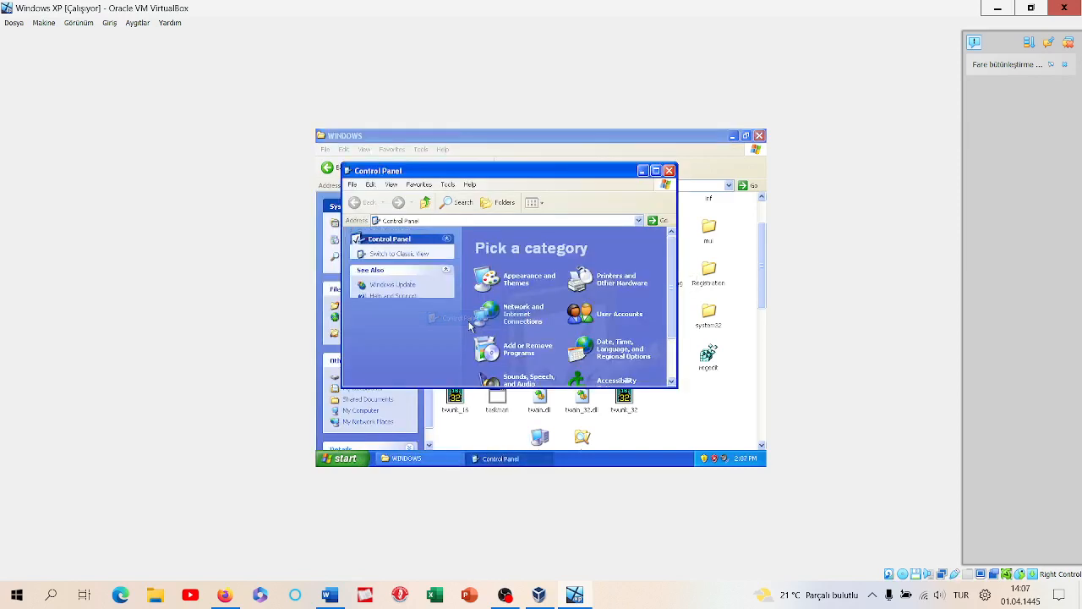
pyautogui.click(668, 170)
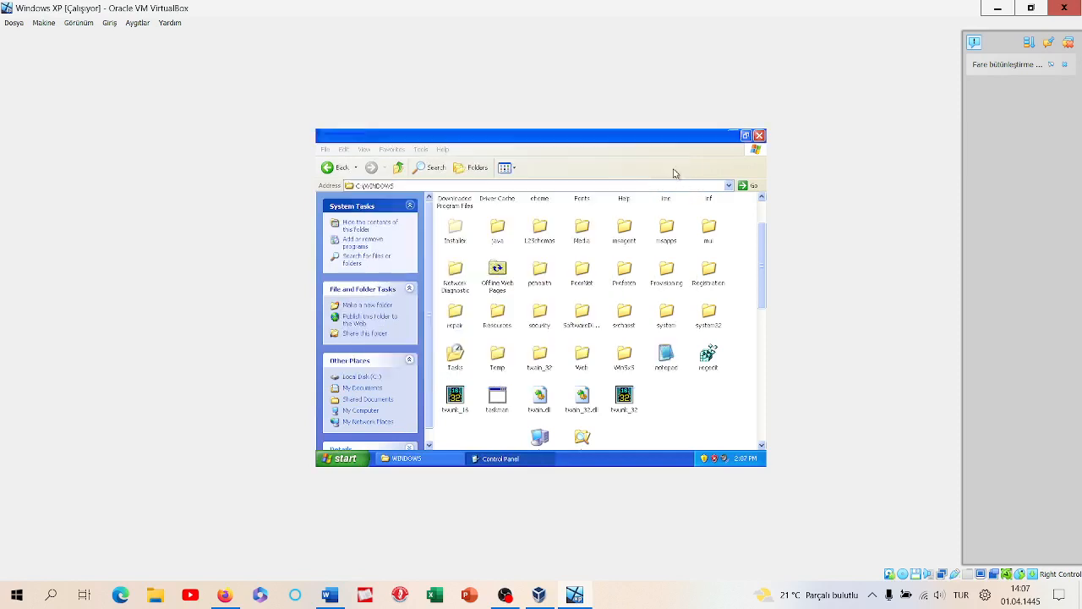
# Step: Open WinSxS, enter Manifests, and delete its read-only manifest files
pyautogui.scroll(-3)
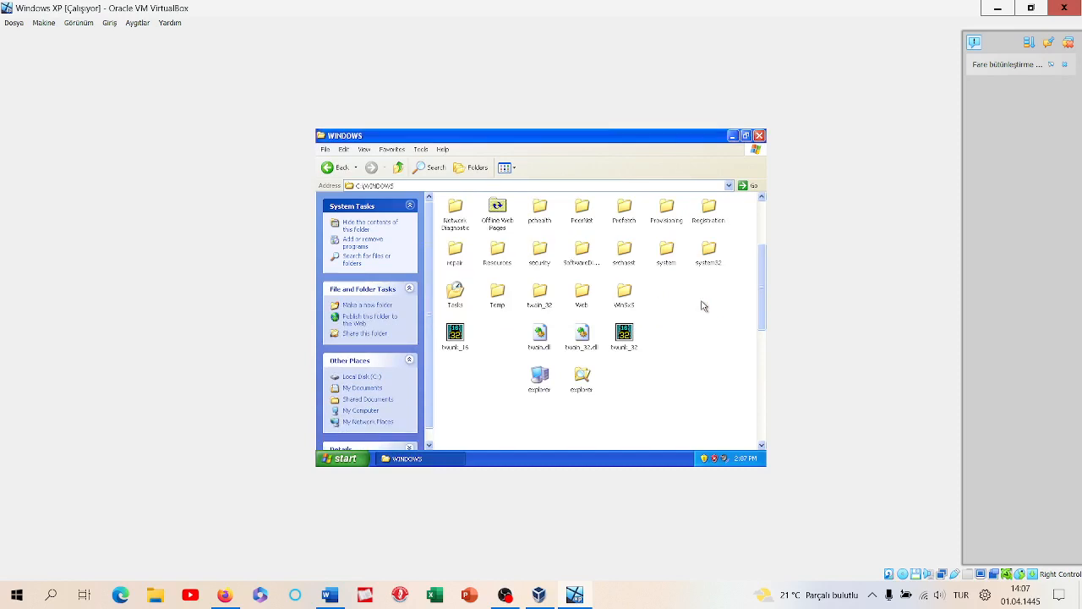
pyautogui.click(624, 292)
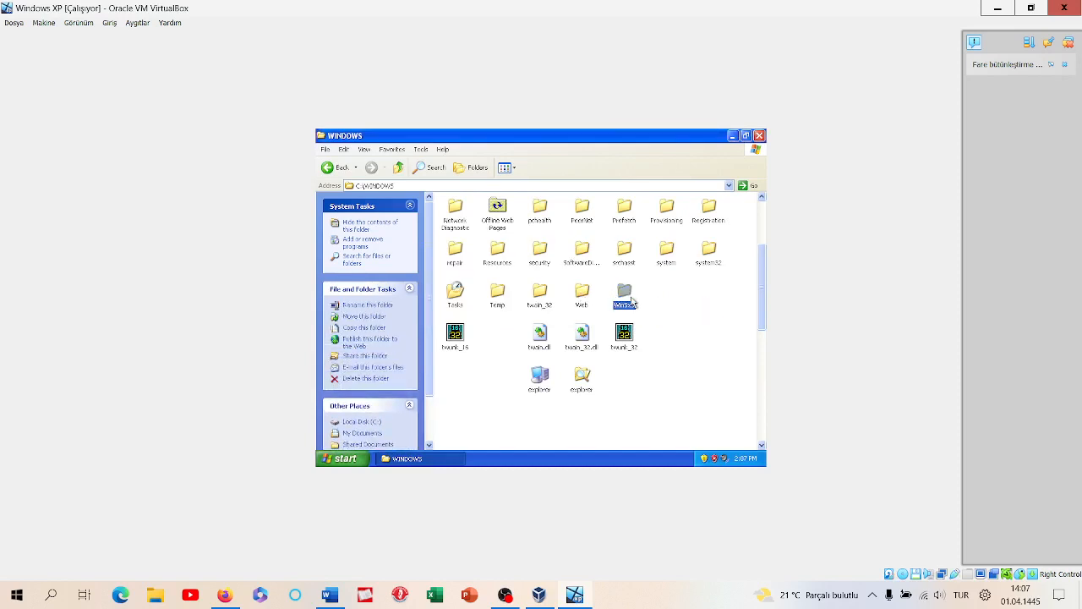
pyautogui.doubleClick(624, 292)
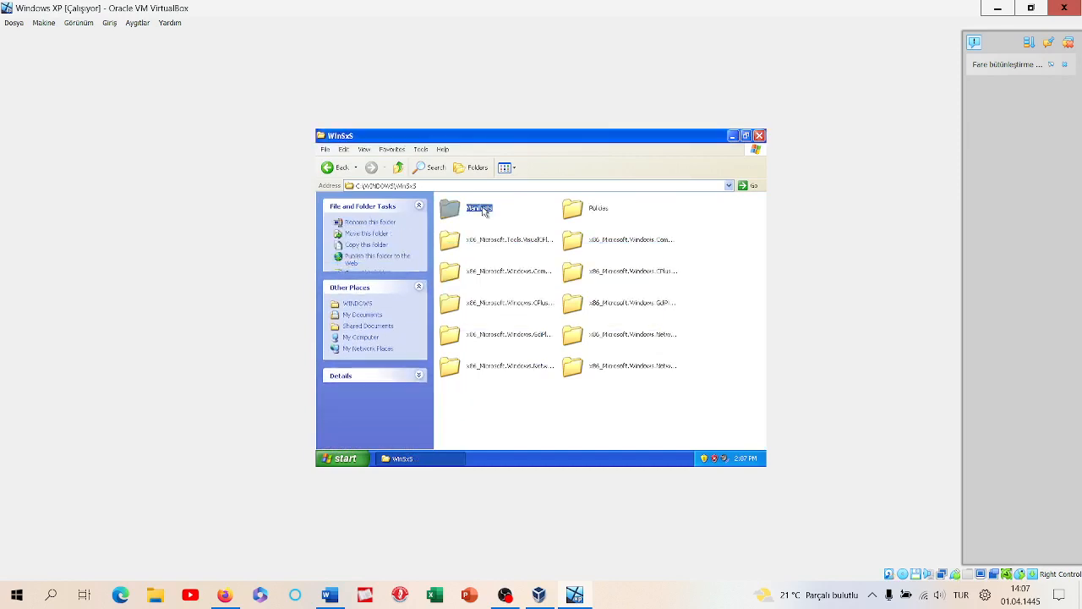
pyautogui.doubleClick(448, 208)
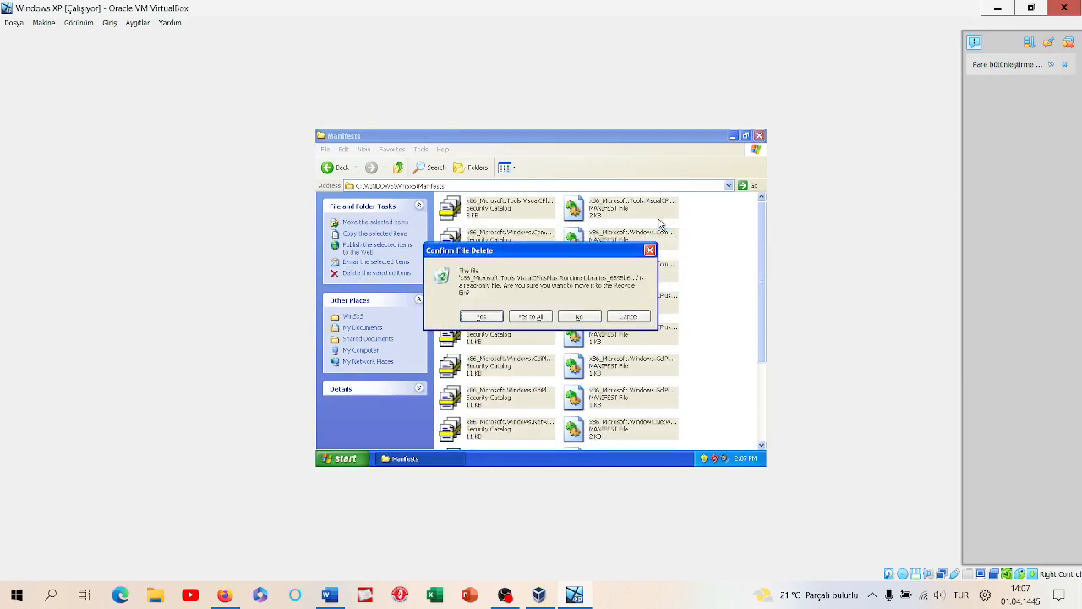
pyautogui.click(530, 316)
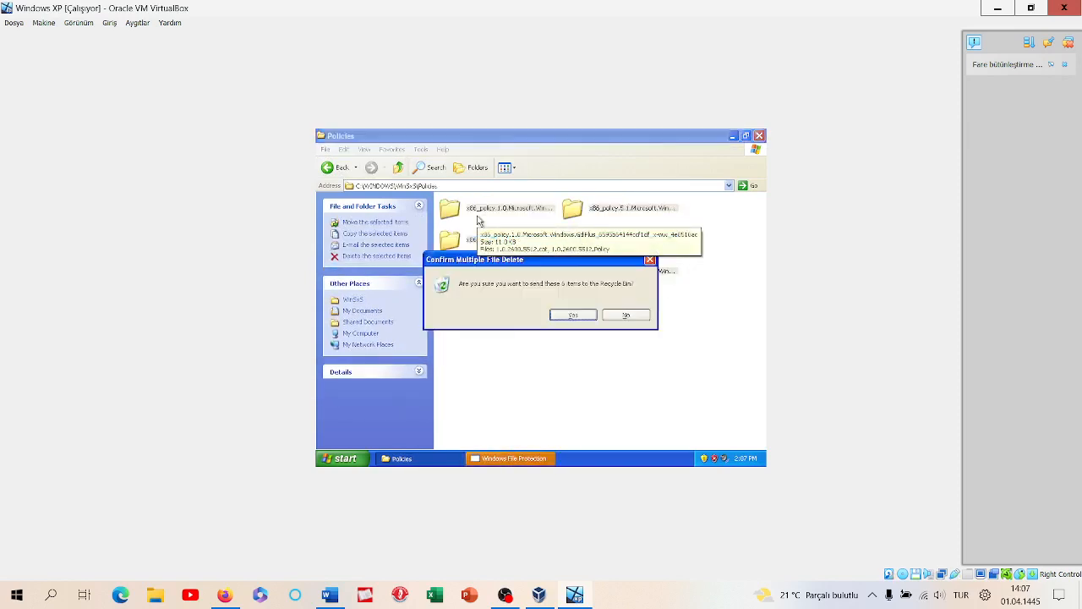
# Step: Delete the 6 Policies items, then the remaining WinSxS folders
pyautogui.click(573, 315)
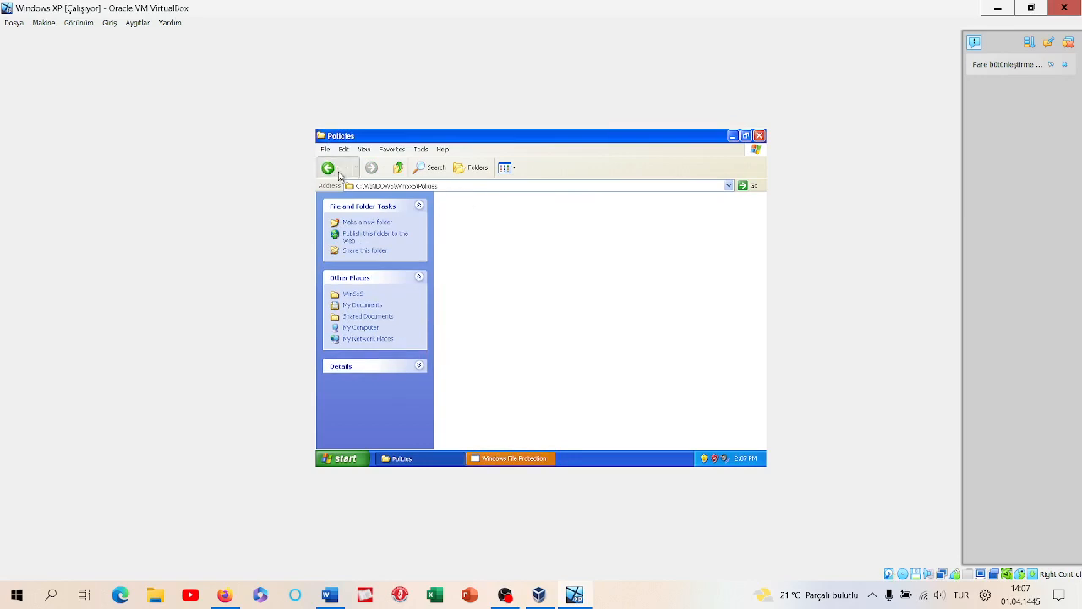
pyautogui.click(328, 166)
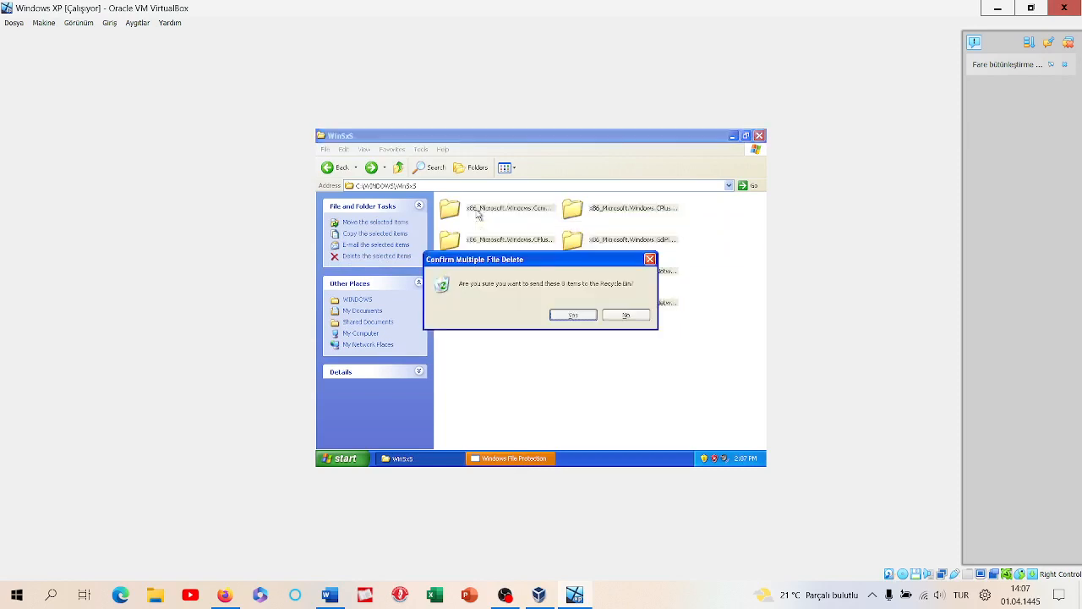
pyautogui.click(625, 314)
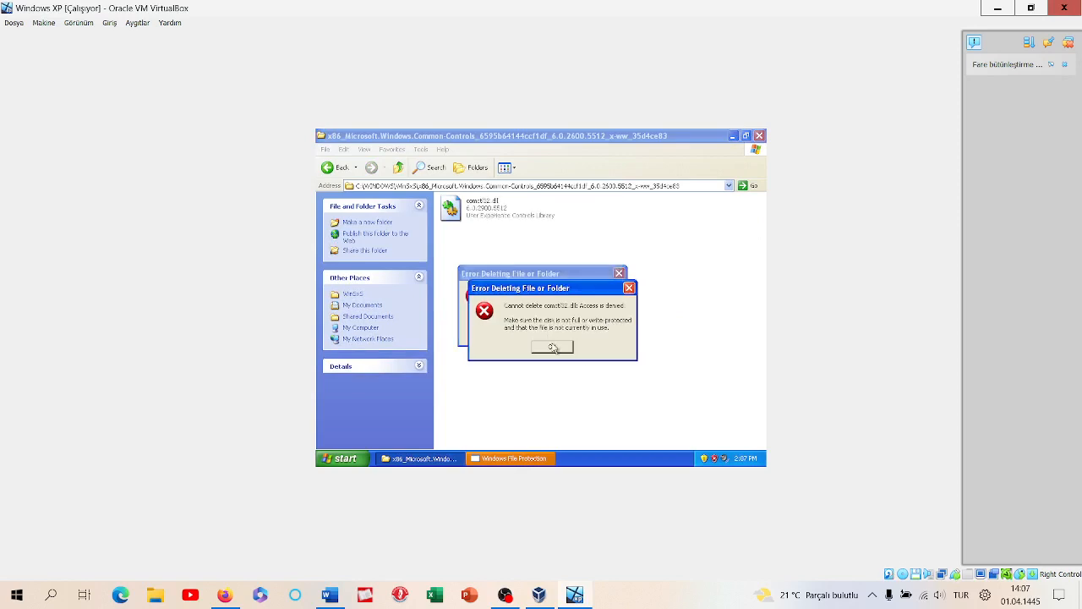
# Step: Dismiss the access-denied error and inspect comctl32.dll's Version and Summary properties
pyautogui.click(552, 347)
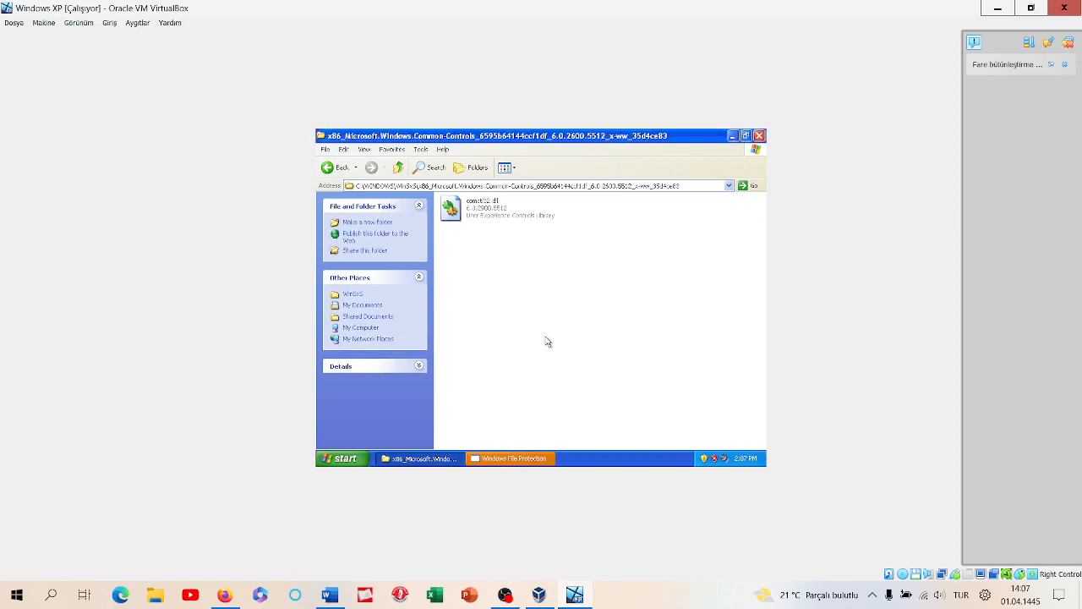
pyautogui.rightClick(448, 207)
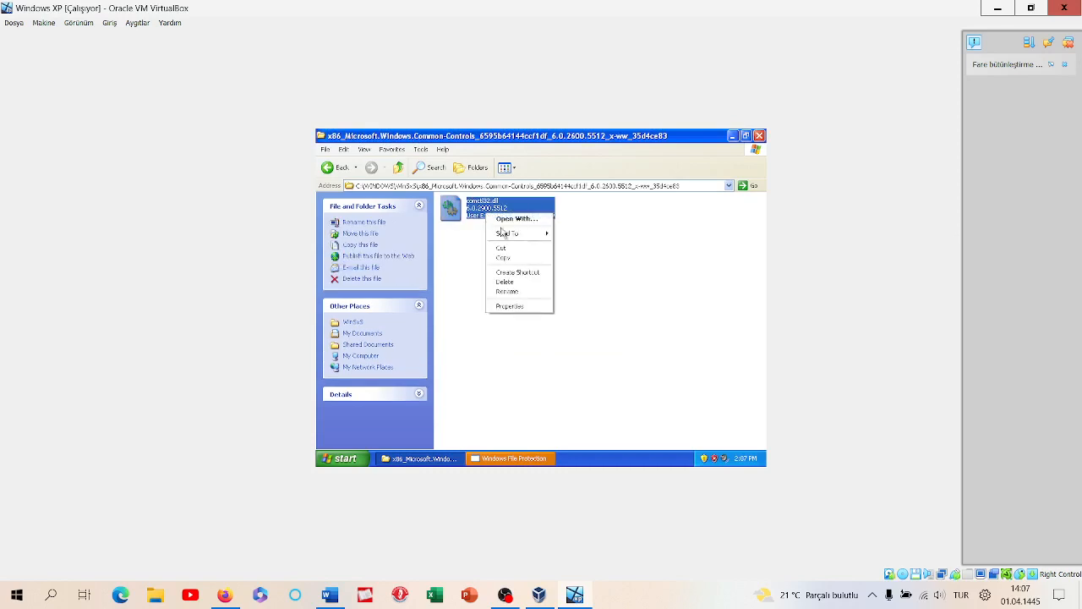
pyautogui.click(509, 305)
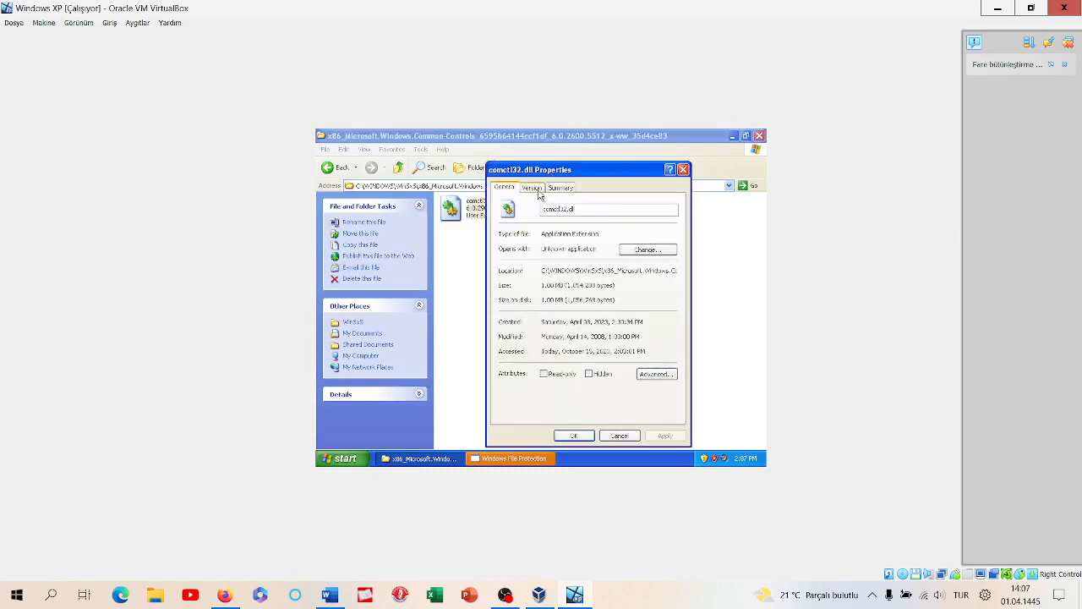
pyautogui.click(656, 374)
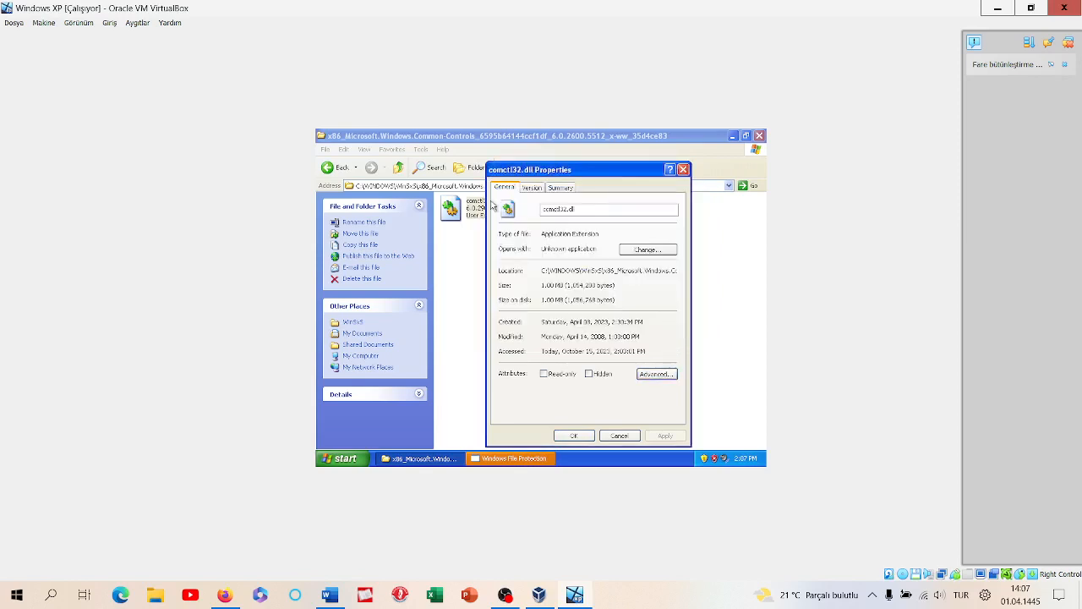
pyautogui.click(560, 187)
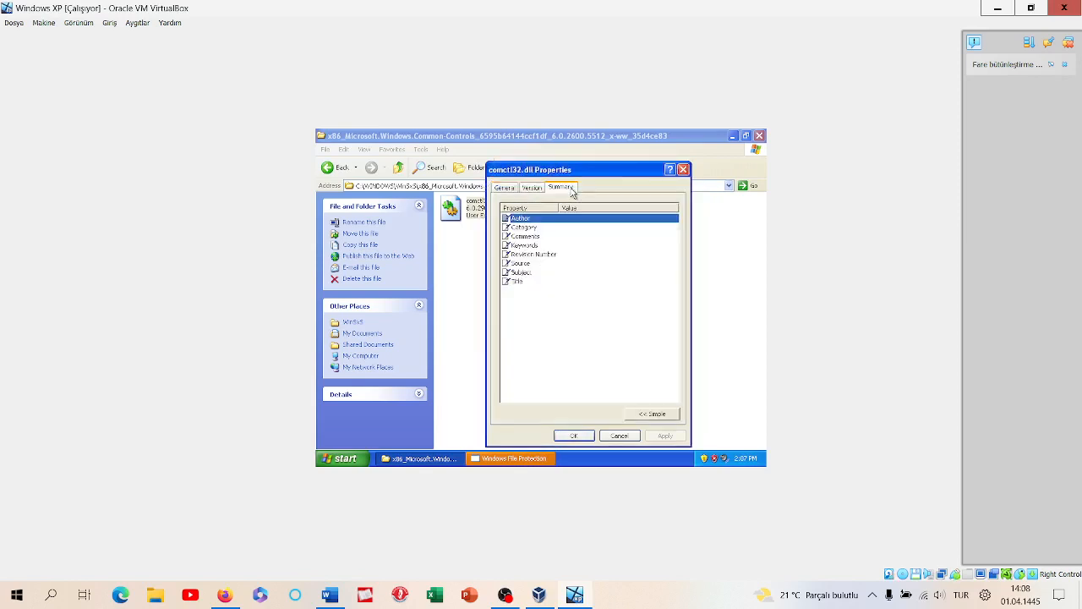
pyautogui.click(619, 435)
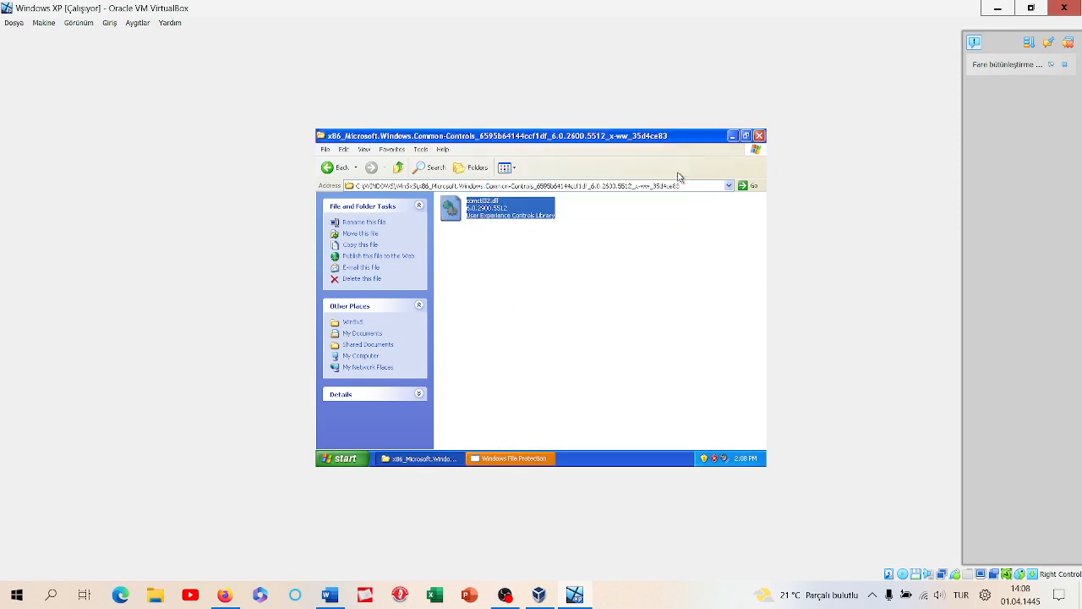
# Step: In Folder Options, turn off 'Hide extensions for known file types', review Offline Files, and accept
pyautogui.click(421, 149)
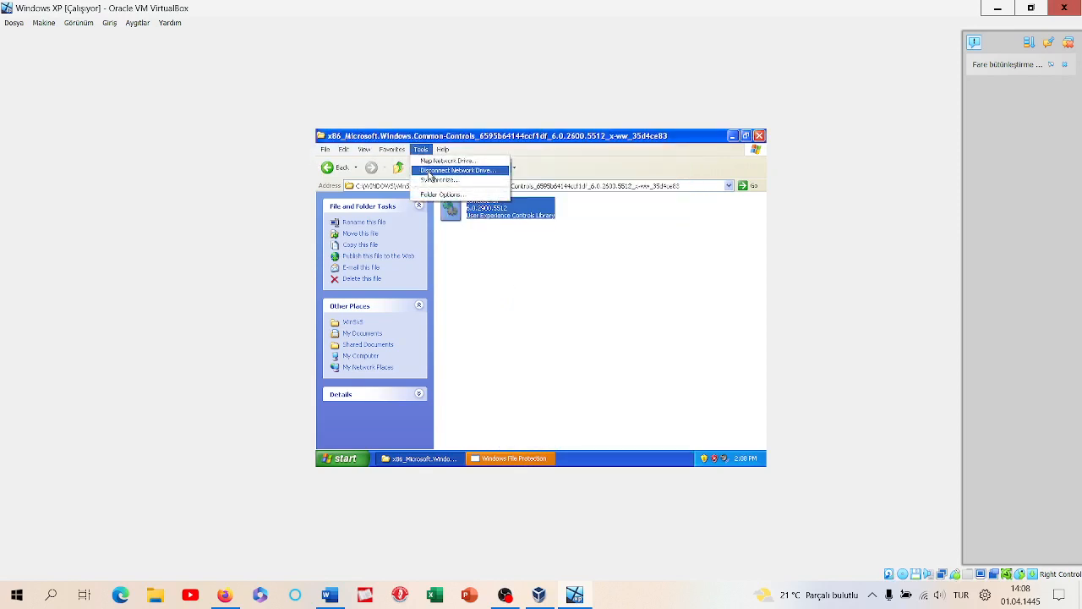
pyautogui.click(438, 194)
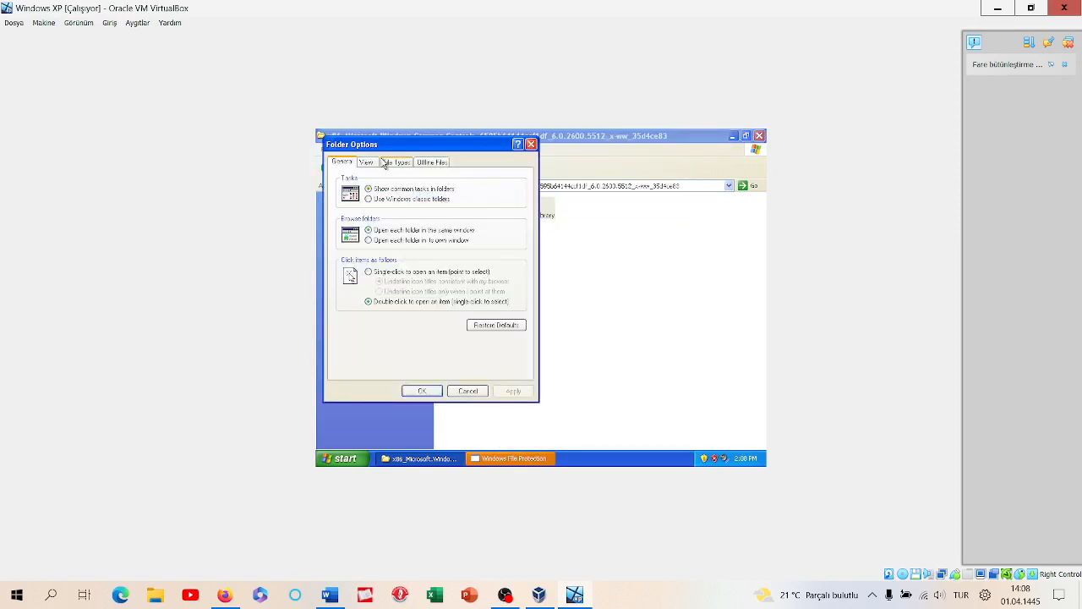
pyautogui.click(366, 162)
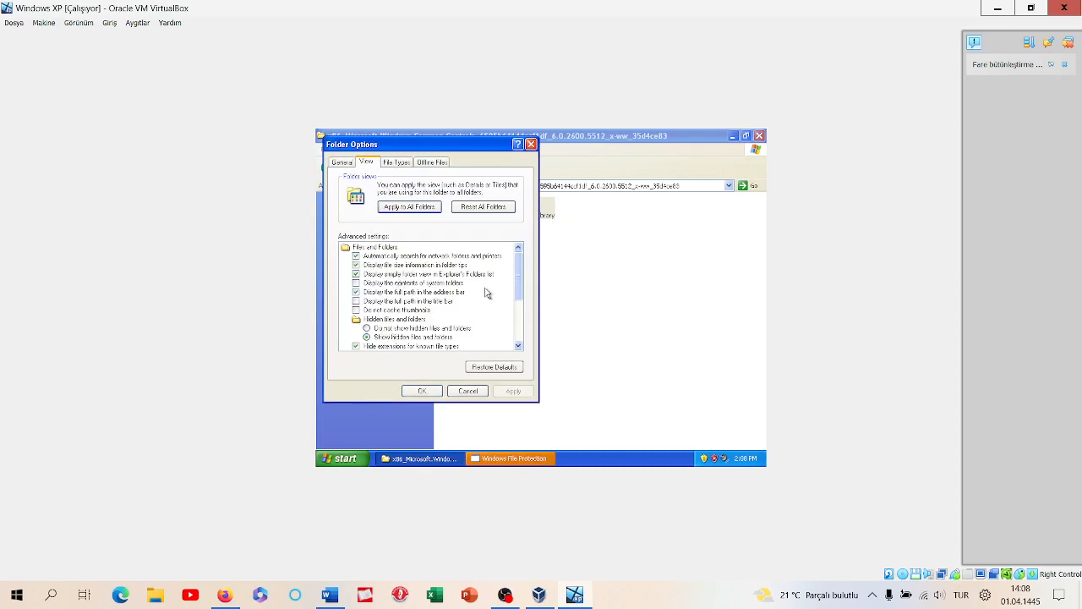
pyautogui.click(357, 336)
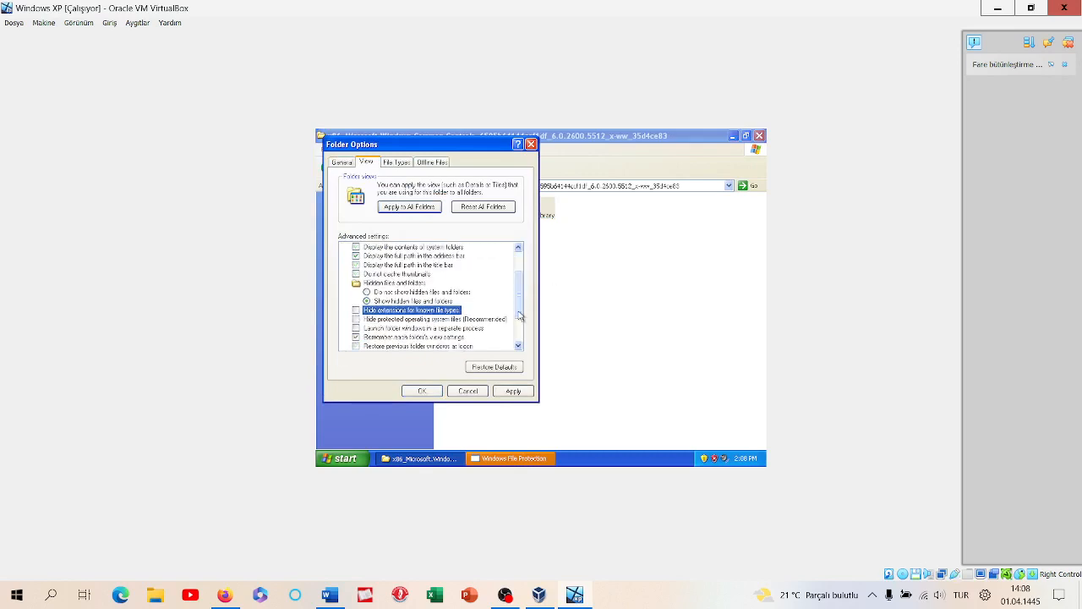
pyautogui.scroll(-3)
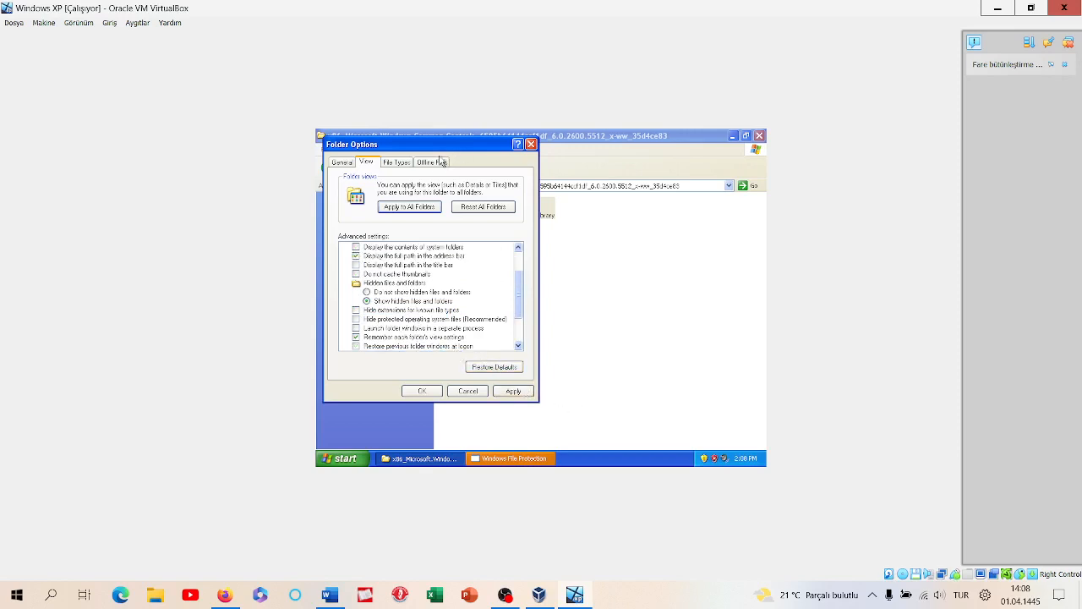
pyautogui.click(431, 161)
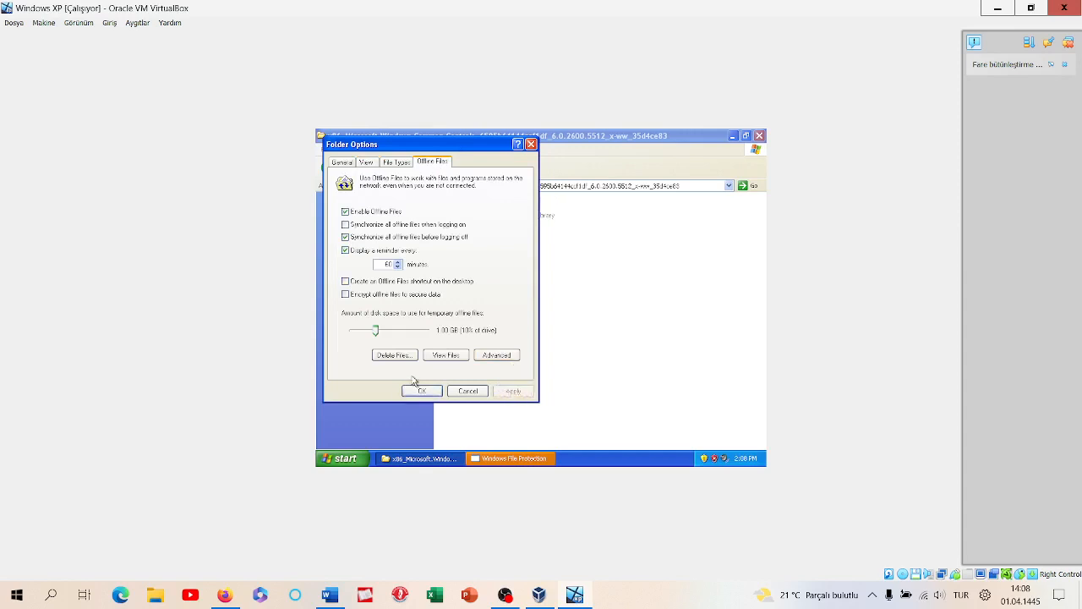
pyautogui.click(422, 391)
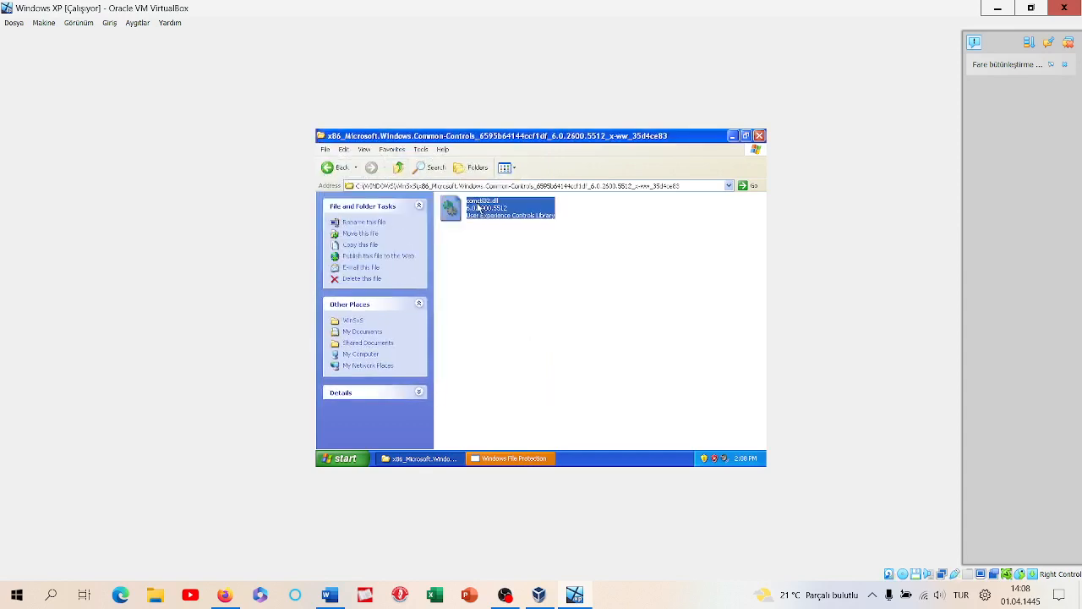
# Step: Rename comctl32.dll to comctl32.txt, try deleting it, and dismiss the configuration error
pyautogui.rightClick(481, 208)
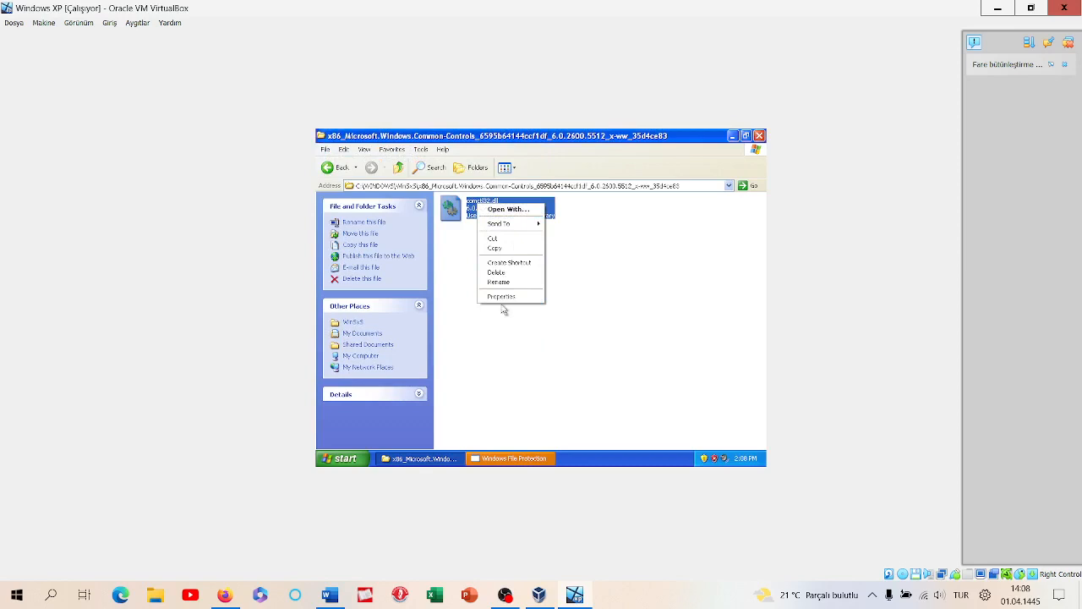
pyautogui.moveTo(509, 240)
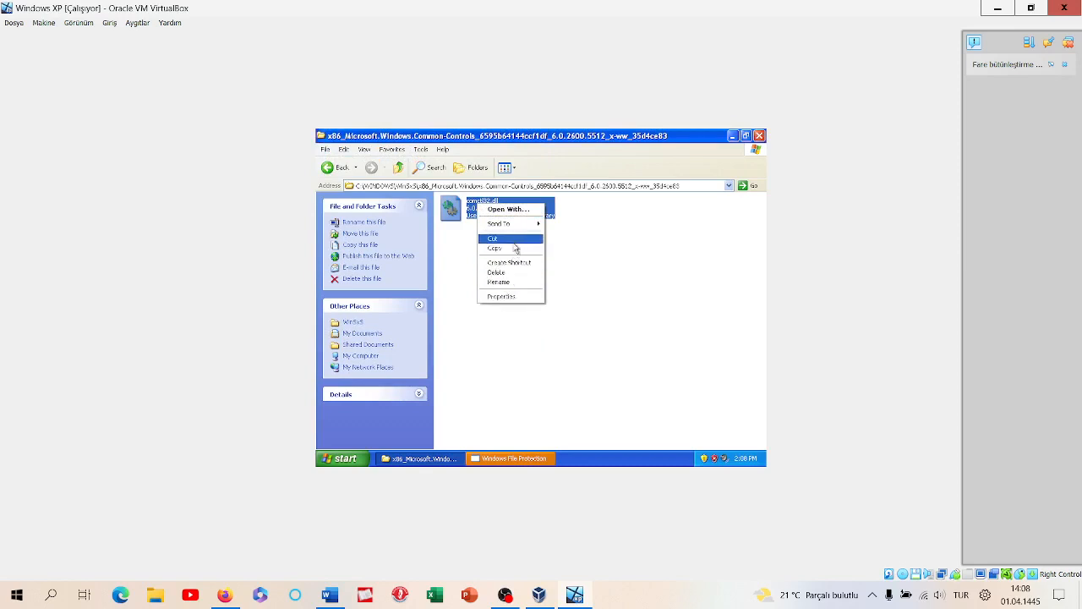
pyautogui.click(508, 282)
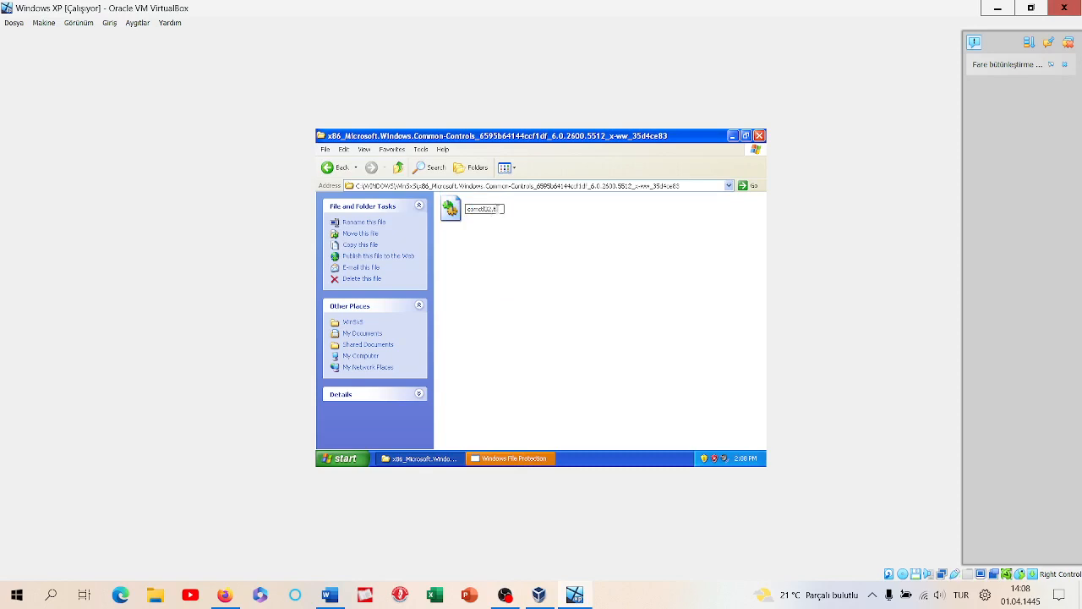
pyautogui.click(363, 278)
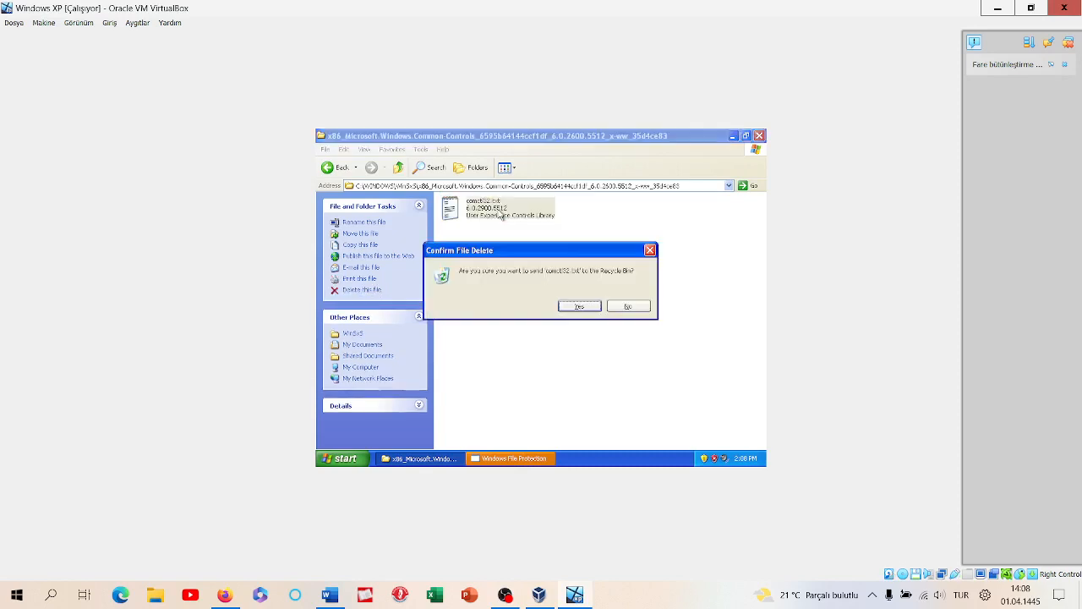
pyautogui.click(579, 305)
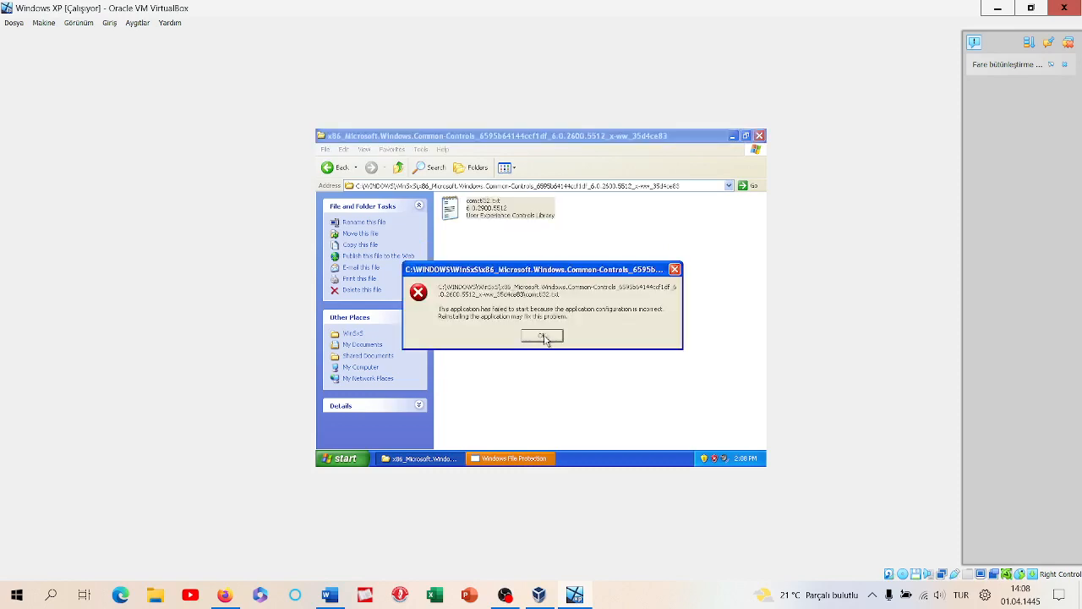
pyautogui.click(542, 335)
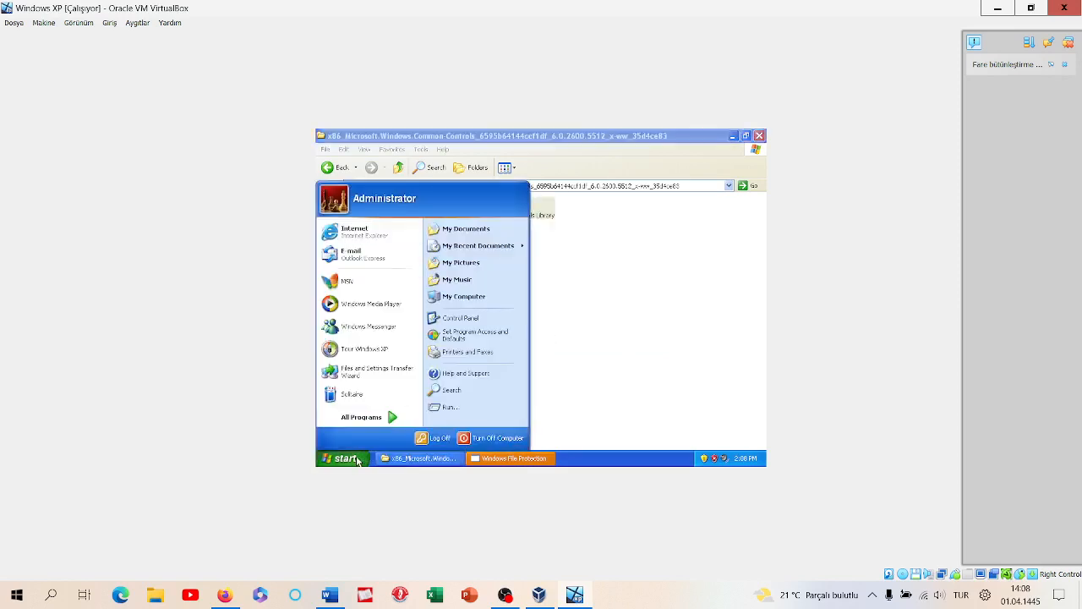
pyautogui.click(362, 416)
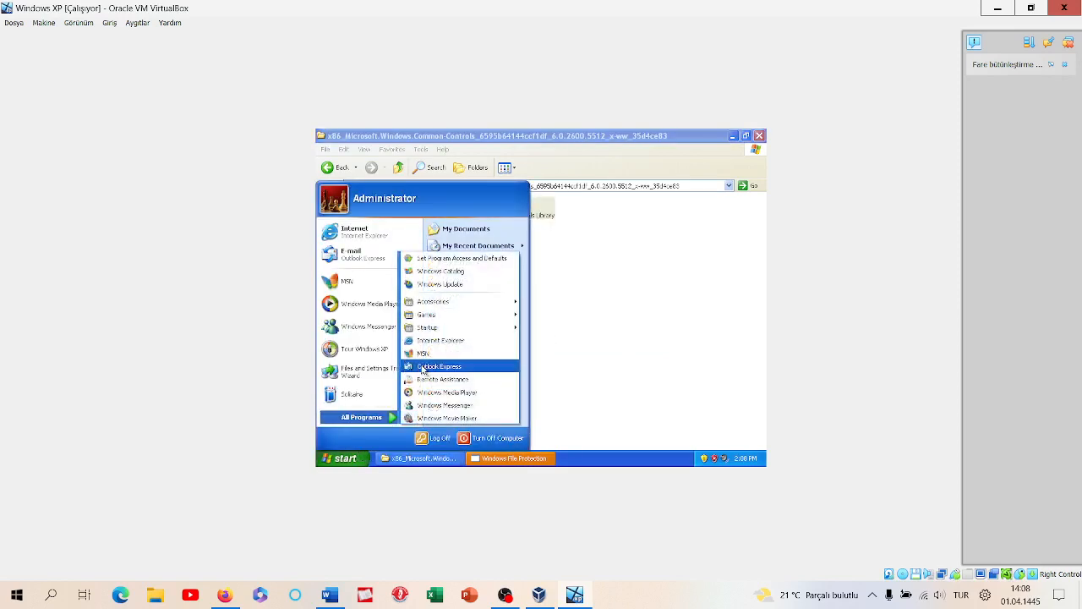
pyautogui.moveTo(434, 301)
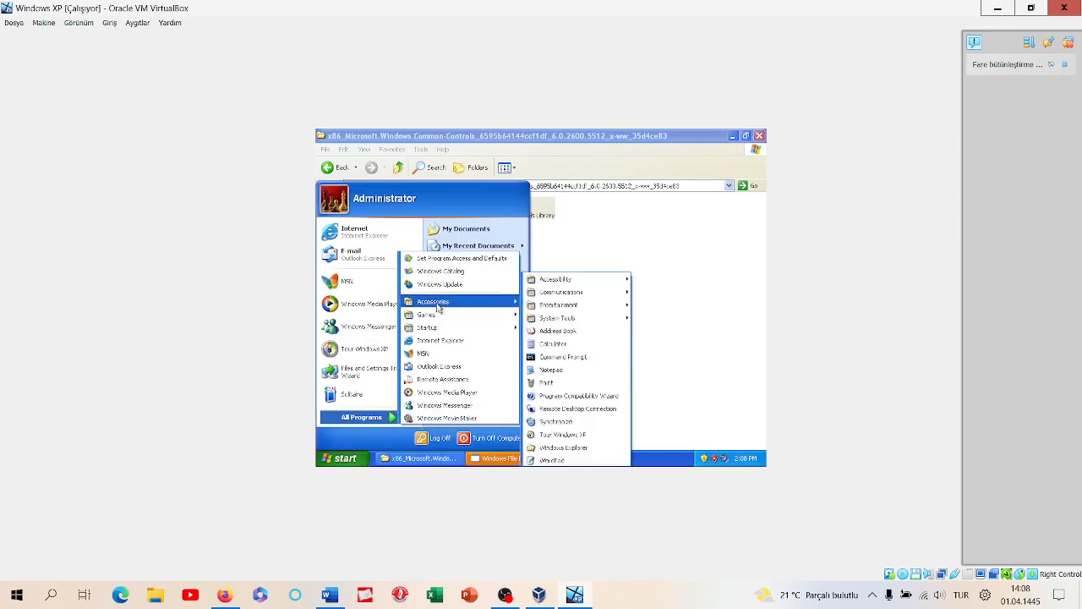
pyautogui.click(553, 369)
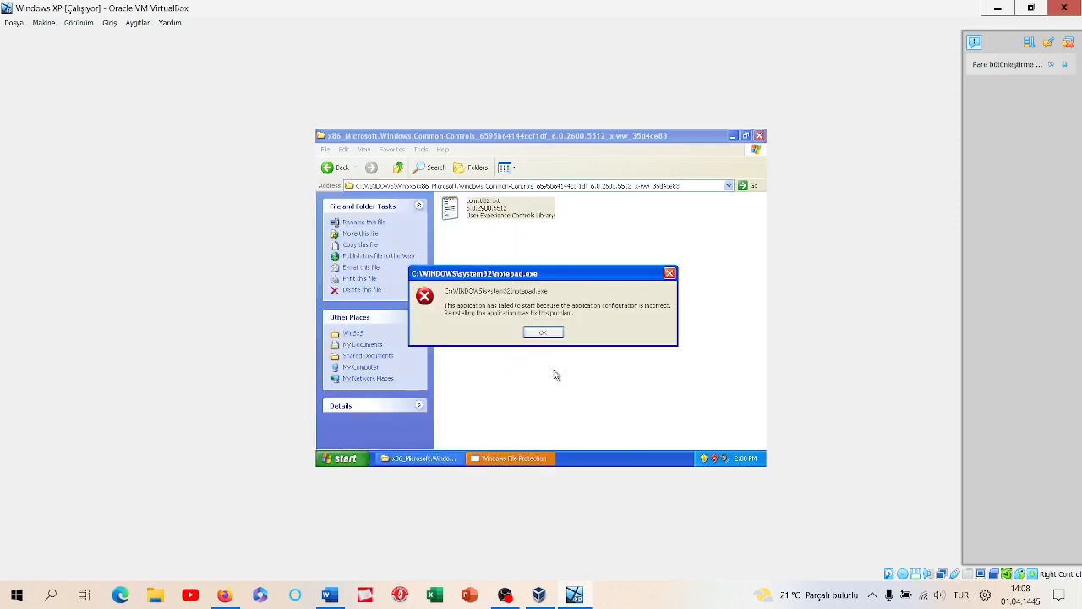
pyautogui.click(543, 332)
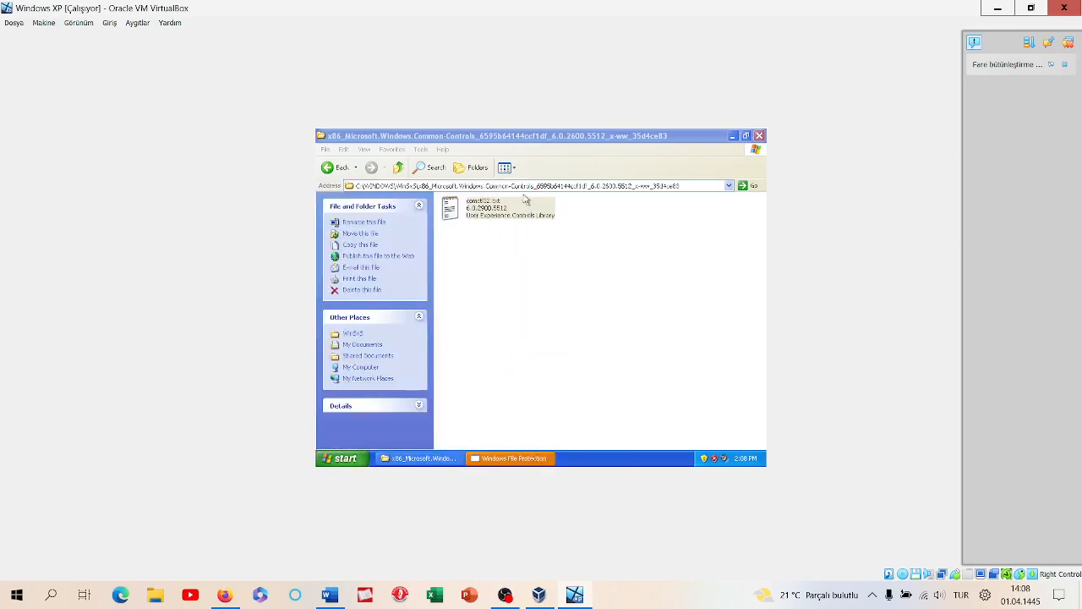
pyautogui.click(495, 207)
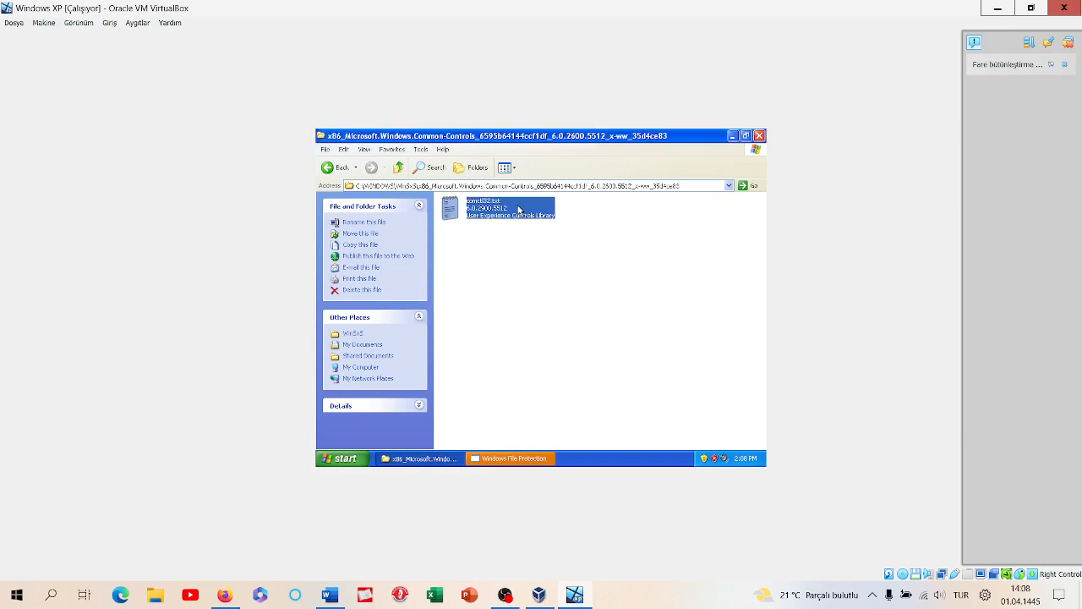
pyautogui.rightClick(507, 208)
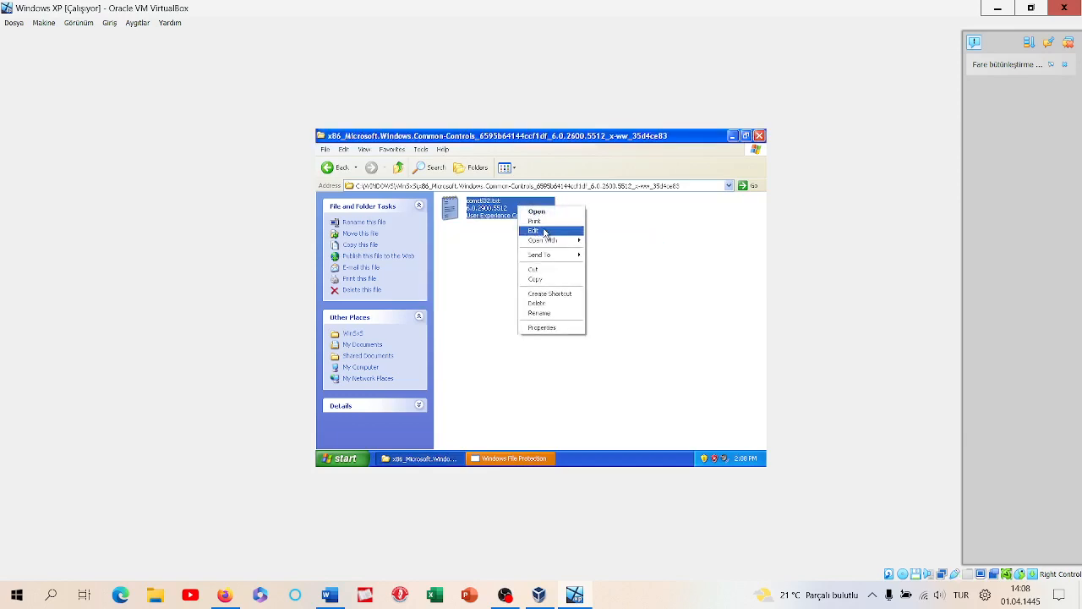
pyautogui.click(537, 211)
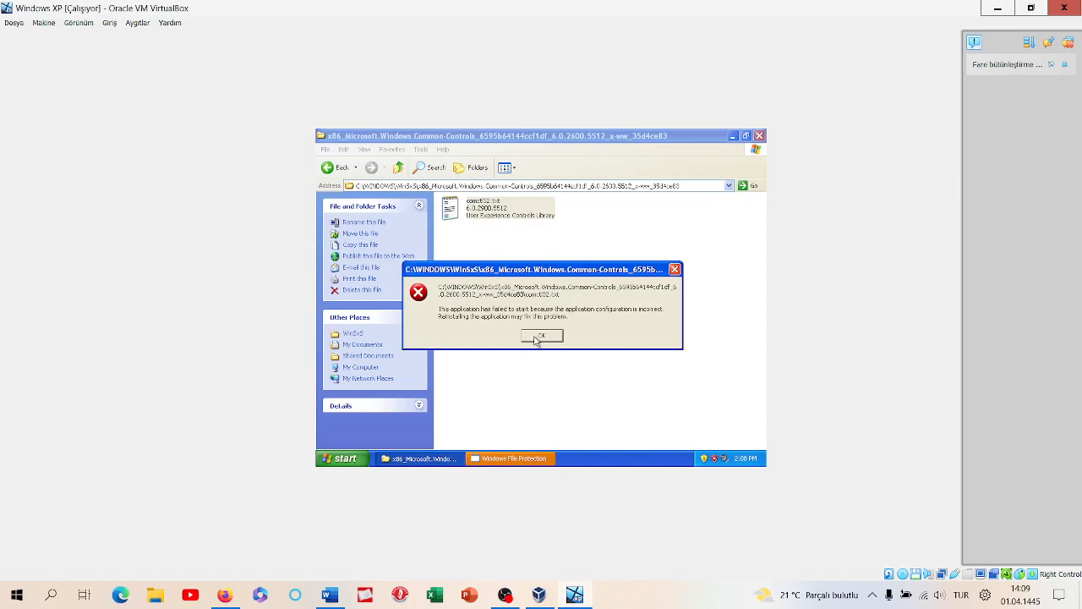
pyautogui.click(542, 336)
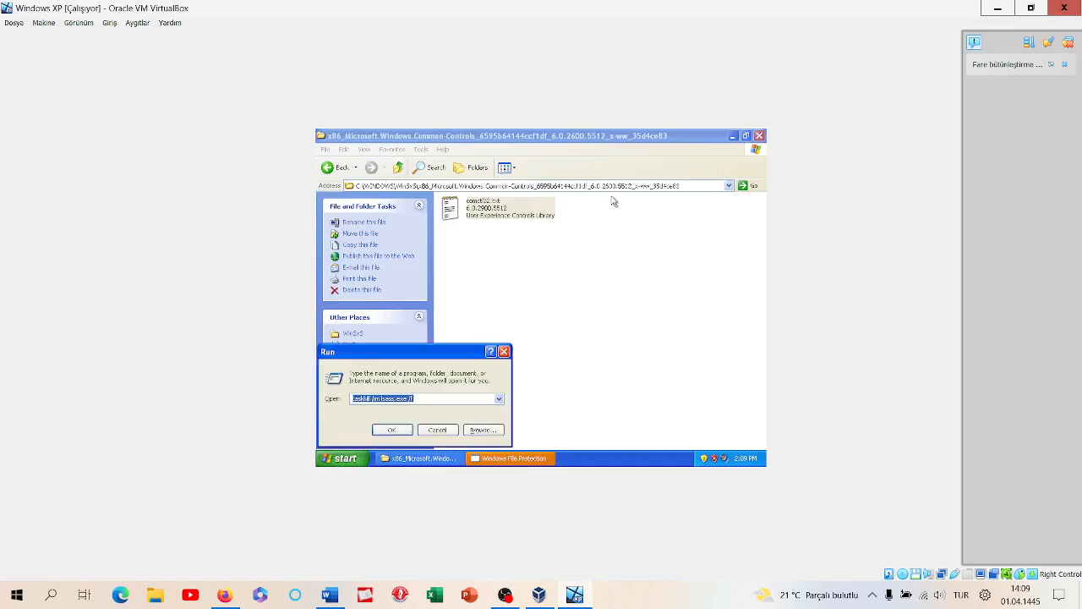
pyautogui.moveTo(604, 264)
pyautogui.write('C:\\')
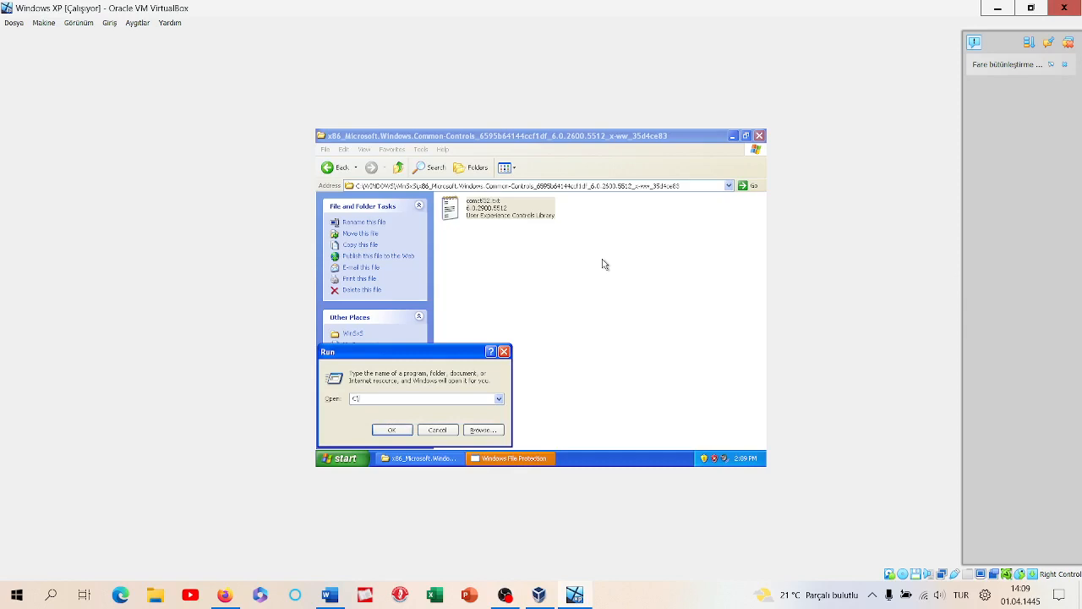
# Step: Go to C:\WINDOWS\System32 using the Run path suggestion
pyautogui.write('c')
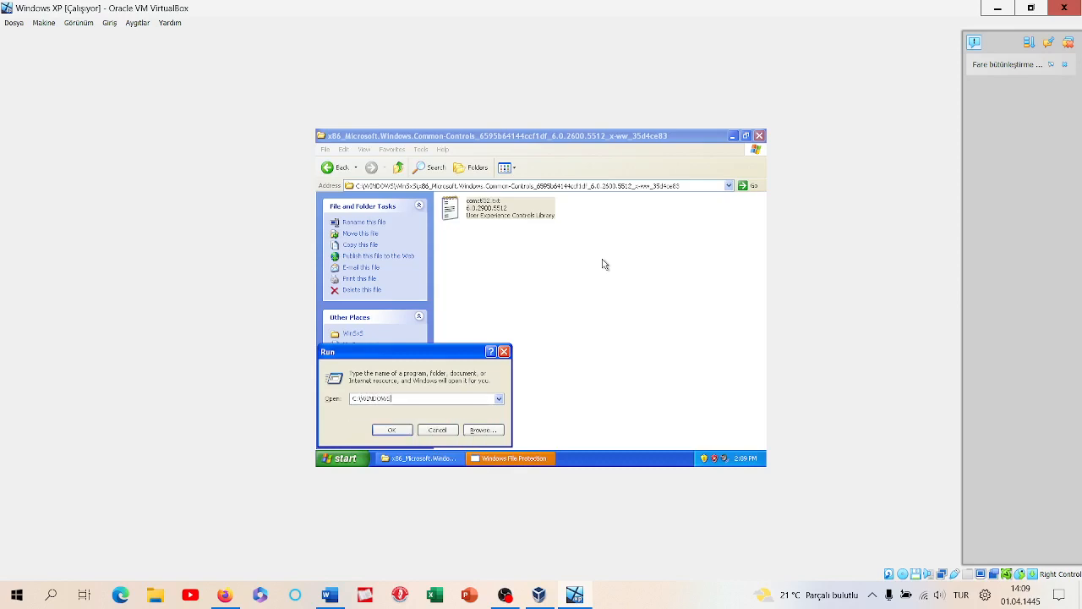
pyautogui.write('\\sy')
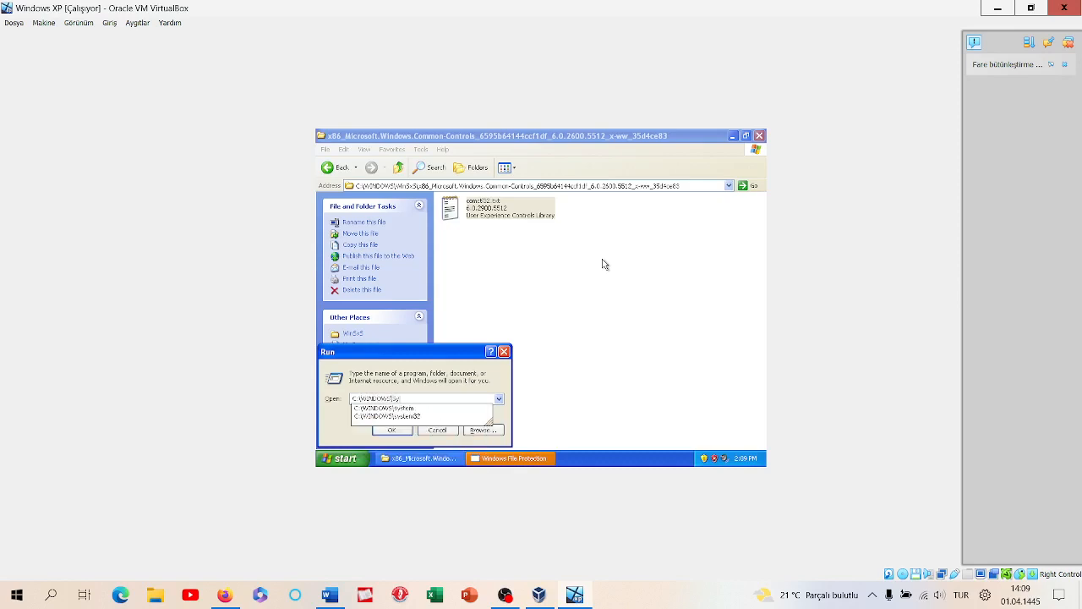
pyautogui.click(391, 429)
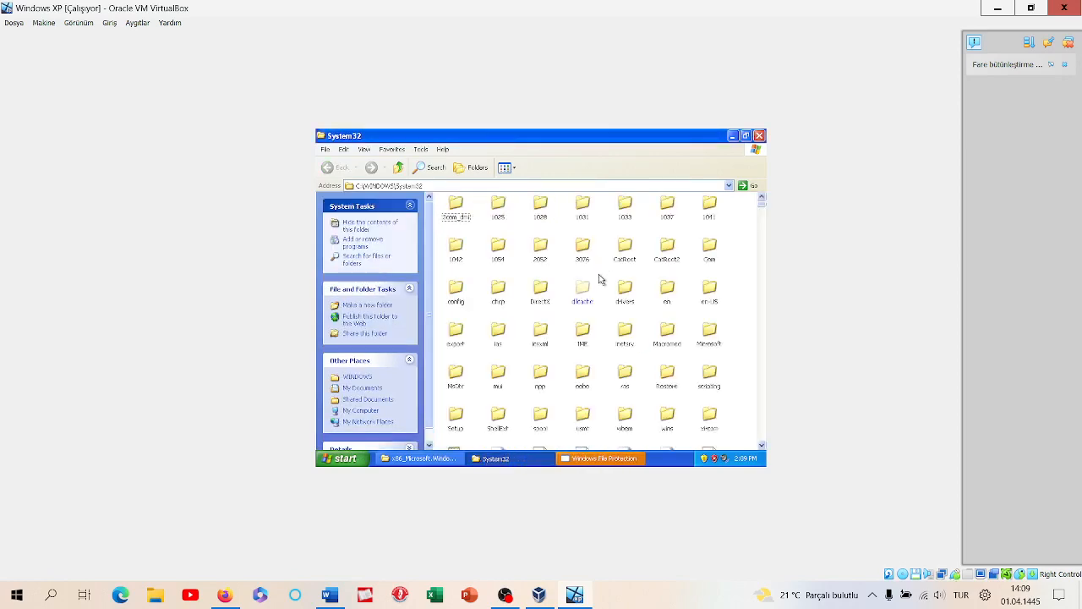
# Step: Scroll down to notepad.exe and try running it
pyautogui.scroll(-3)
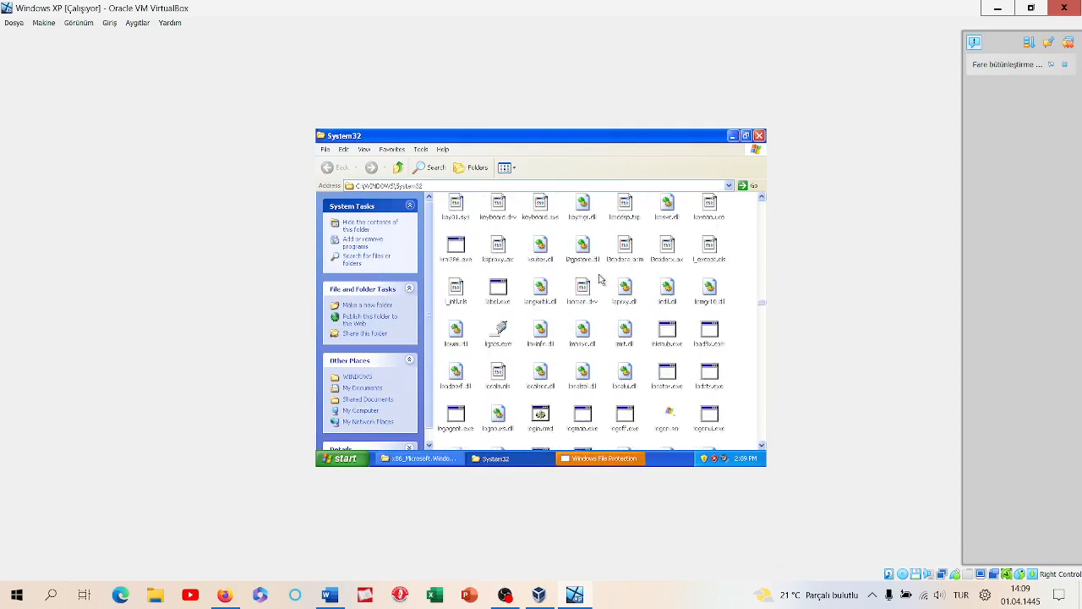
pyautogui.scroll(-3)
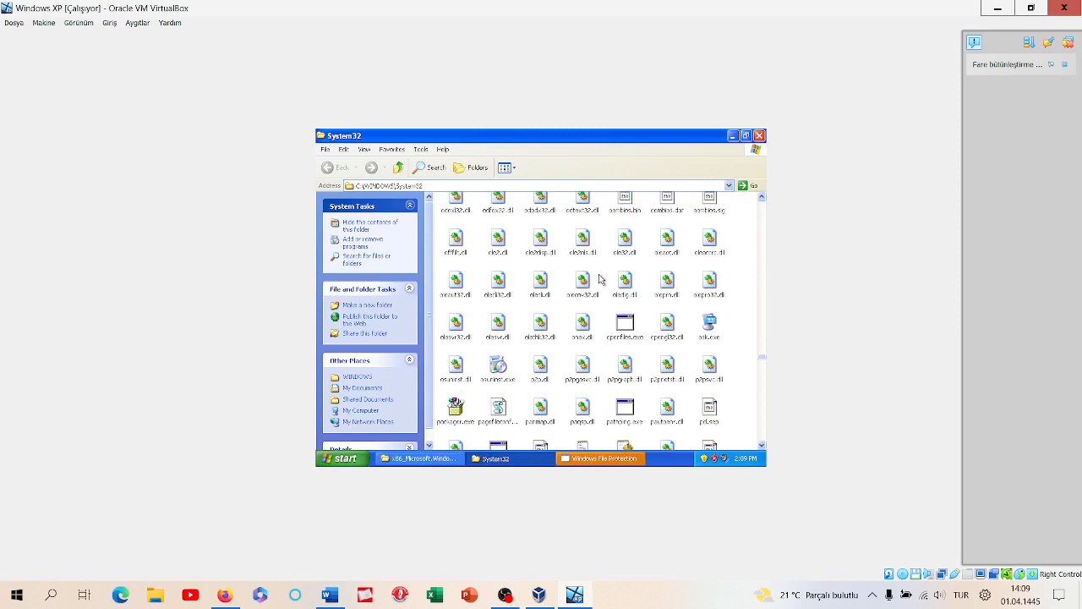
pyautogui.scroll(-3)
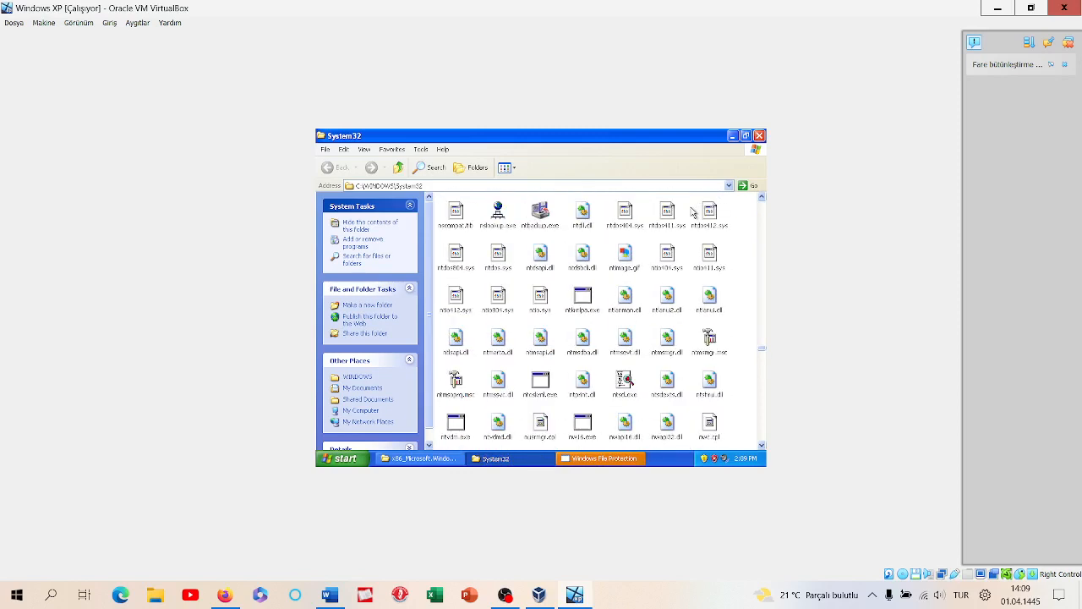
pyautogui.scroll(-3)
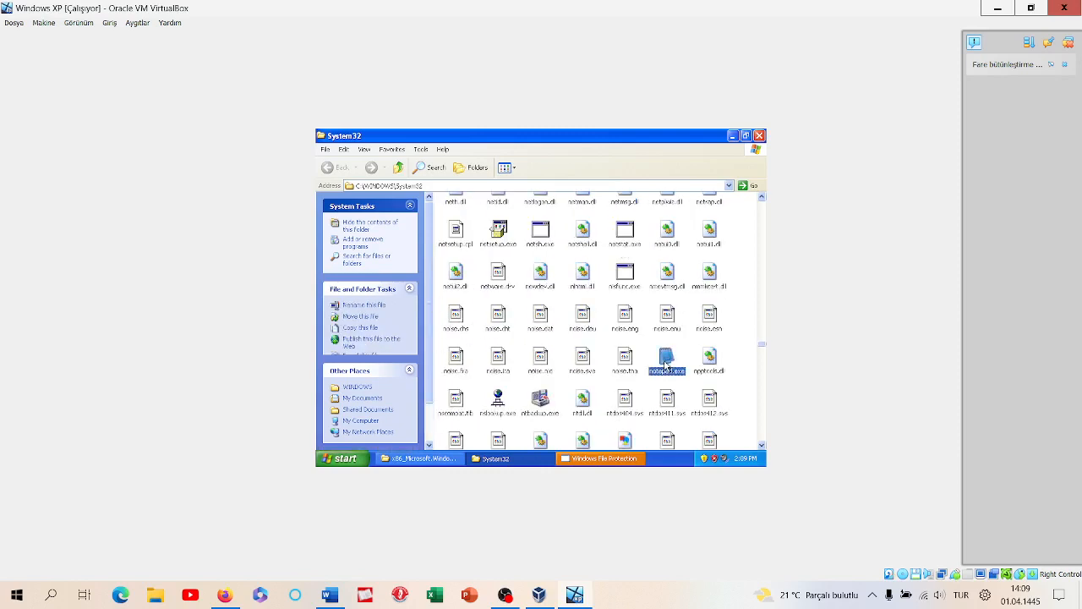
pyautogui.doubleClick(667, 357)
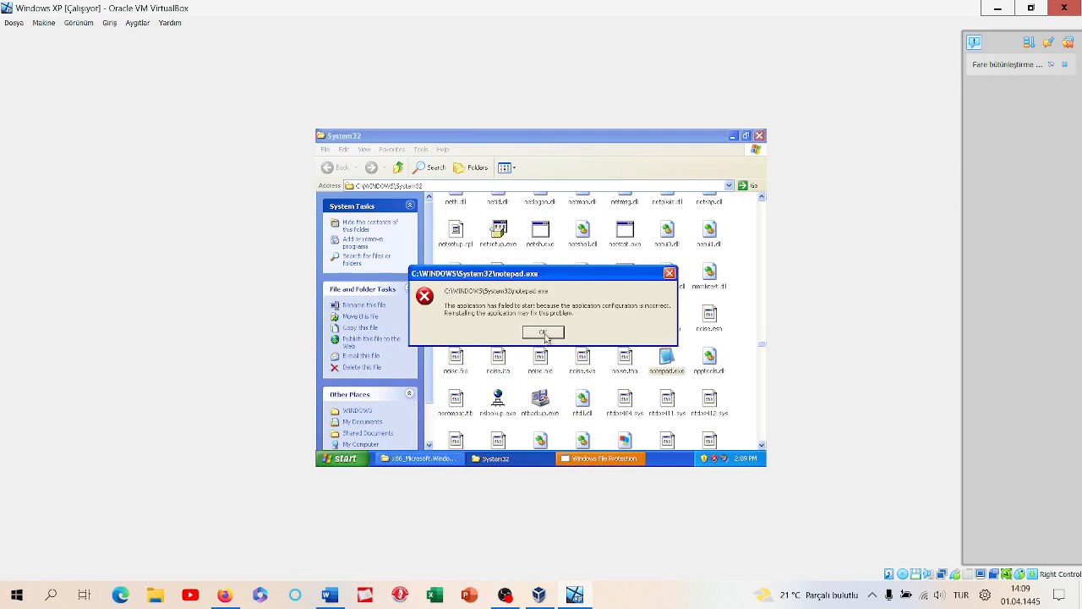
# Step: Dismiss the Notepad startup error and send notepad.exe to the Recycle Bin
pyautogui.click(543, 332)
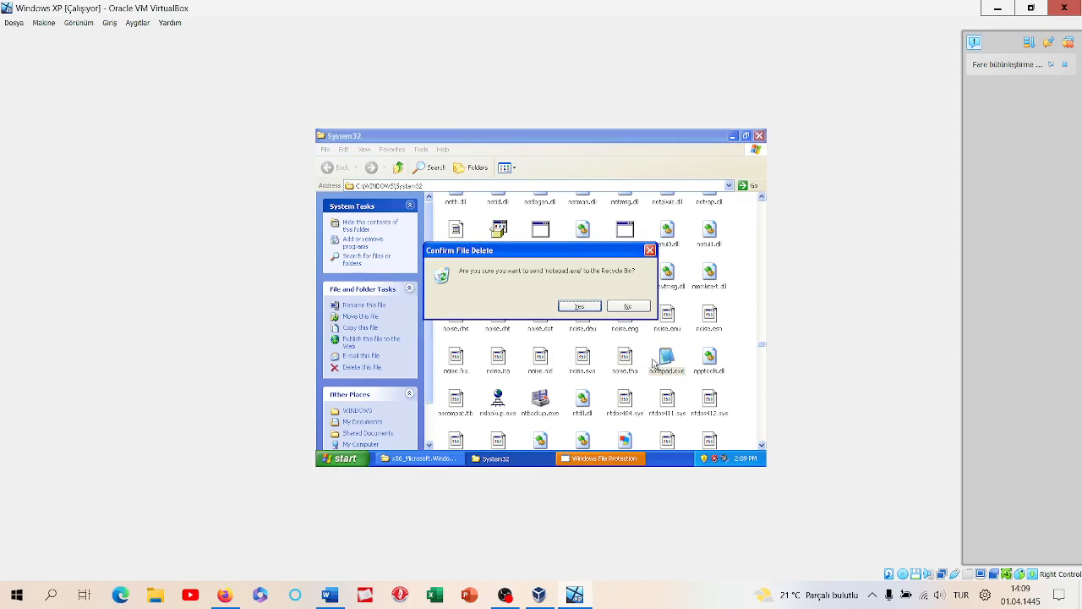
pyautogui.click(579, 305)
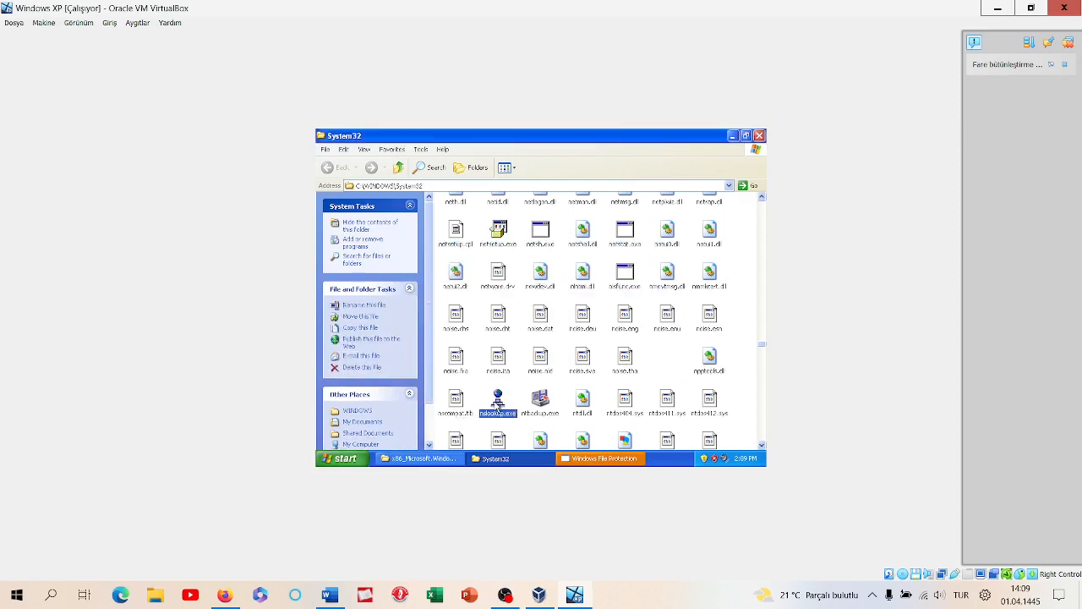
# Step: Scroll through System32 and send winmine.exe to the Recycle Bin
pyautogui.scroll(-3)
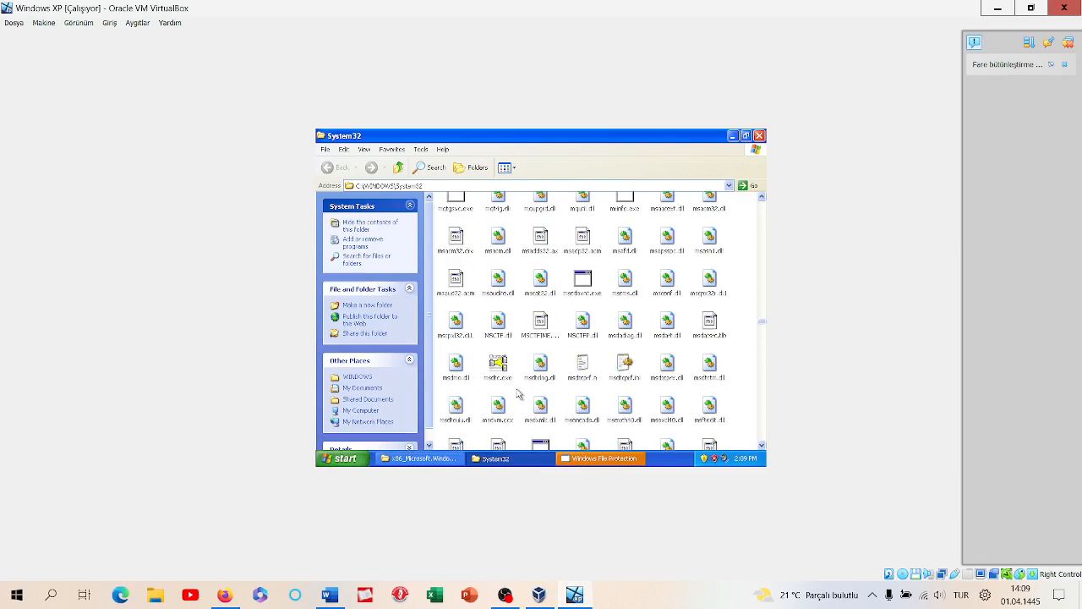
pyautogui.scroll(-3)
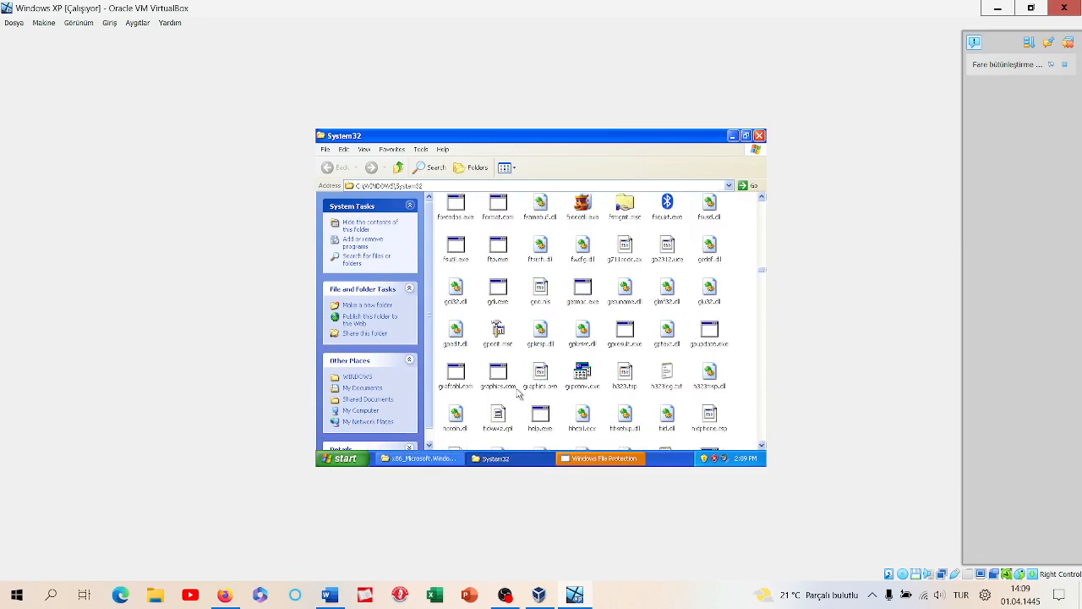
pyautogui.moveTo(463, 248)
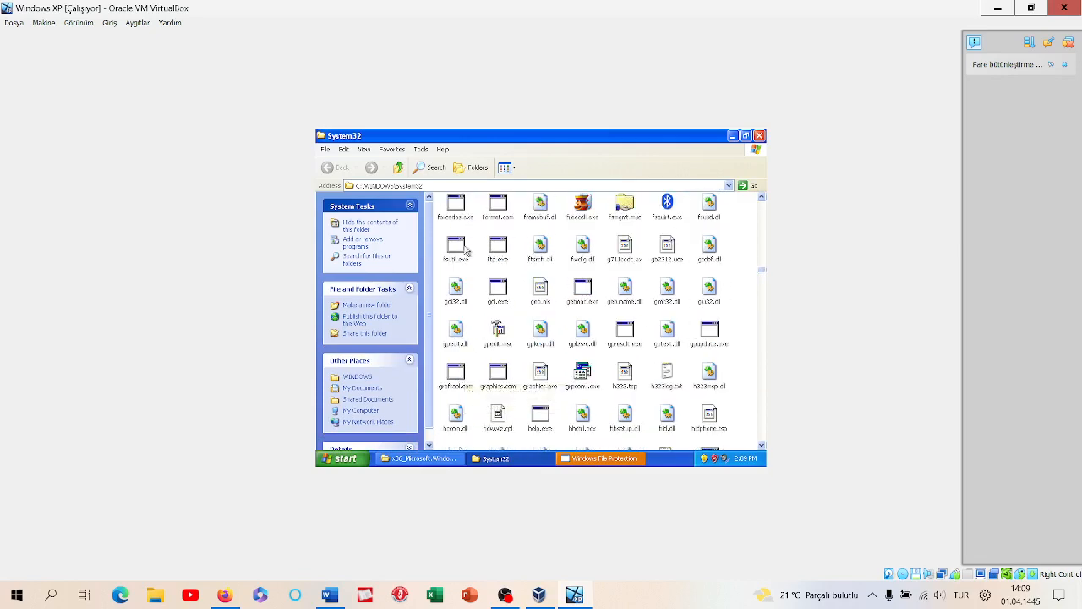
pyautogui.moveTo(454, 203)
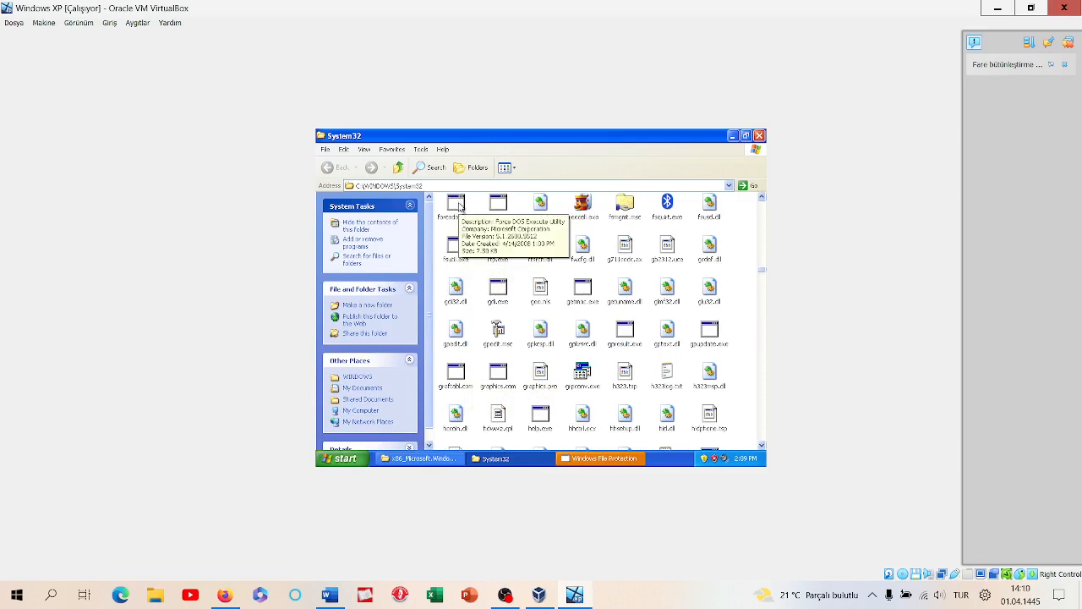
pyautogui.click(455, 203)
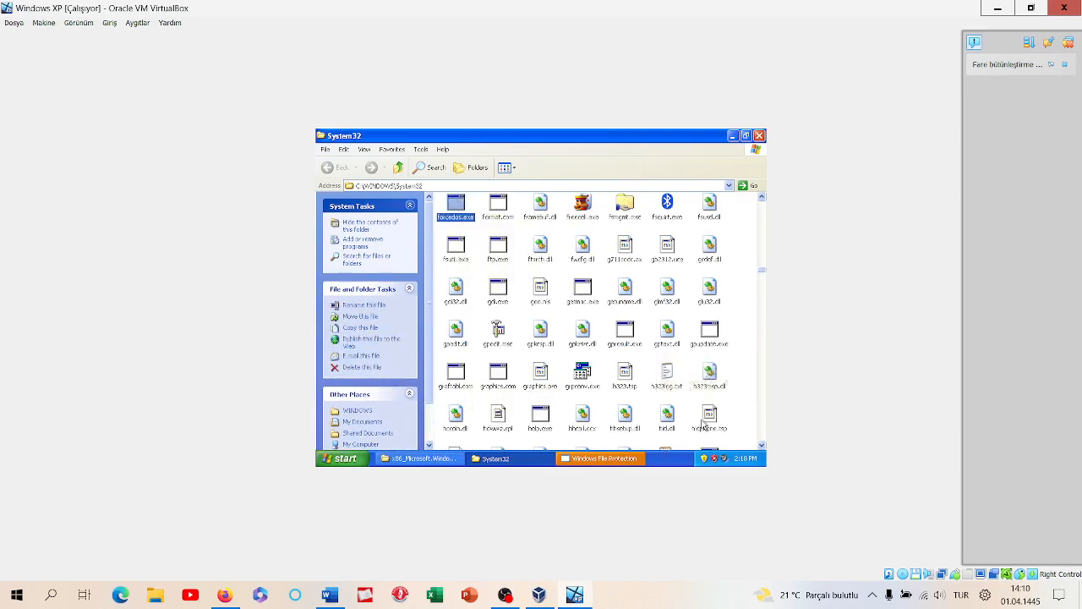
pyautogui.press('ctrl+a')
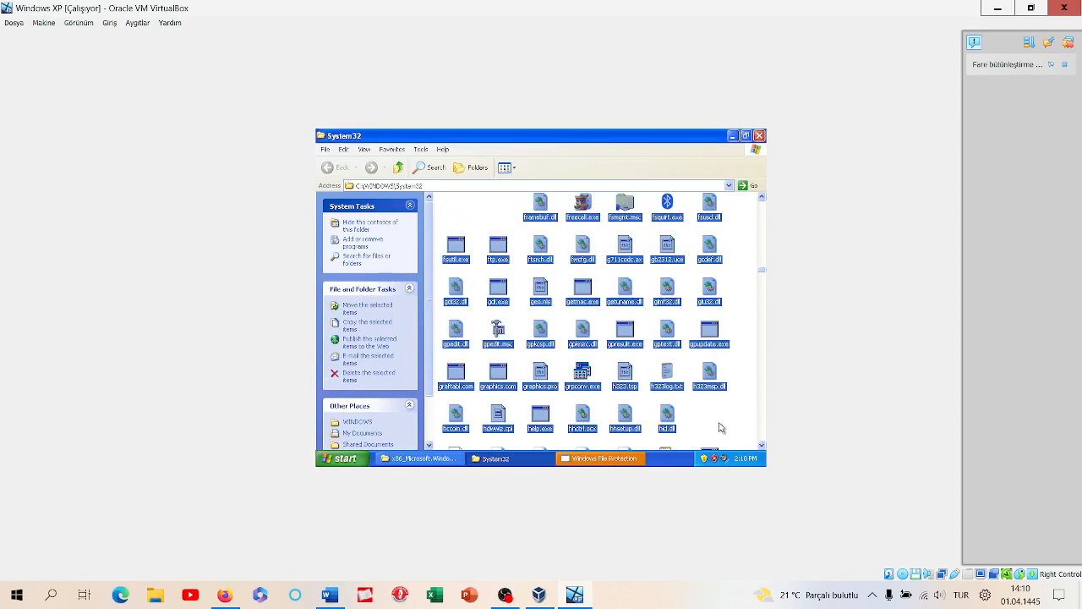
pyautogui.click(583, 203)
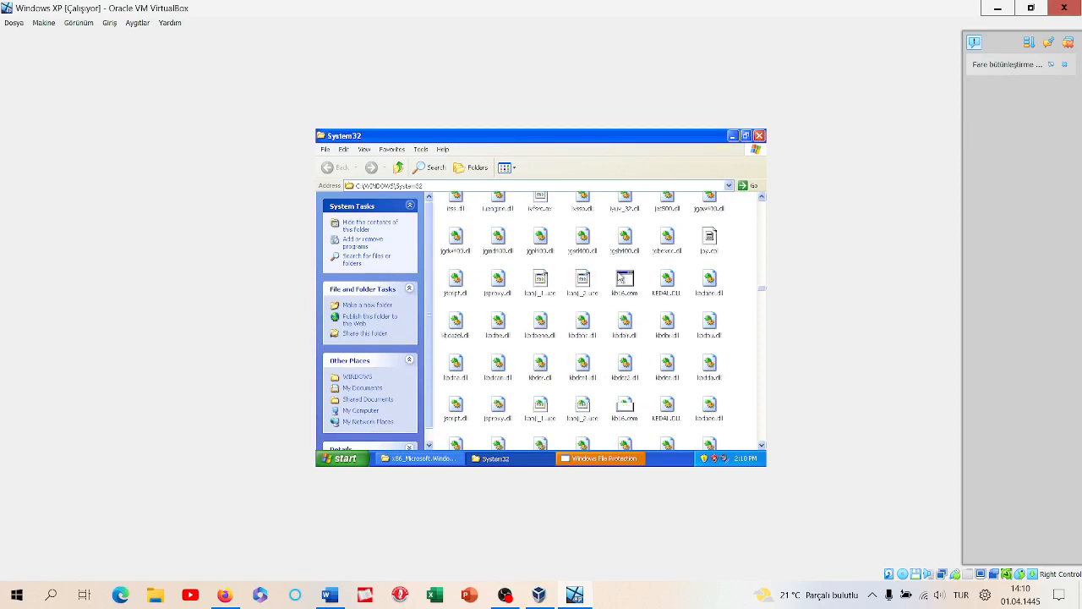
pyautogui.scroll(-3)
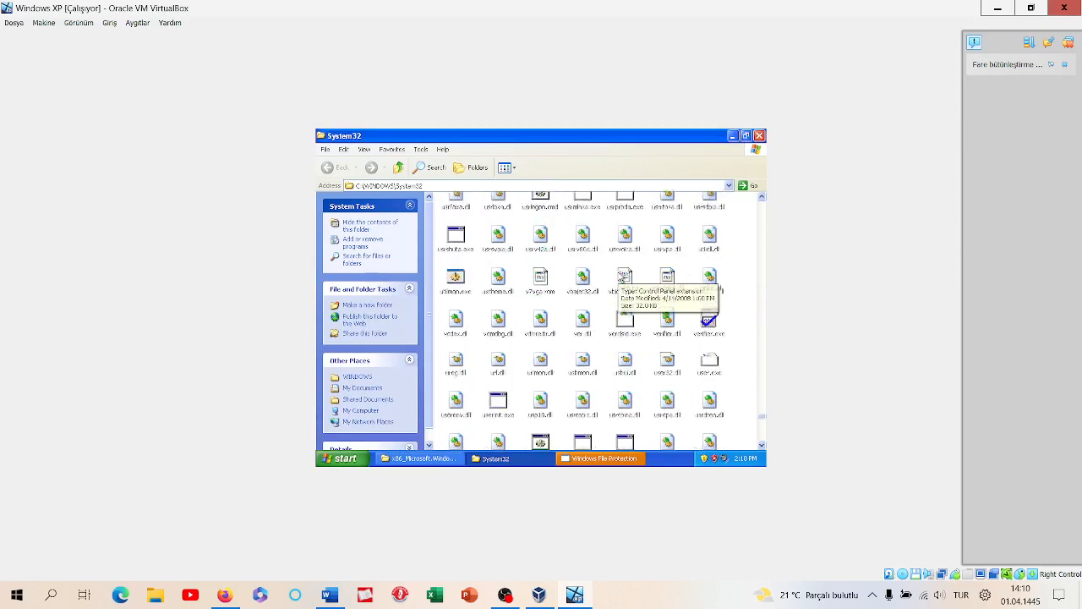
pyautogui.scroll(-3)
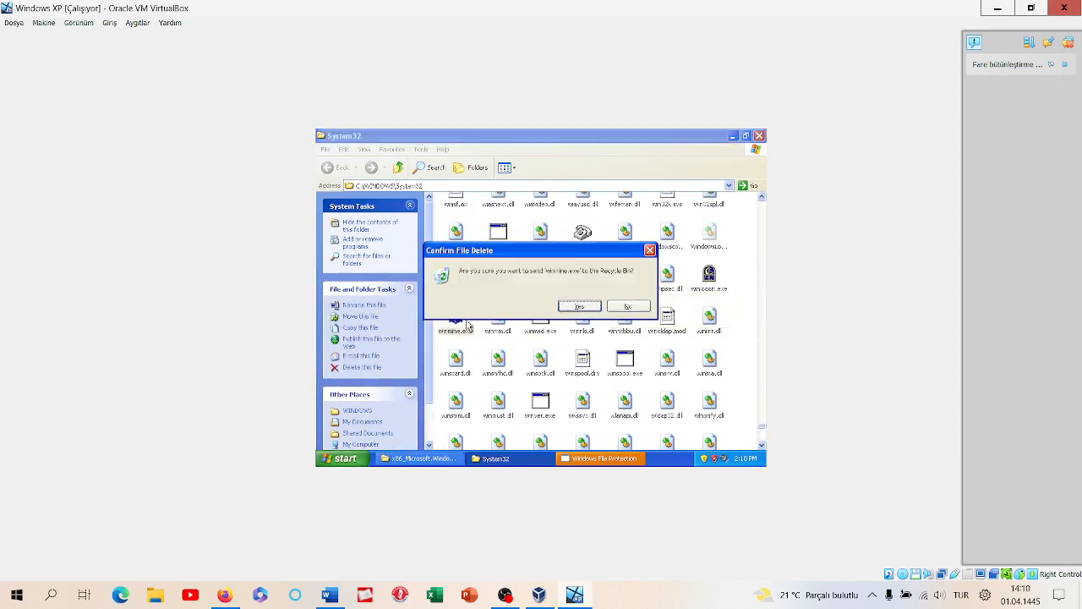
pyautogui.click(579, 305)
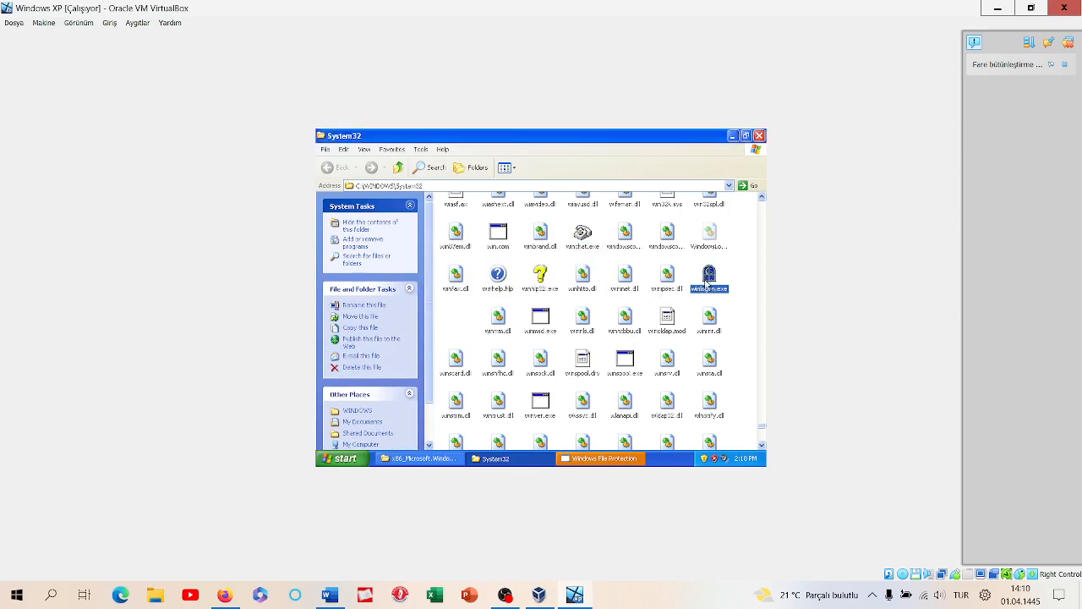
# Step: Try deleting the help program file and dismiss the access-denied error
pyautogui.click(540, 274)
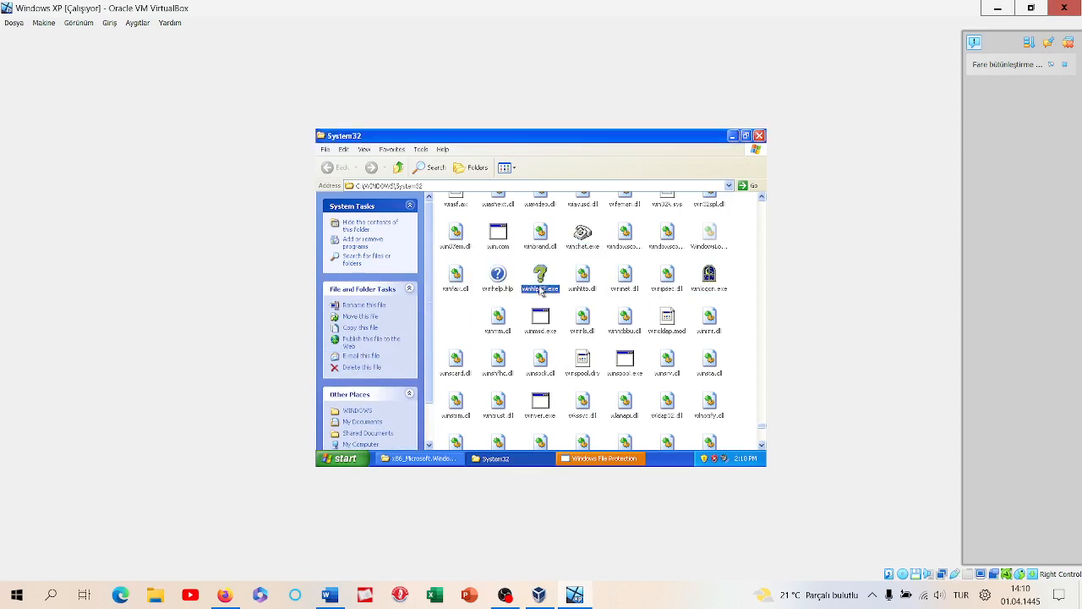
pyautogui.click(358, 367)
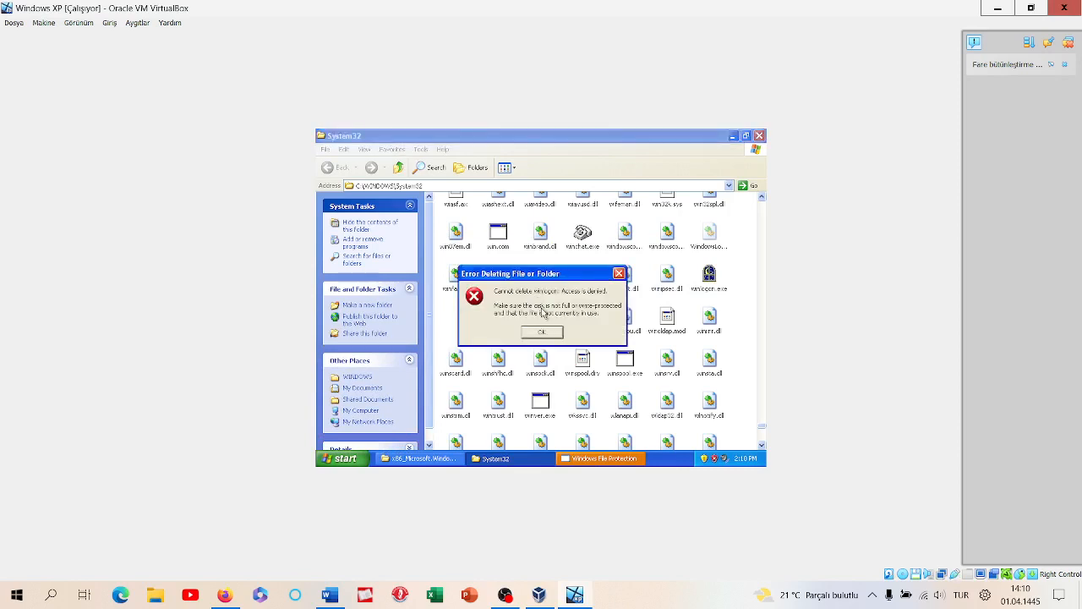
pyautogui.click(541, 331)
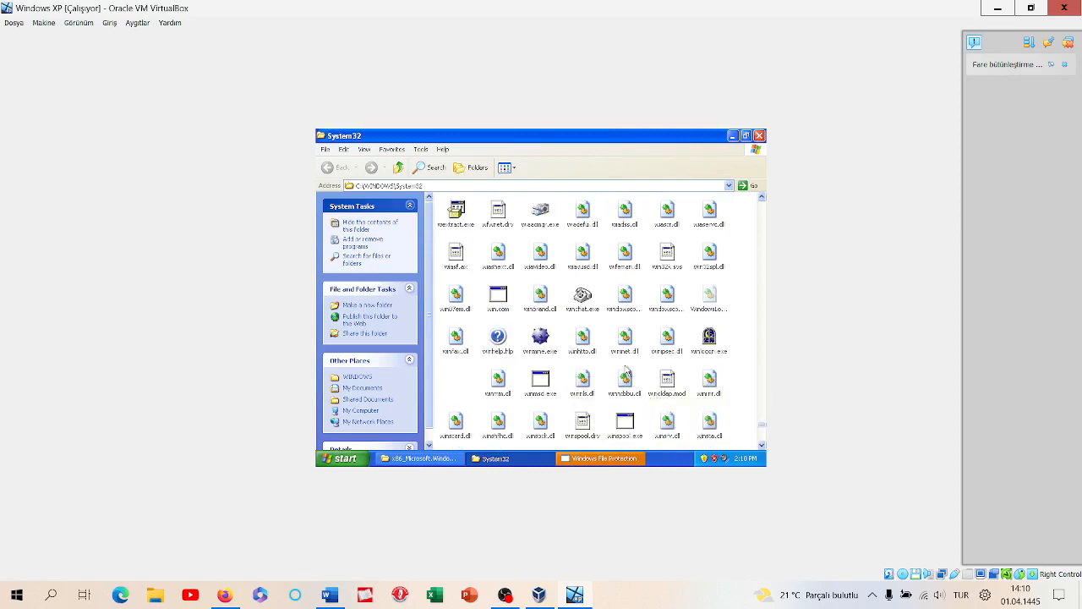
# Step: Scroll System32 down to the files beginning with m and open the Start menu
pyautogui.click(540, 335)
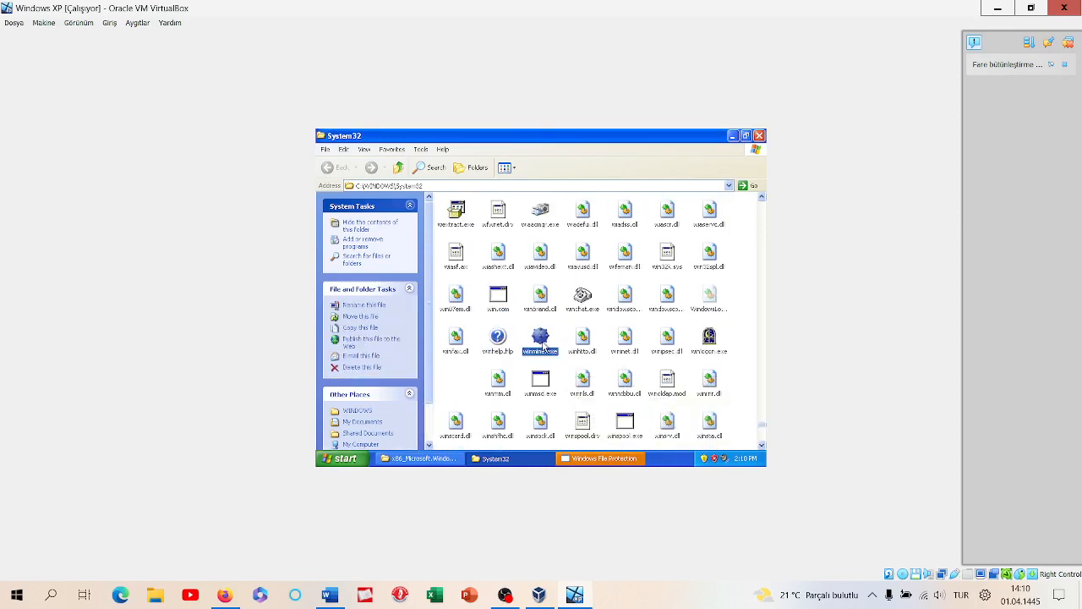
pyautogui.scroll(-3)
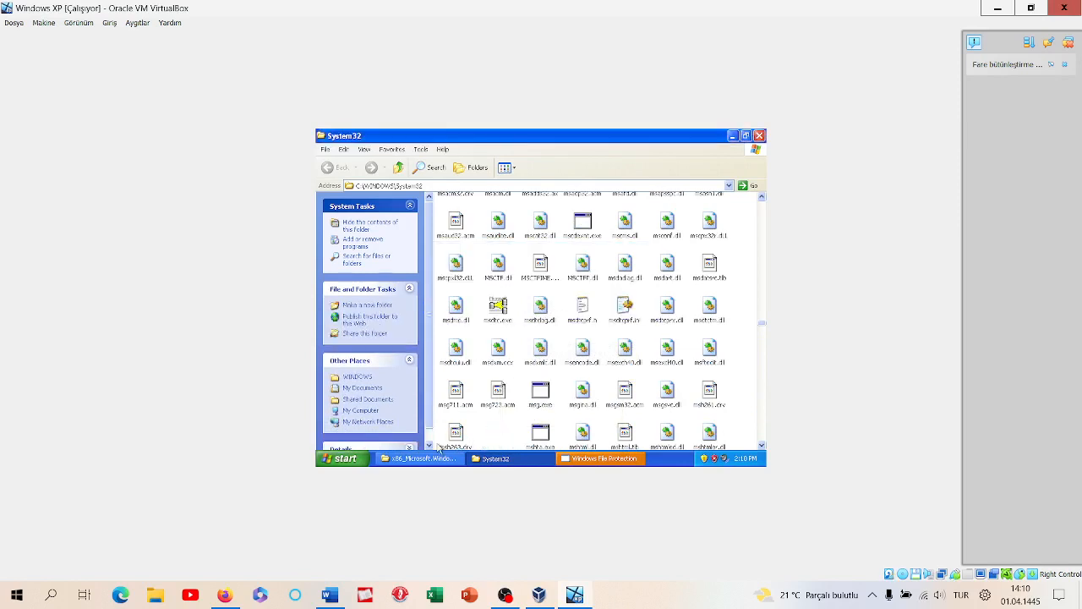
pyautogui.click(341, 458)
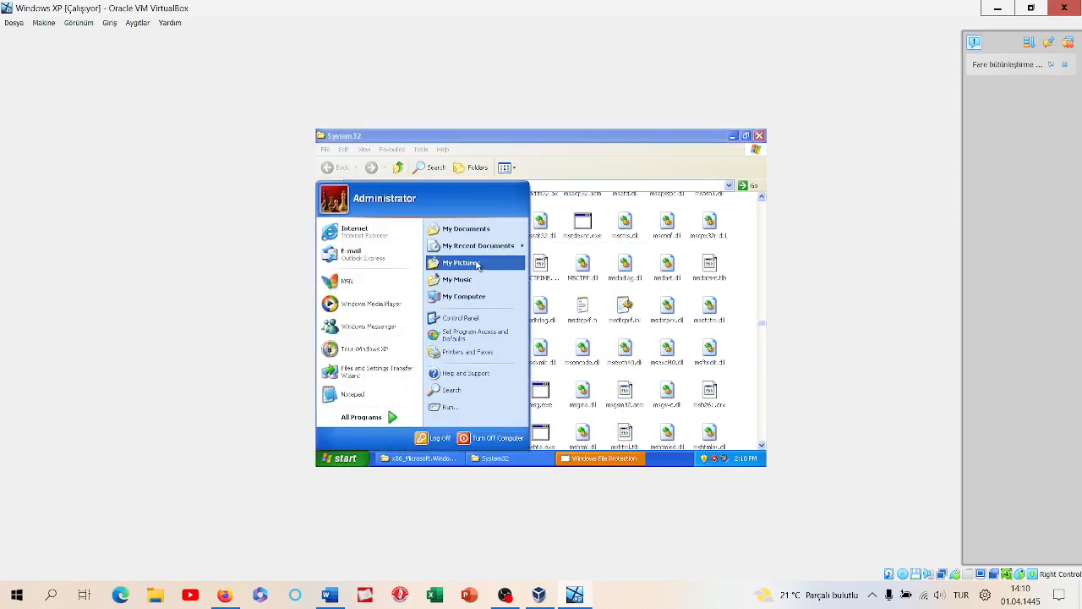
pyautogui.moveTo(361, 394)
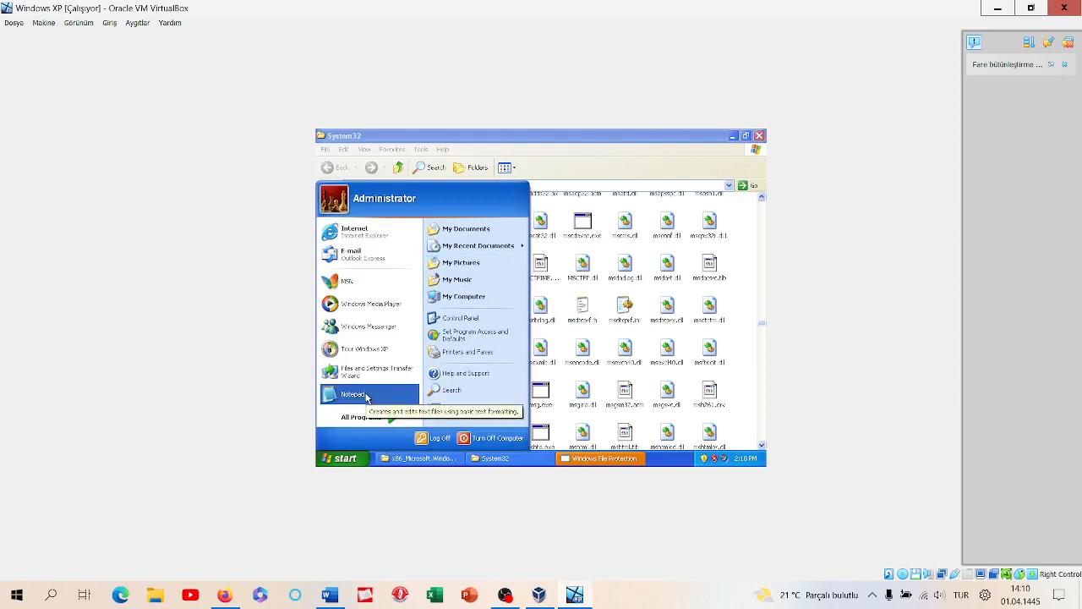
# Step: Dismiss the first launch error and launch Hearts from the Start menu
pyautogui.click(360, 417)
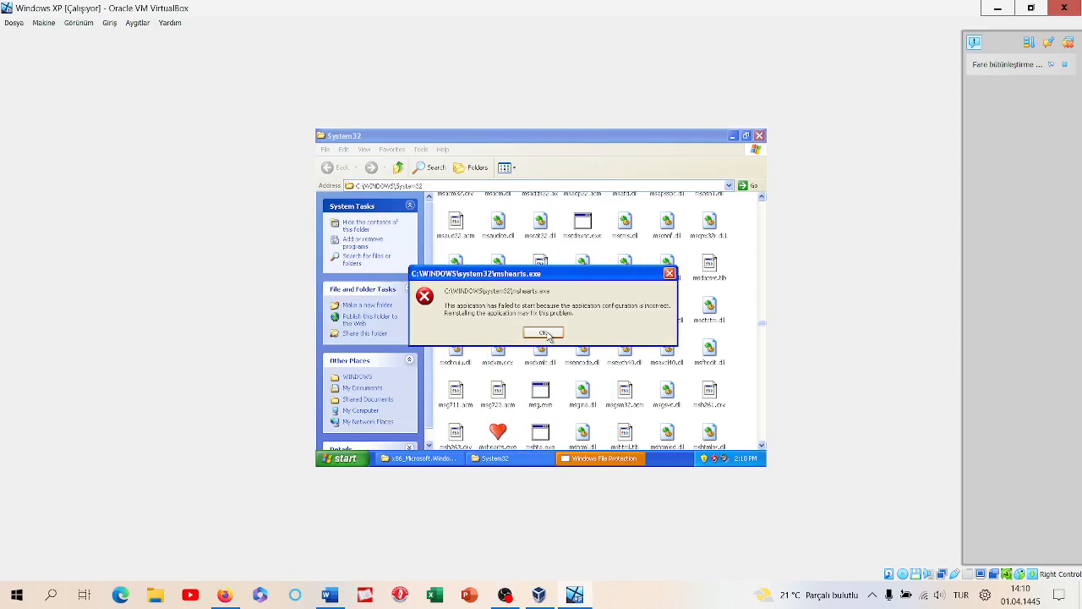
pyautogui.moveTo(557, 334)
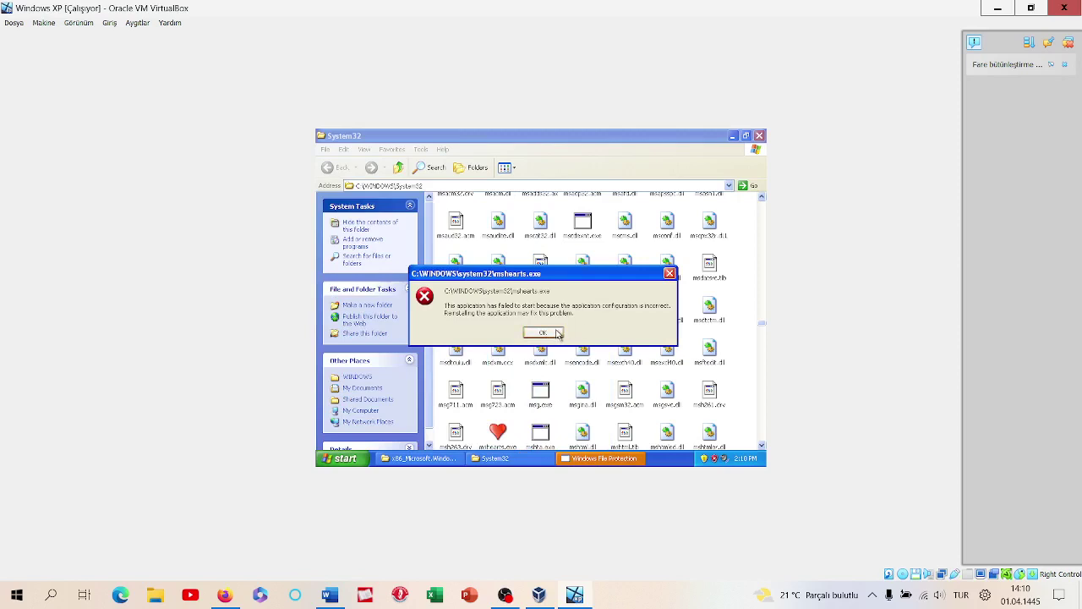
pyautogui.click(341, 458)
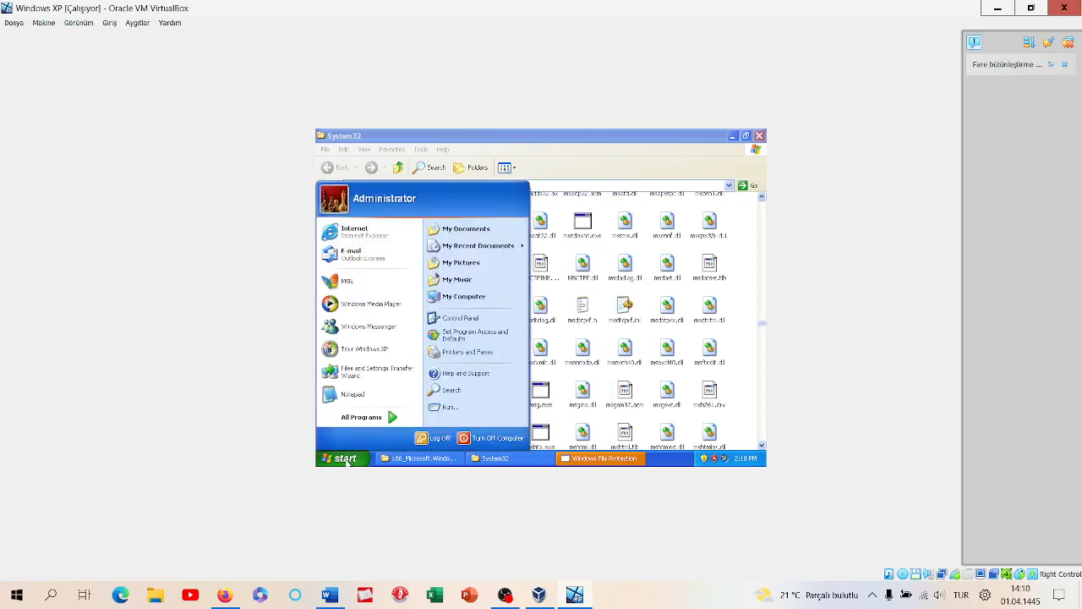
pyautogui.moveTo(475, 245)
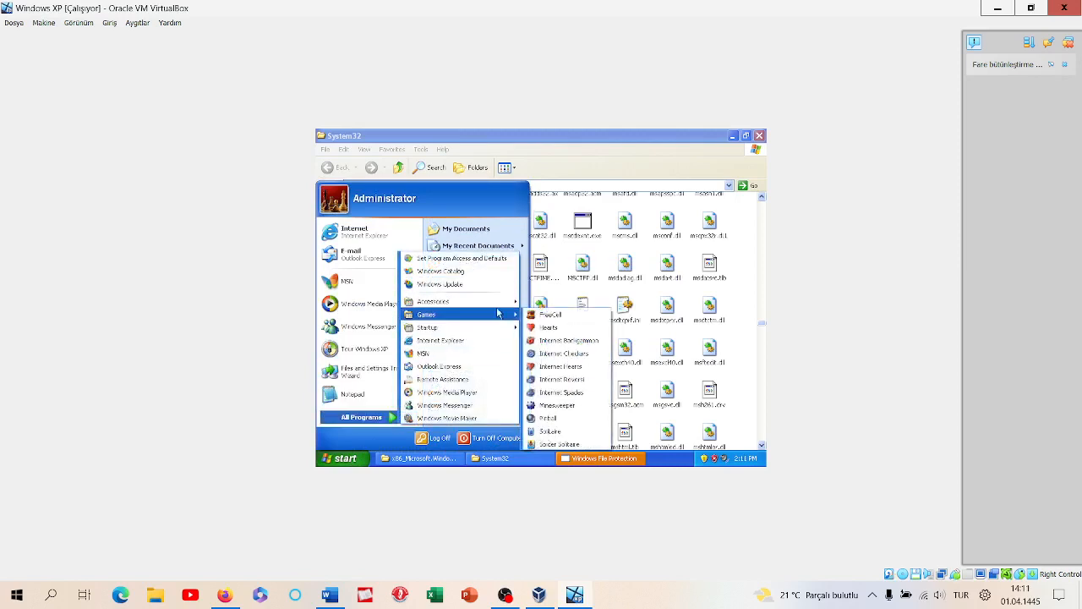
pyautogui.moveTo(556, 430)
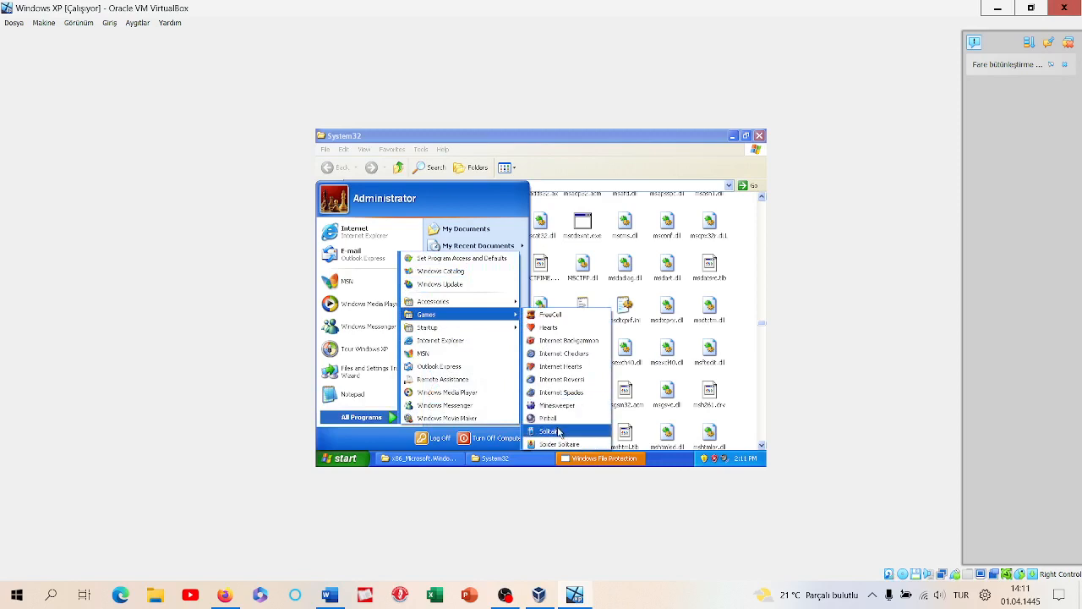
pyautogui.moveTo(549, 327)
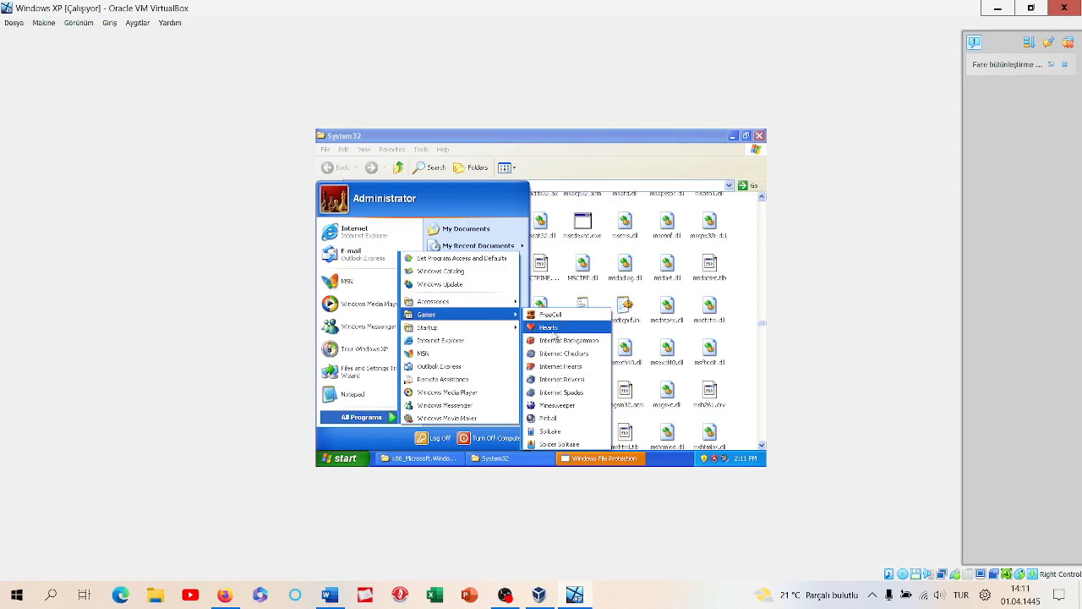
pyautogui.click(547, 327)
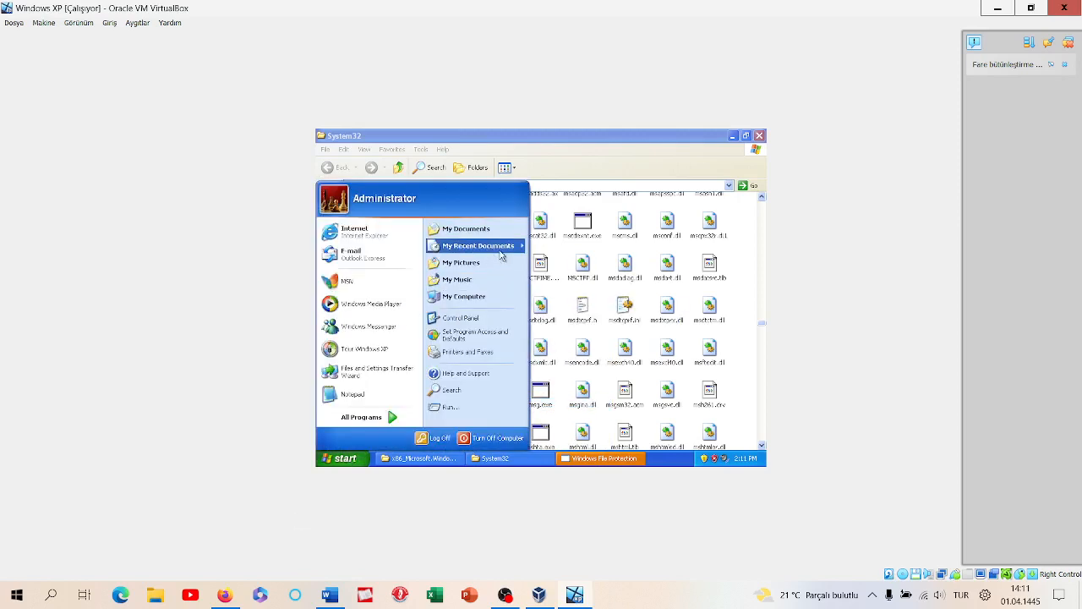
# Step: Launch Pinball from All Programs > Games and dismiss its configuration error
pyautogui.click(362, 417)
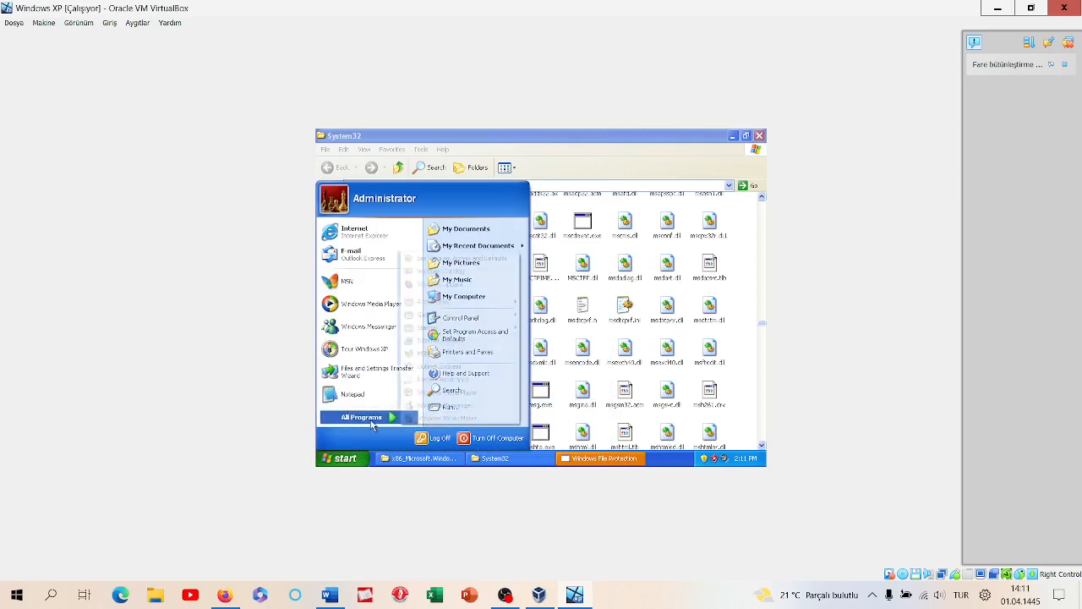
pyautogui.click(364, 417)
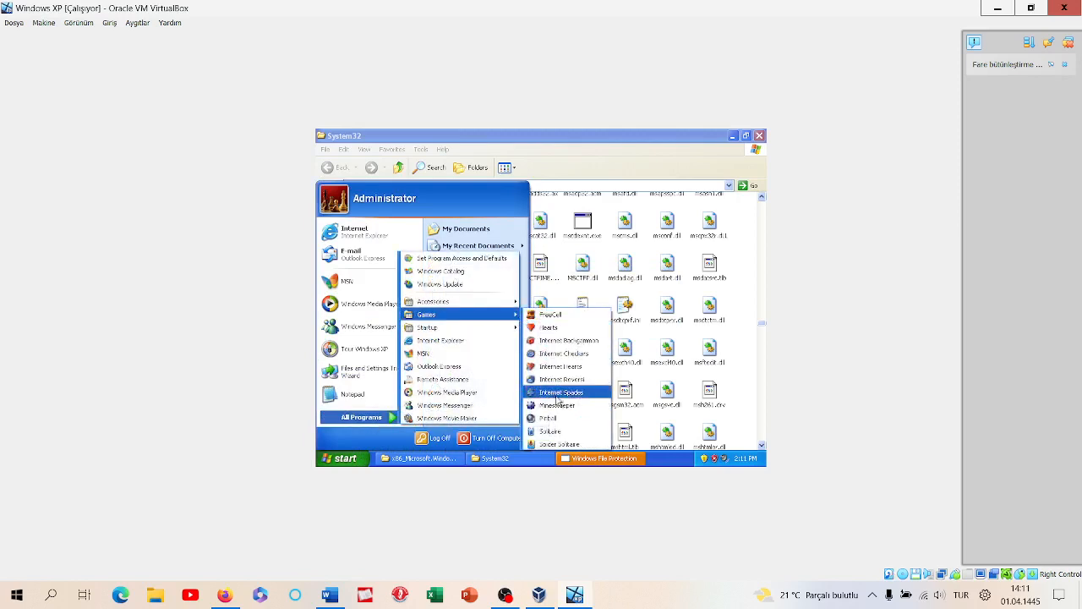
pyautogui.click(540, 418)
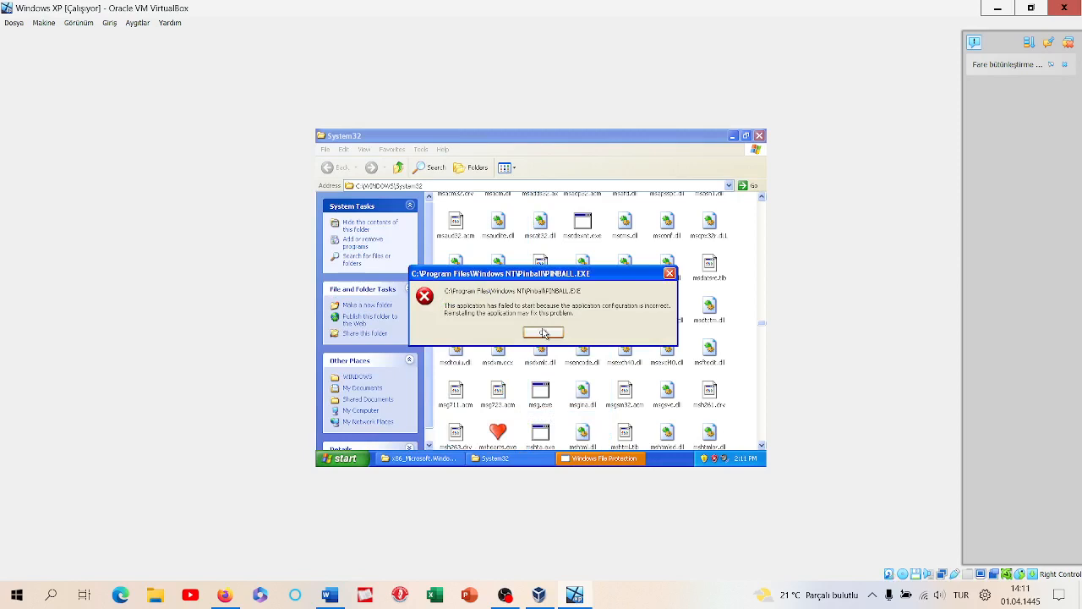
pyautogui.click(543, 332)
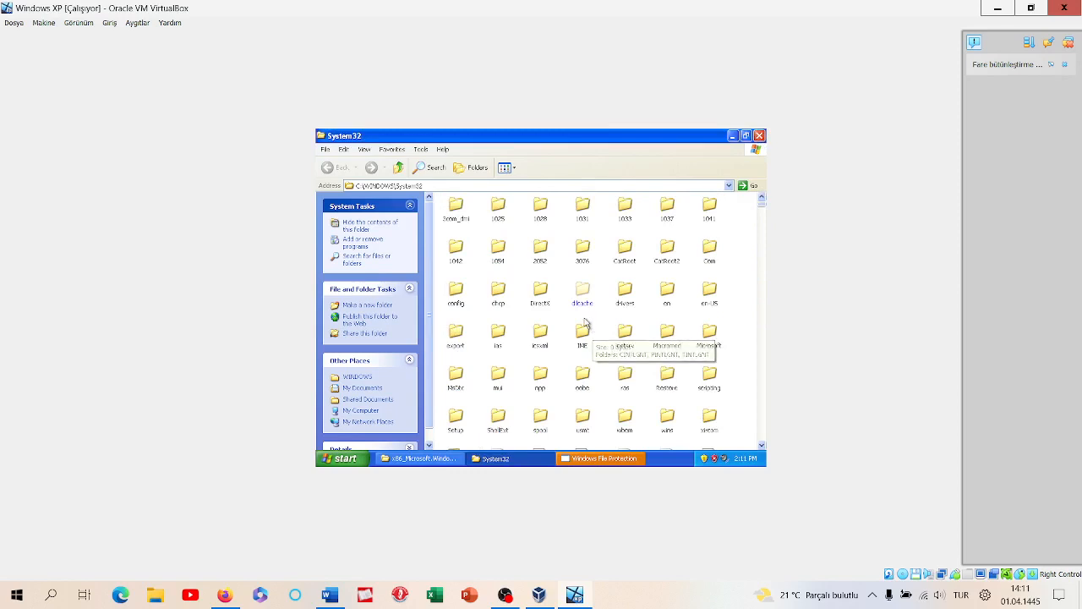
# Step: Navigate from System32 up through WINDOWS to the root of Local Disk (C:)
pyautogui.scroll(-3)
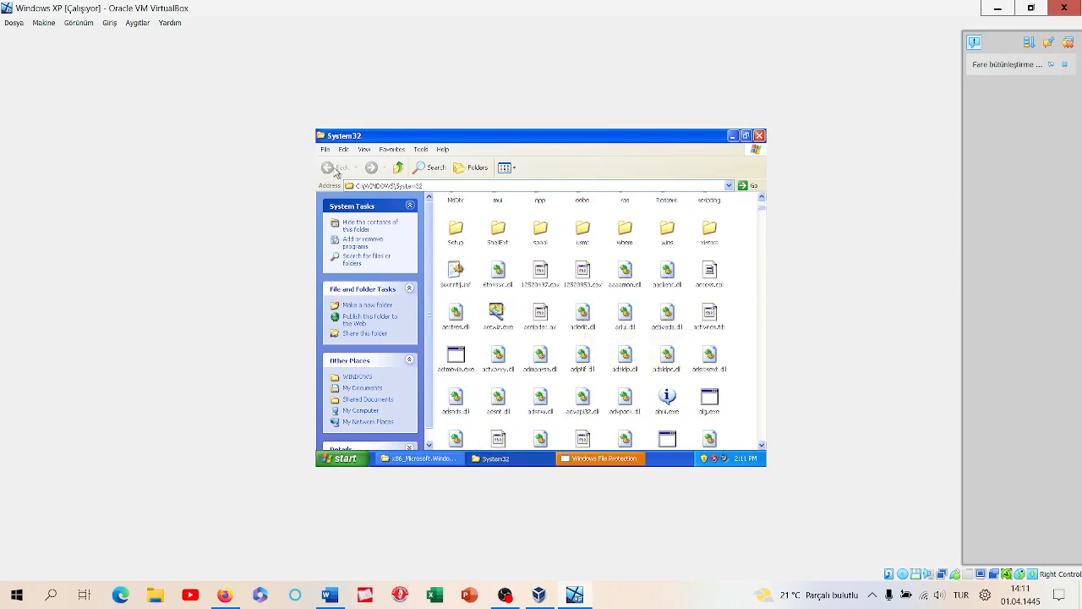
pyautogui.scroll(-3)
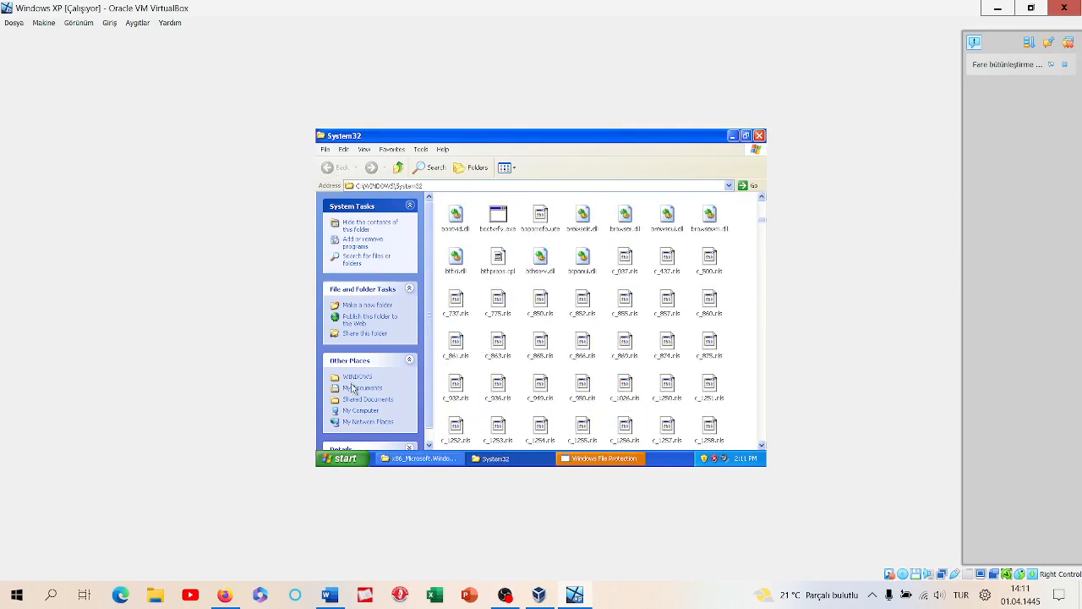
pyautogui.click(359, 377)
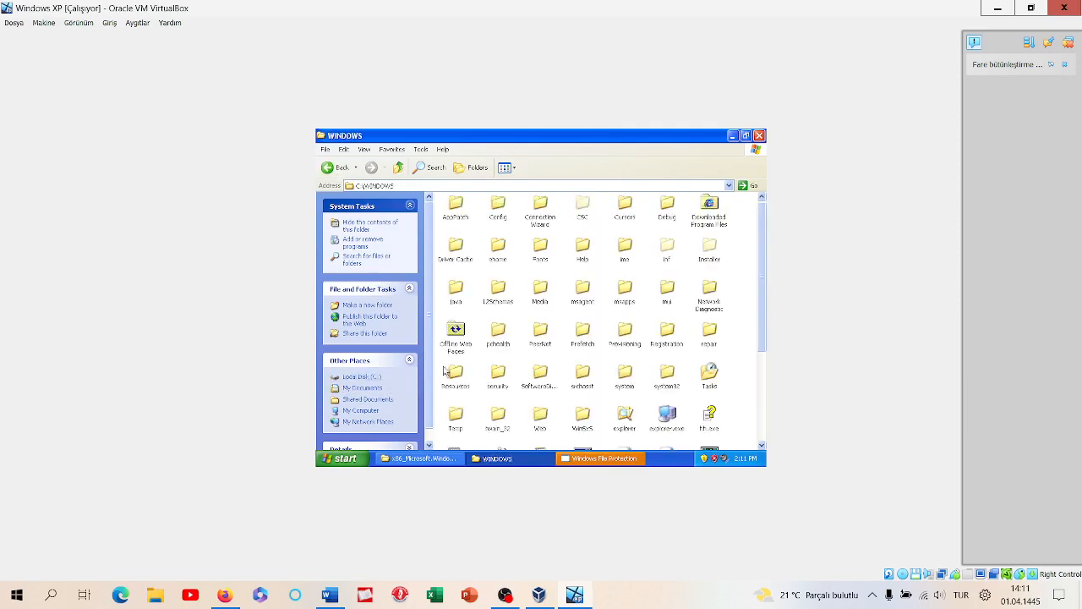
pyautogui.scroll(-3)
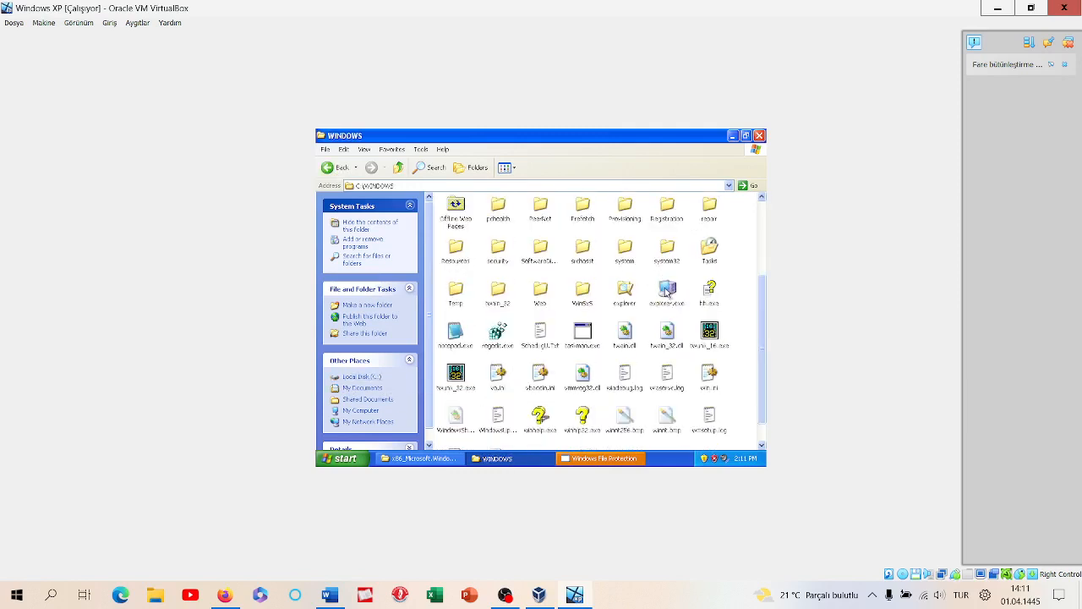
pyautogui.click(625, 289)
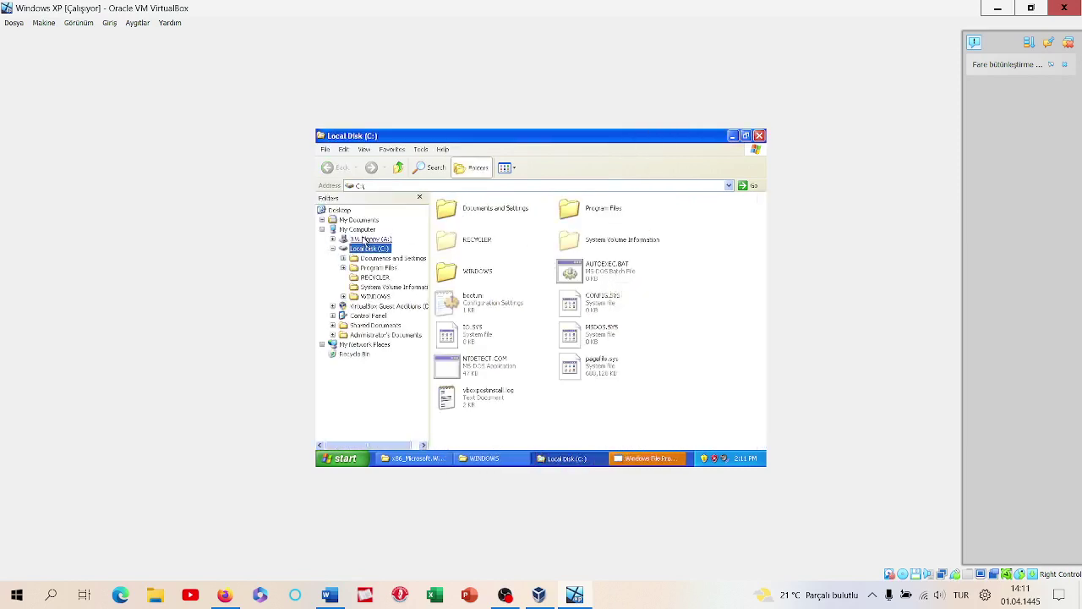
# Step: Delete the Common Files folder from Program Files, then collapse that branch
pyautogui.click(380, 267)
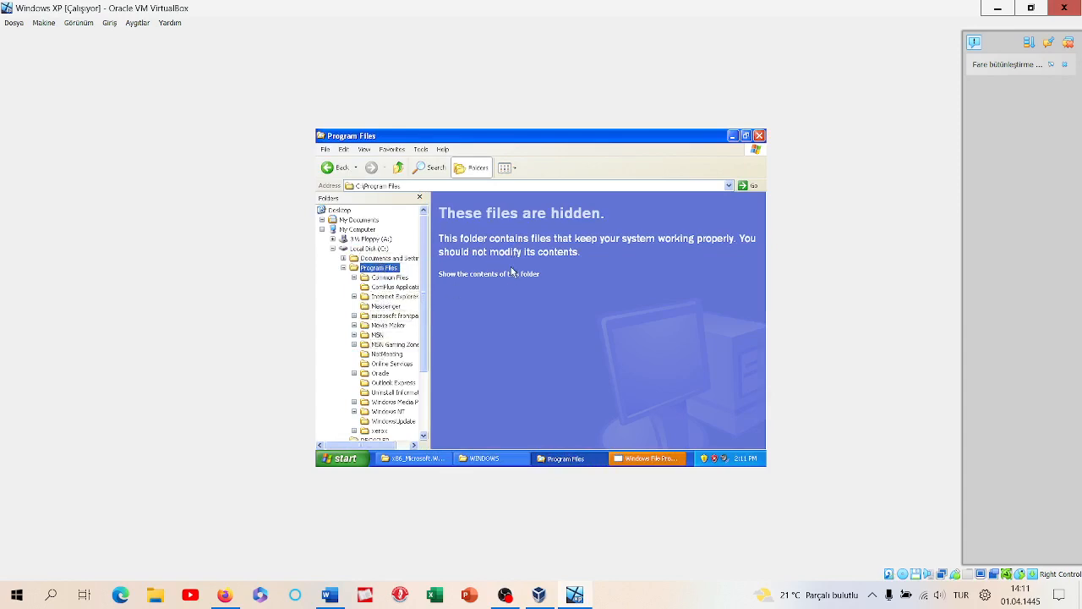
pyautogui.click(487, 273)
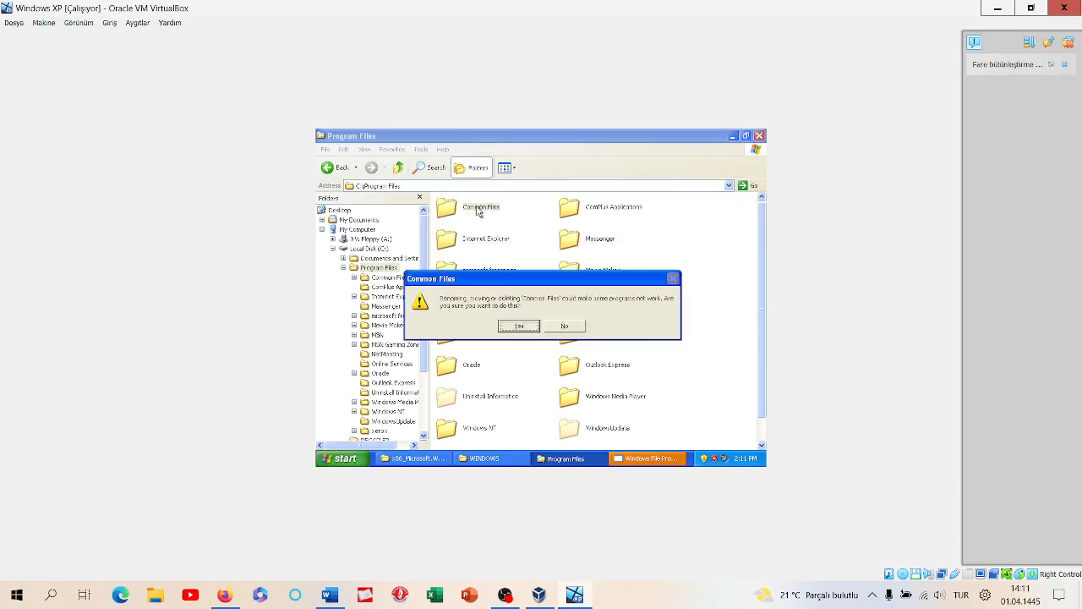
pyautogui.click(519, 325)
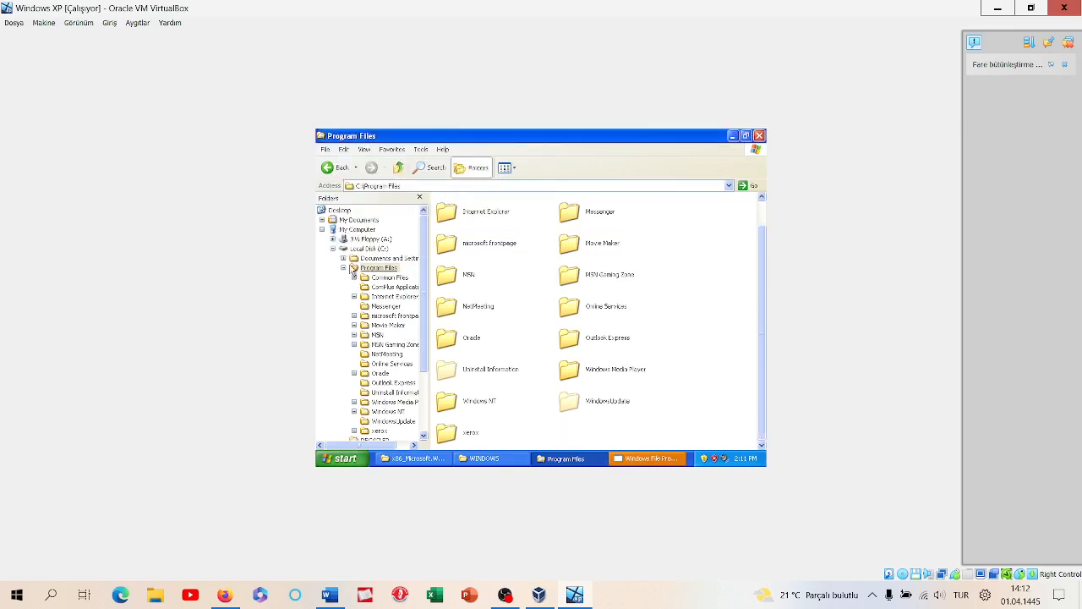
pyautogui.click(352, 267)
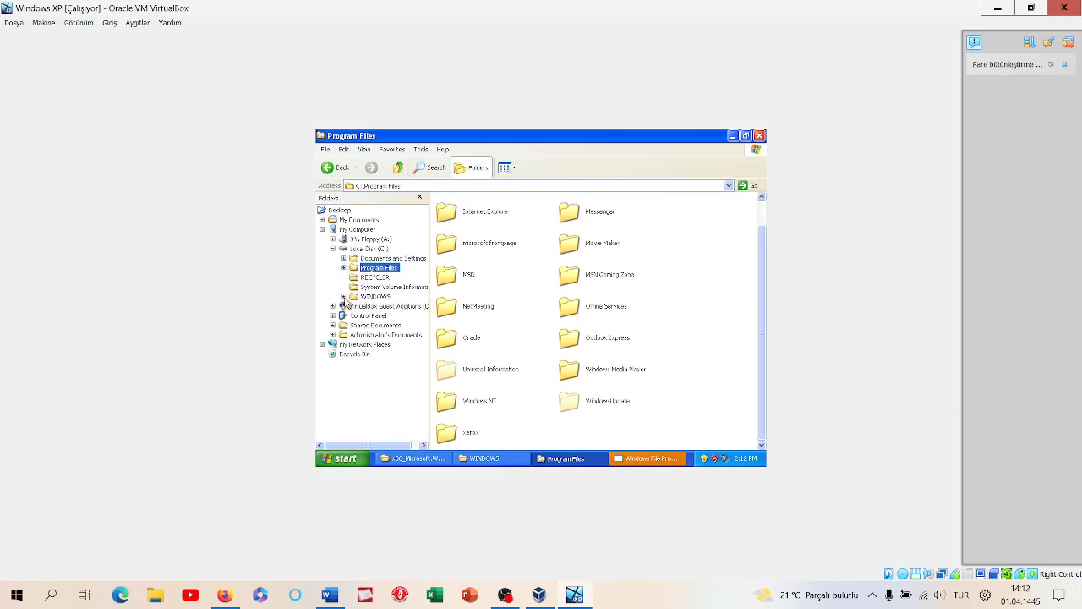
# Step: Attempt deleting the system folder under WINDOWS and dismiss the cannot-delete error
pyautogui.click(384, 296)
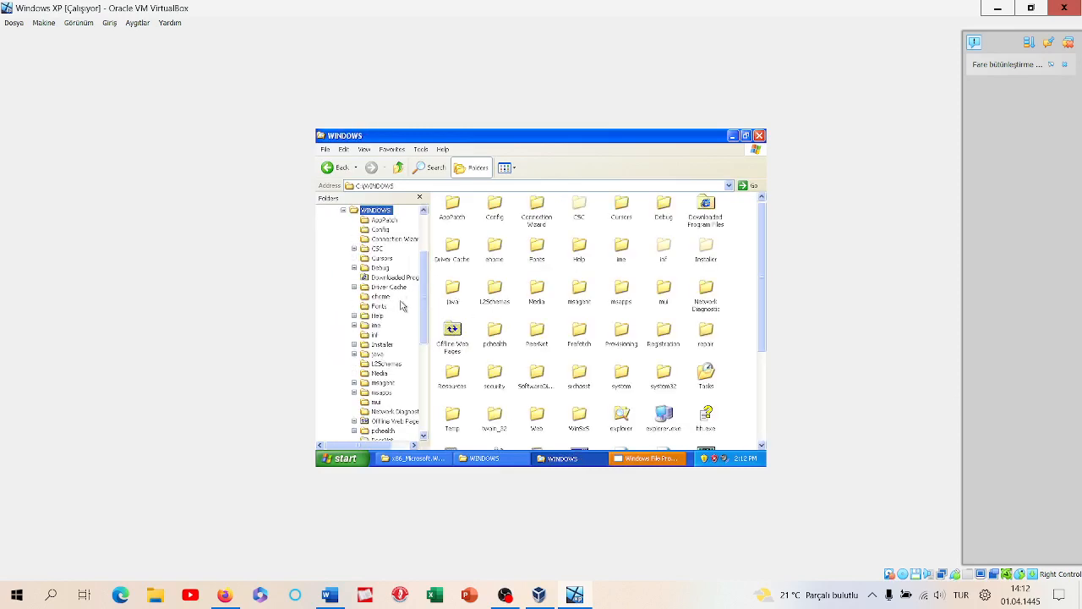
pyautogui.scroll(-3)
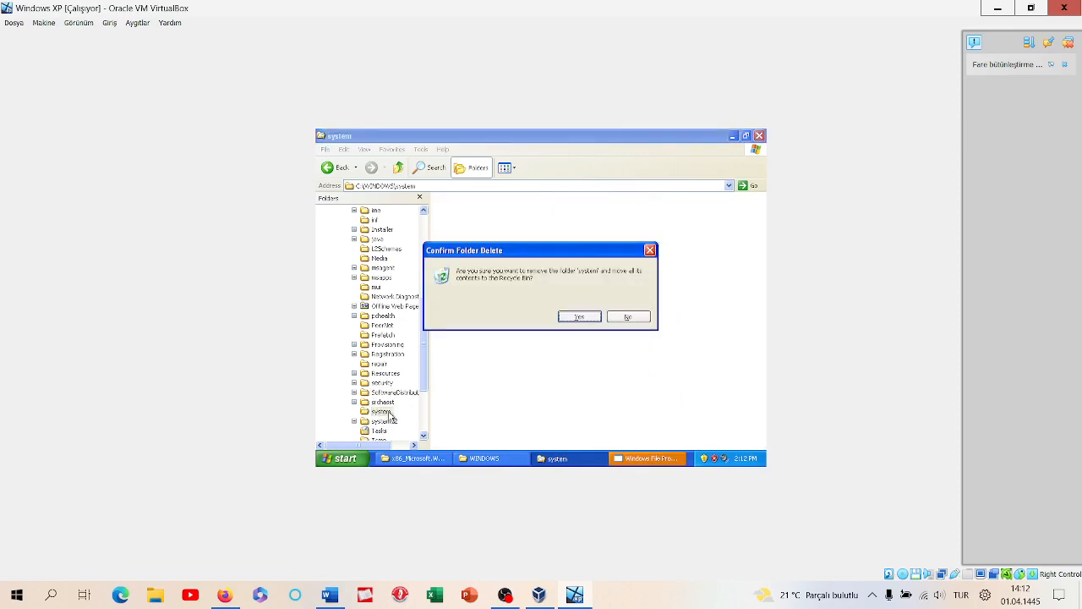
pyautogui.click(579, 316)
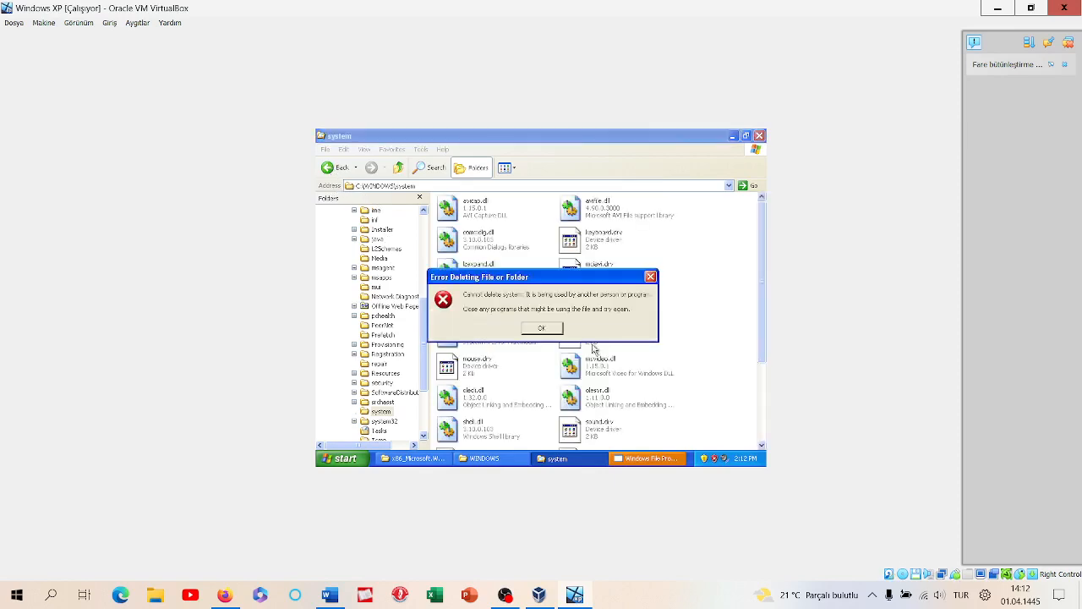
pyautogui.click(541, 328)
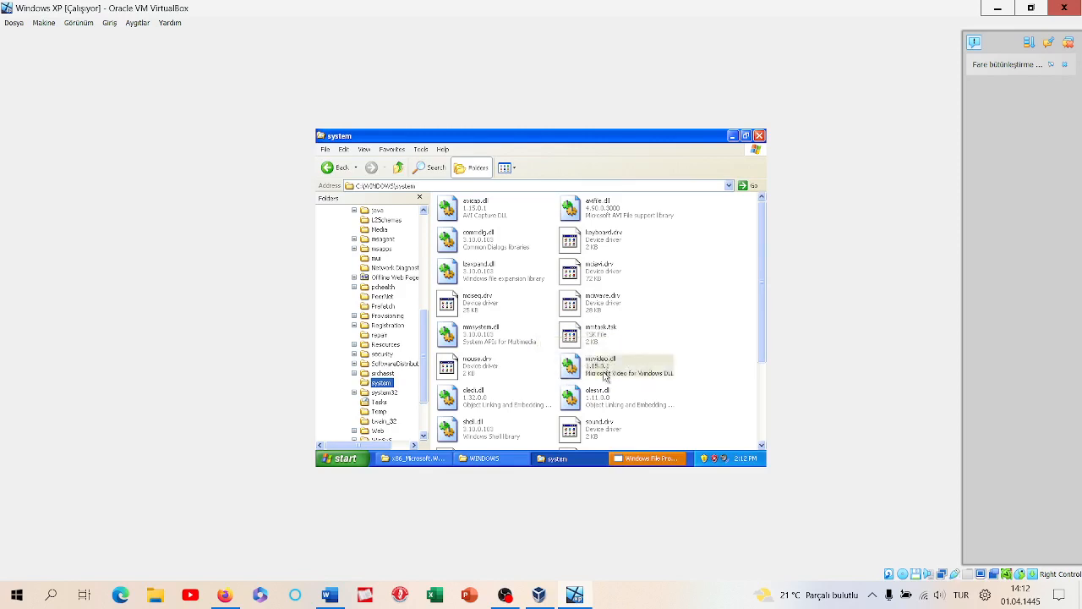
# Step: Browse the system, Tasks, Media and msagent folders, then open the Start menu
pyautogui.scroll(-3)
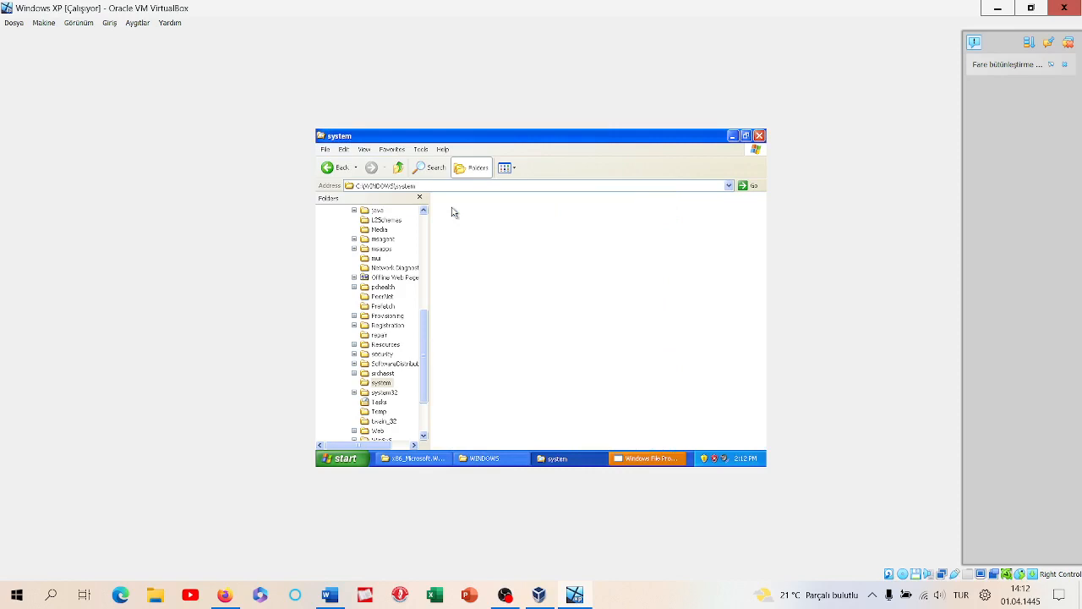
pyautogui.click(381, 382)
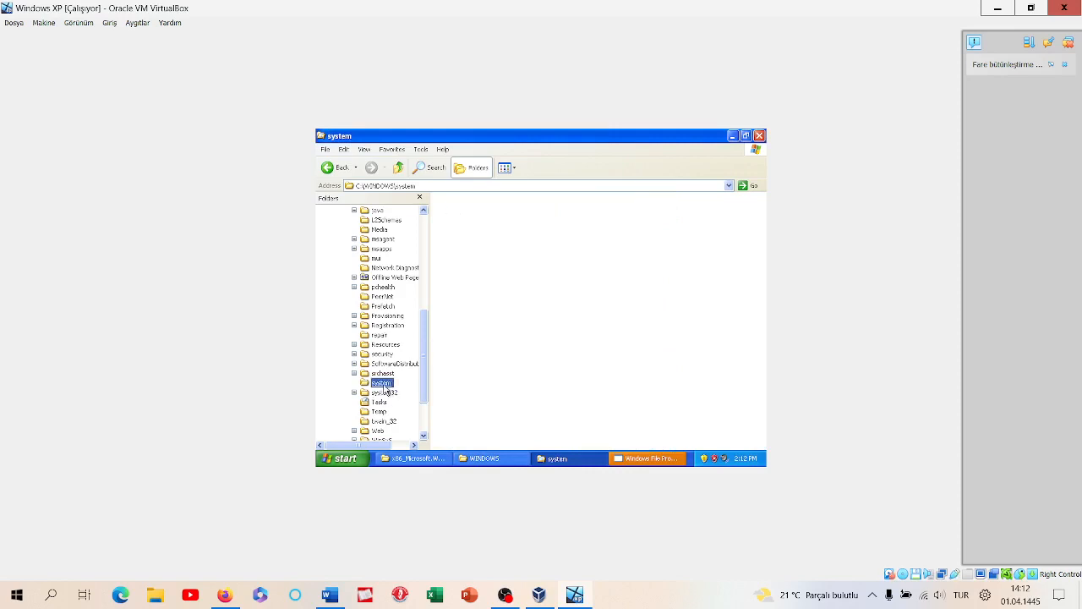
pyautogui.doubleClick(381, 382)
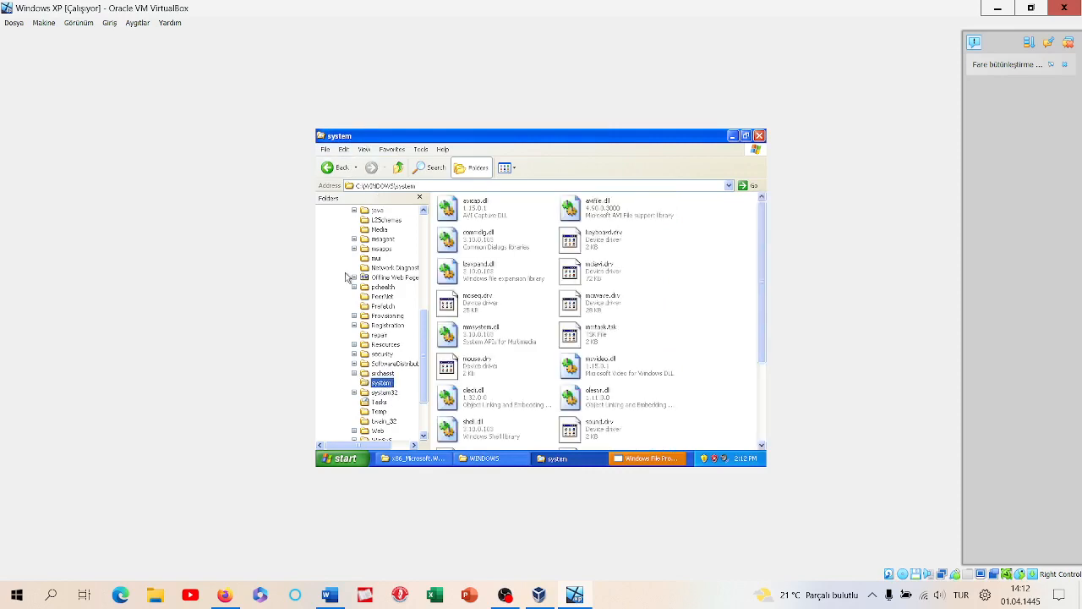
pyautogui.moveTo(585, 375)
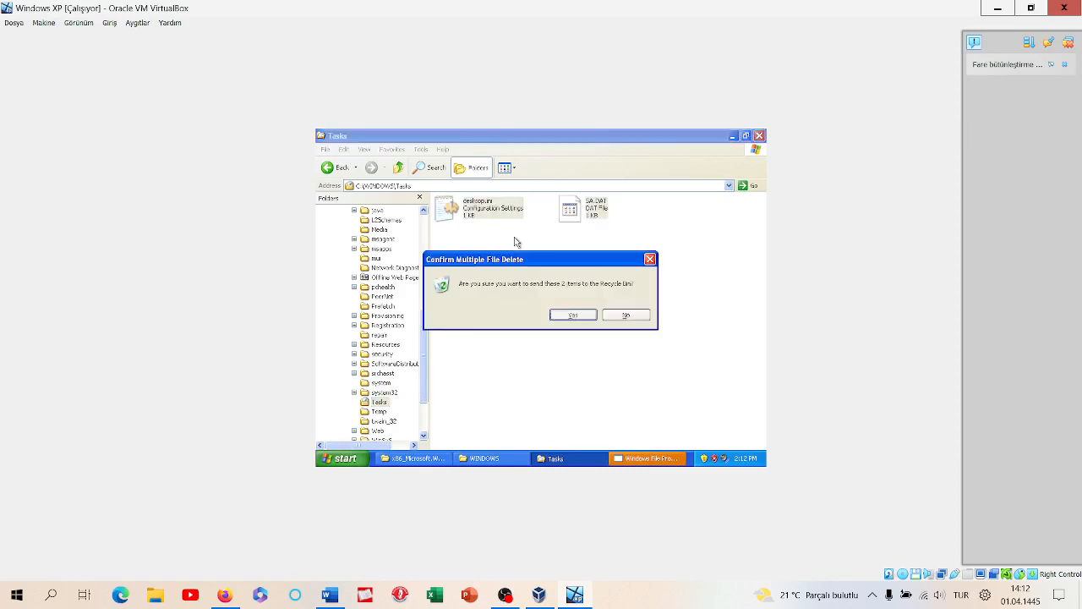
pyautogui.click(573, 315)
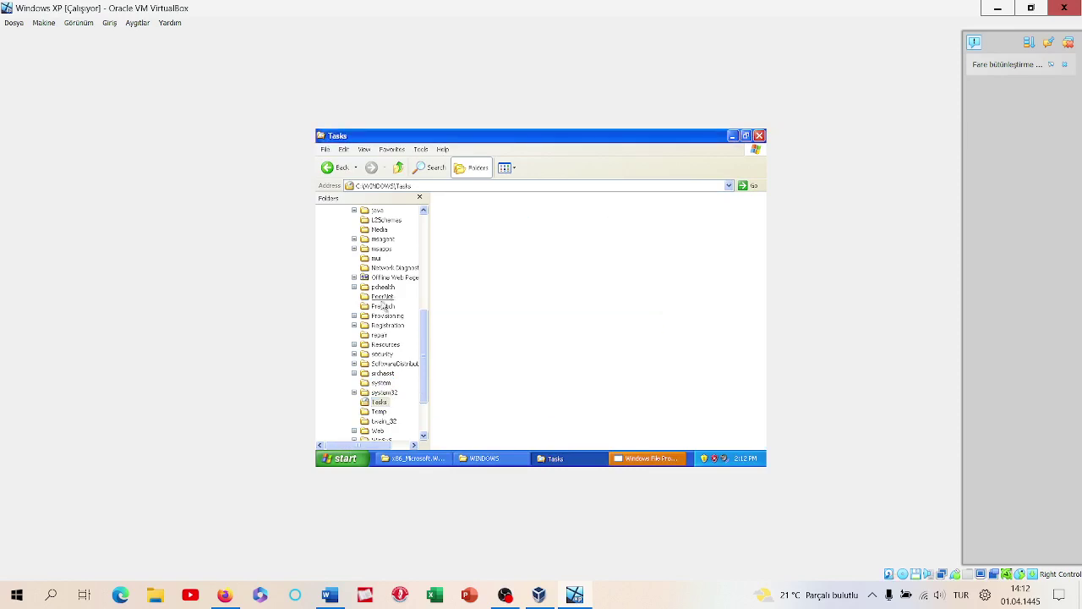
pyautogui.click(392, 278)
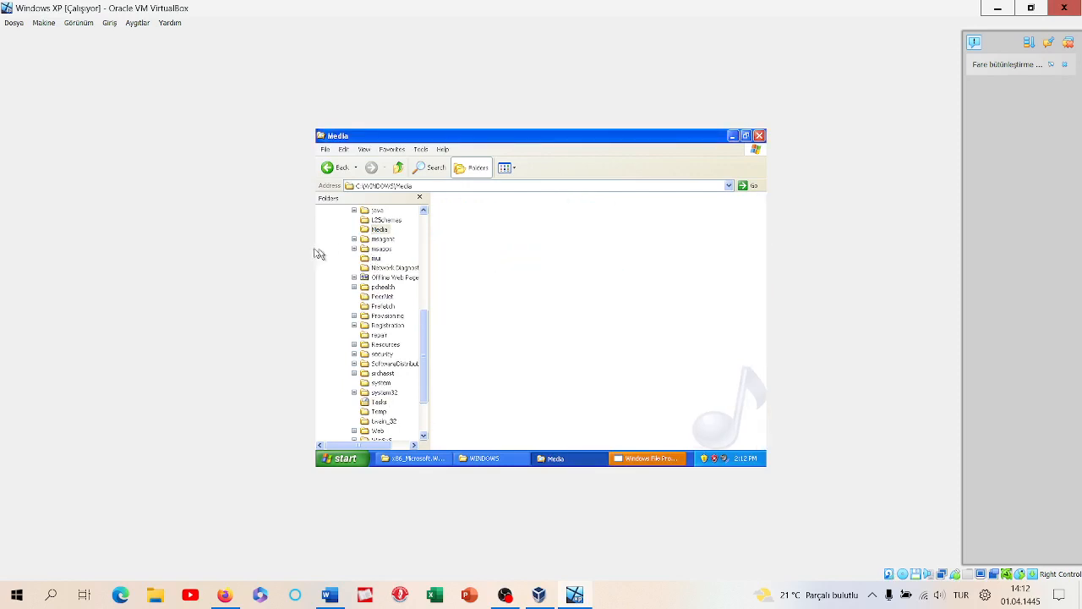
pyautogui.click(383, 238)
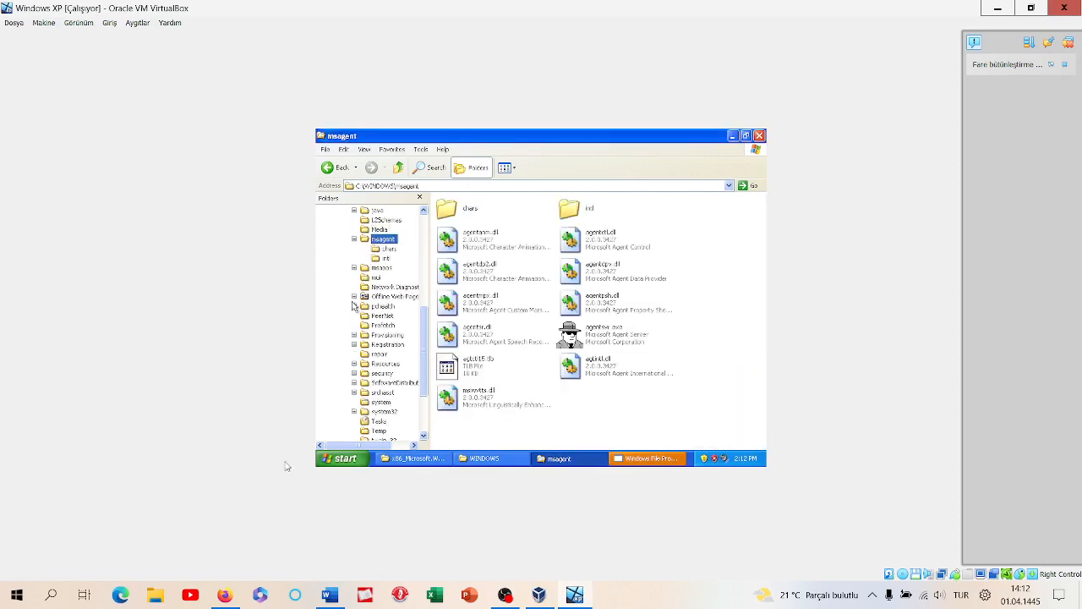
pyautogui.click(342, 458)
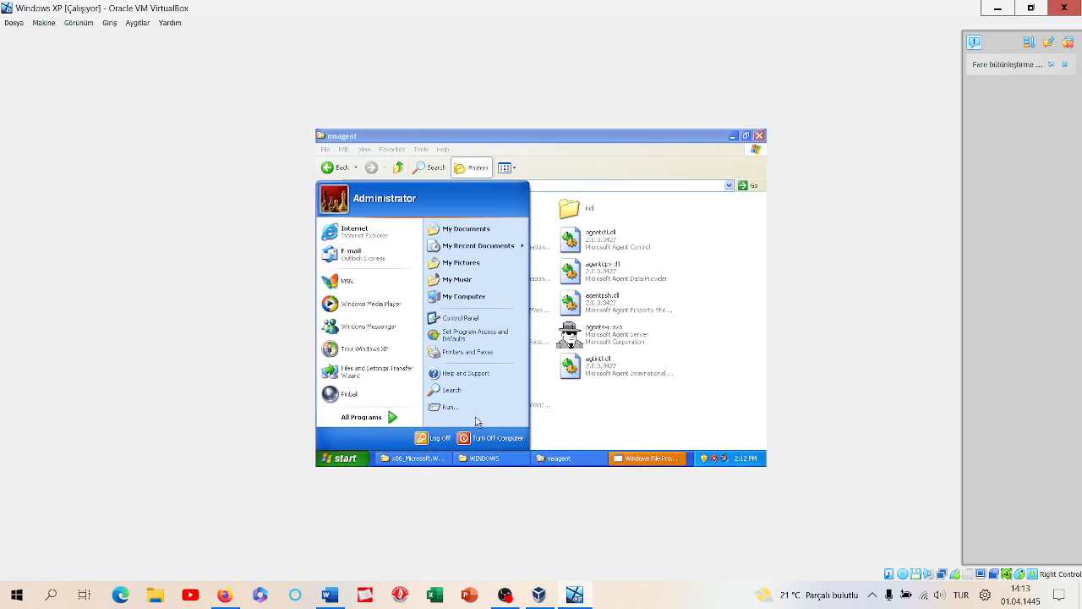
# Step: Log off Windows and dismiss the failed Administrator logon message
pyautogui.click(437, 438)
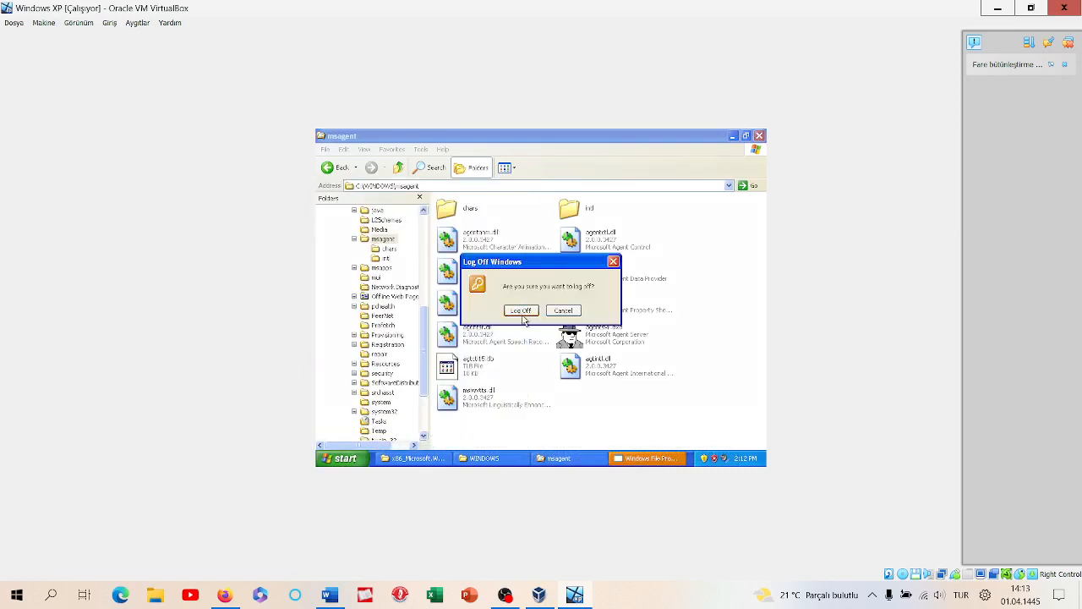
pyautogui.click(520, 311)
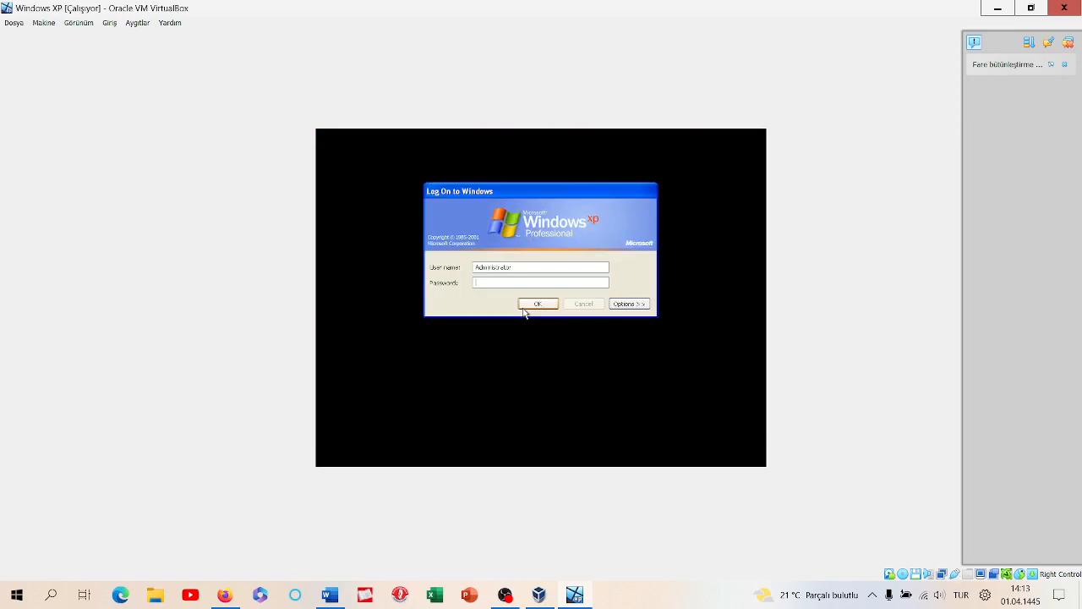
pyautogui.click(538, 303)
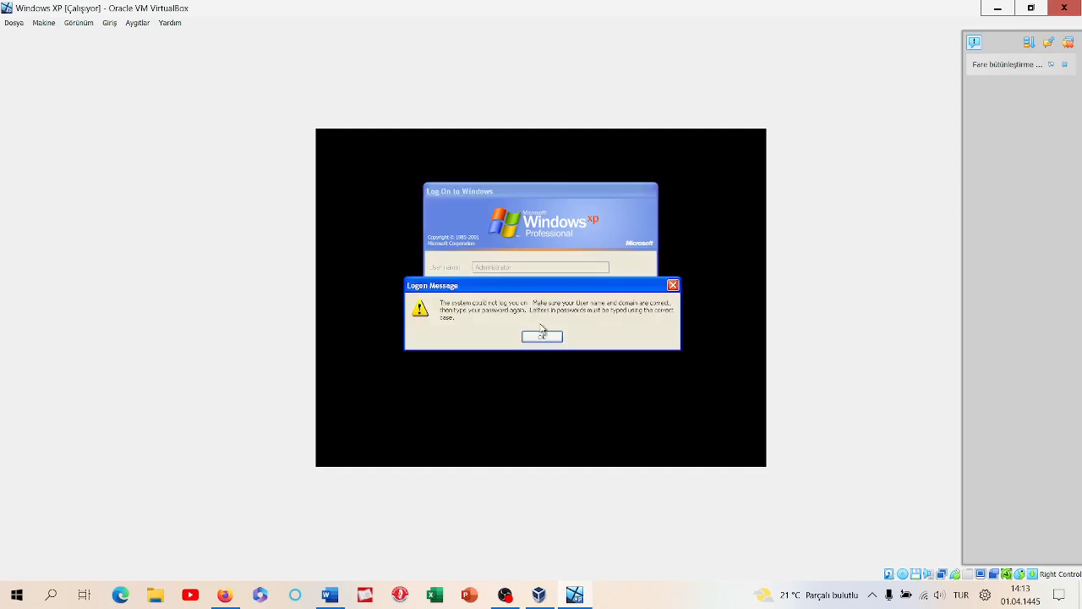
pyautogui.click(542, 336)
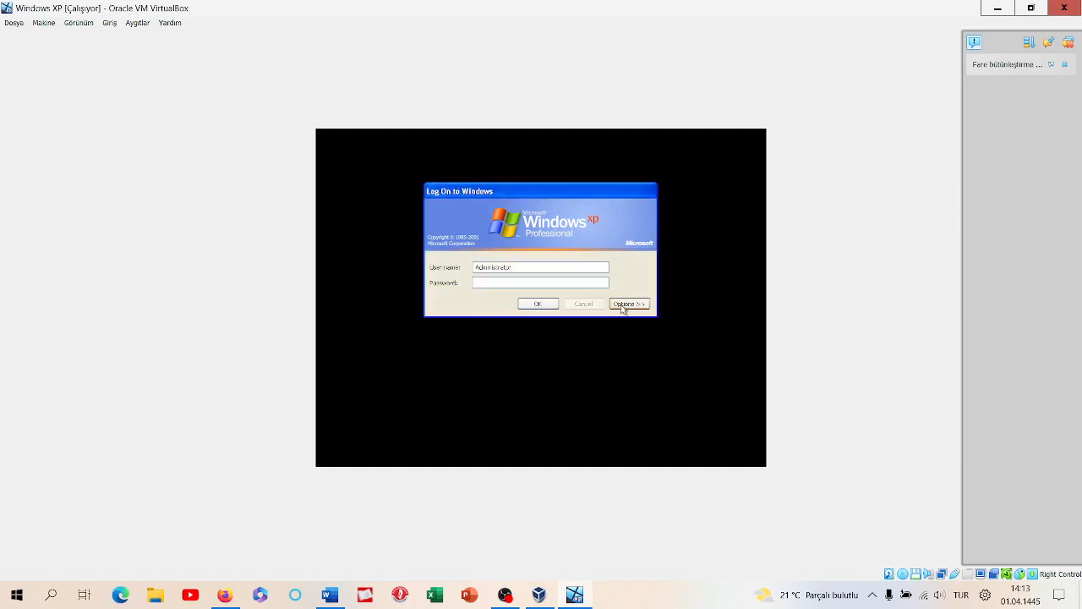
# Step: Restart the computer from the logon screen's Shut Down options
pyautogui.click(628, 304)
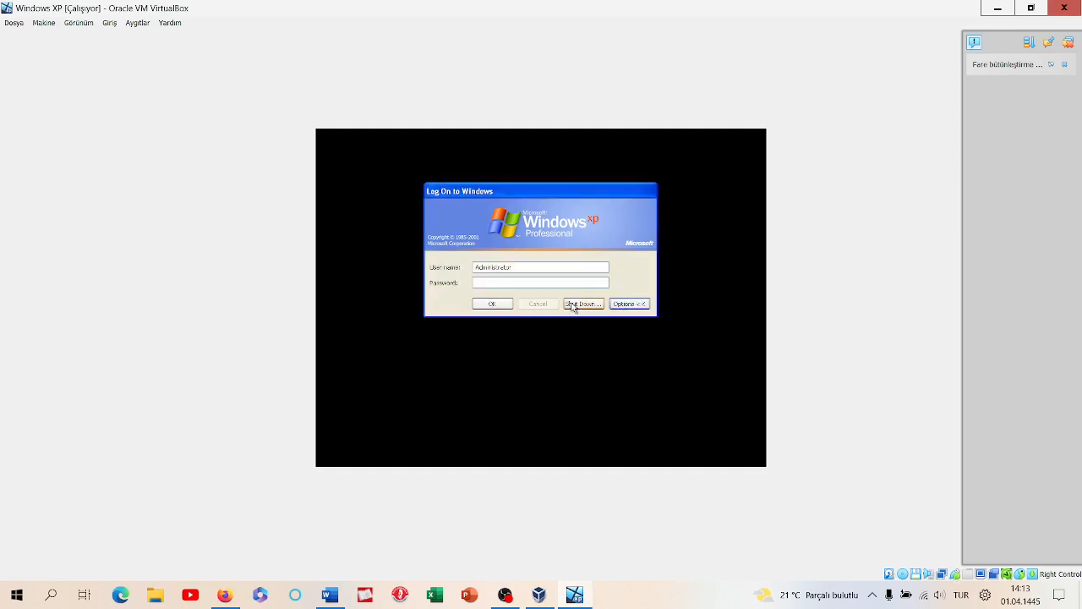
pyautogui.click(583, 303)
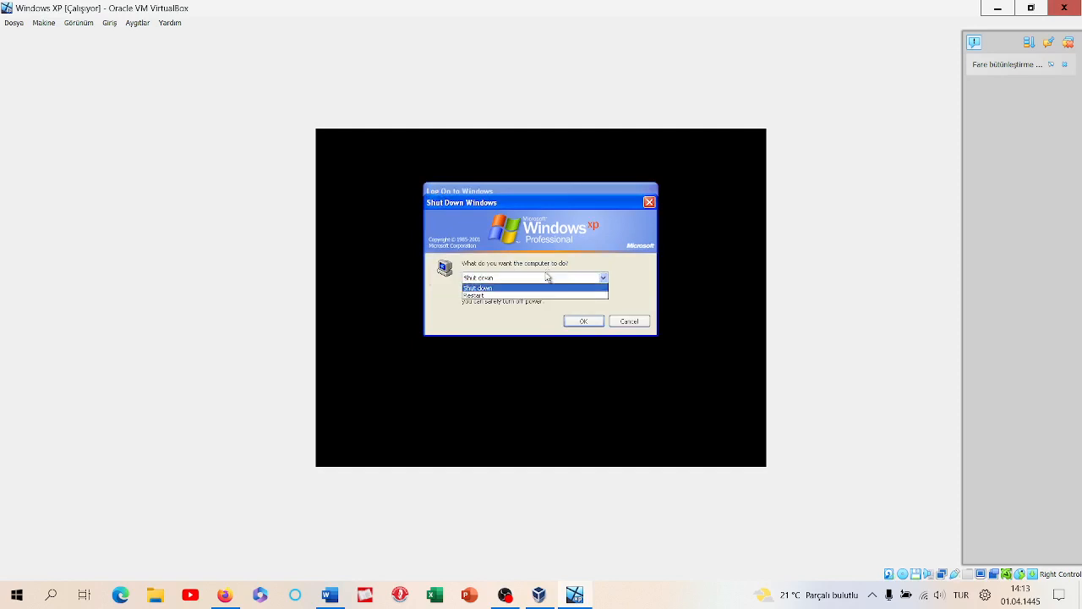
pyautogui.click(583, 321)
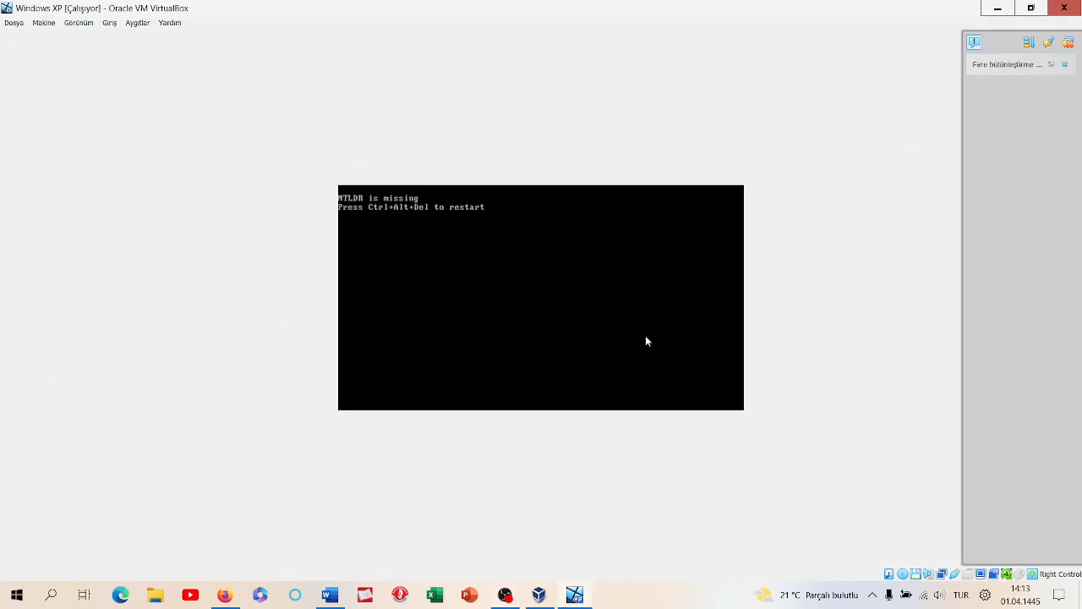
pyautogui.moveTo(440, 218)
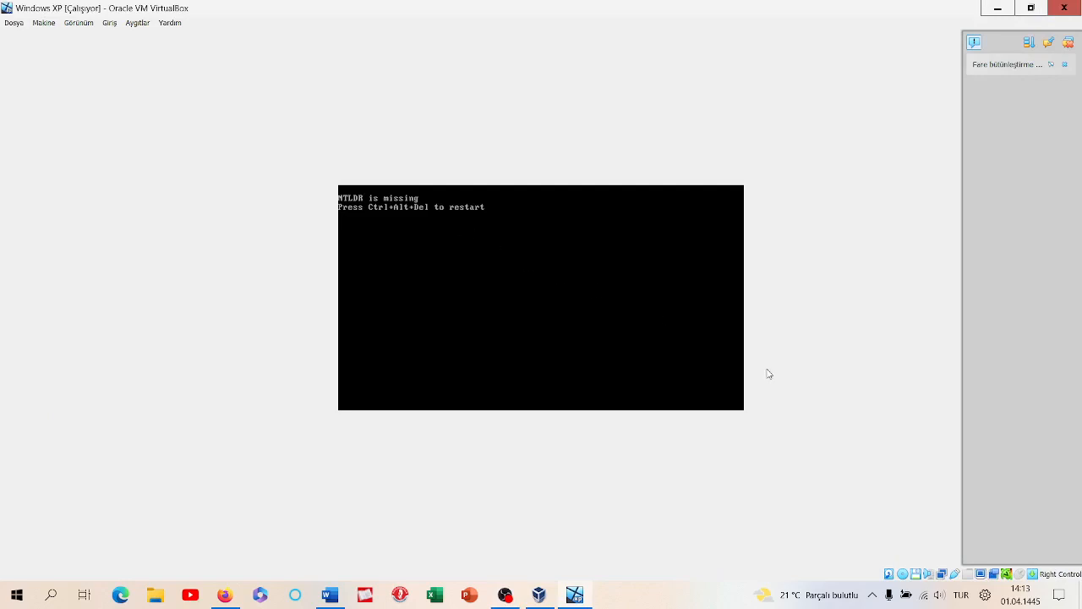
# Step: Browse VirtualBox's View, Input and File menus without choosing anything
pyautogui.click(75, 35)
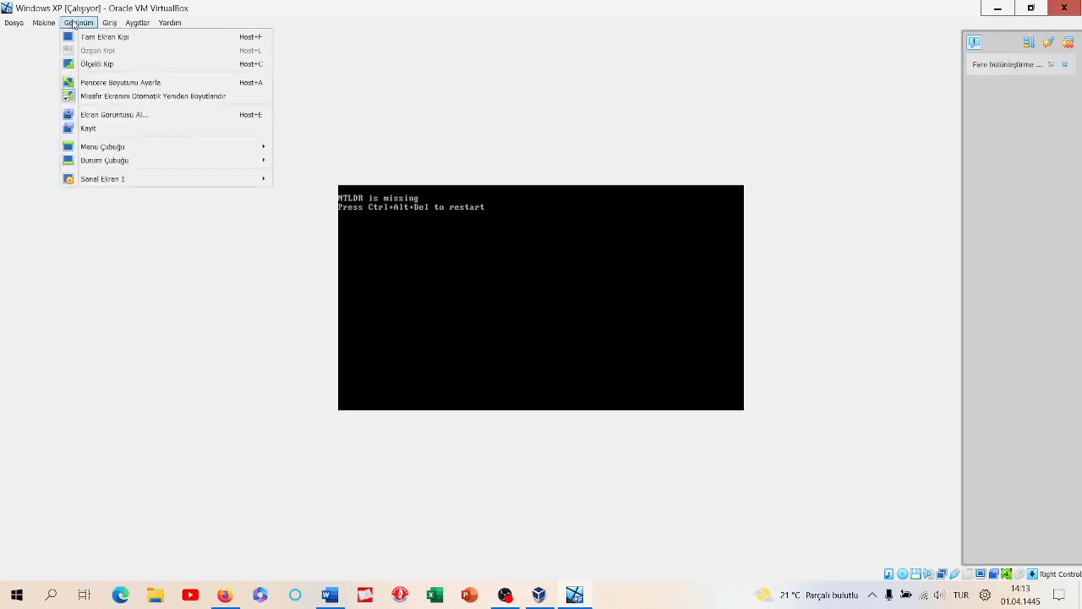
pyautogui.click(110, 33)
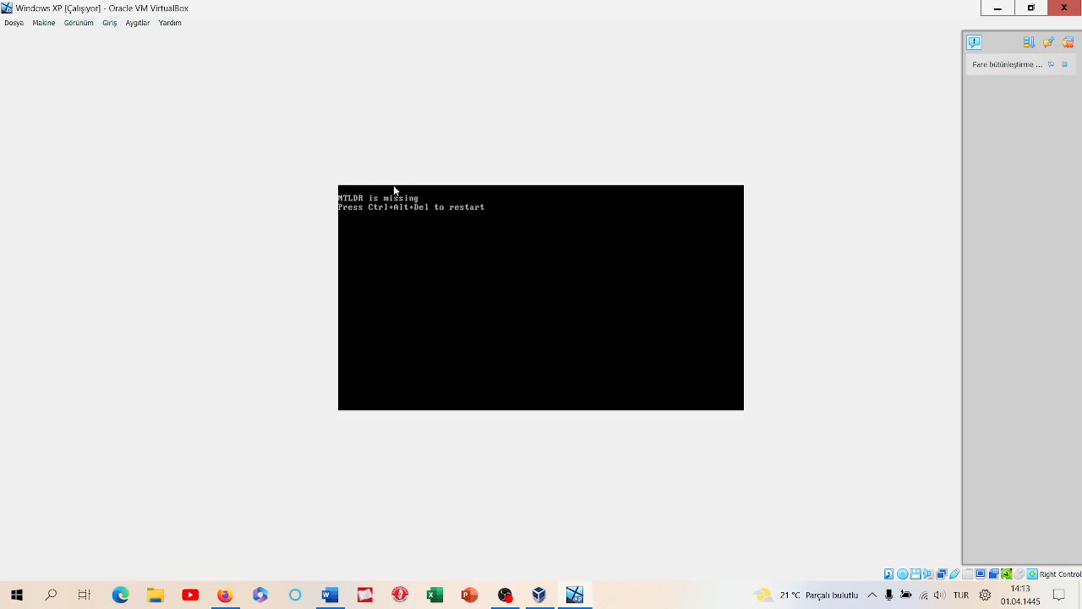
pyautogui.click(105, 35)
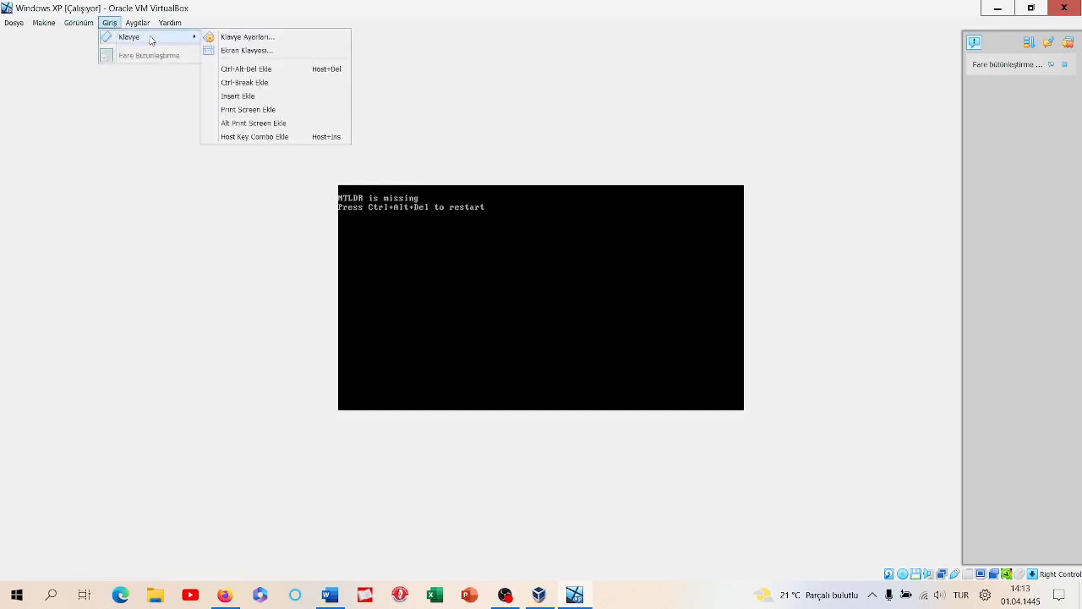
pyautogui.click(405, 241)
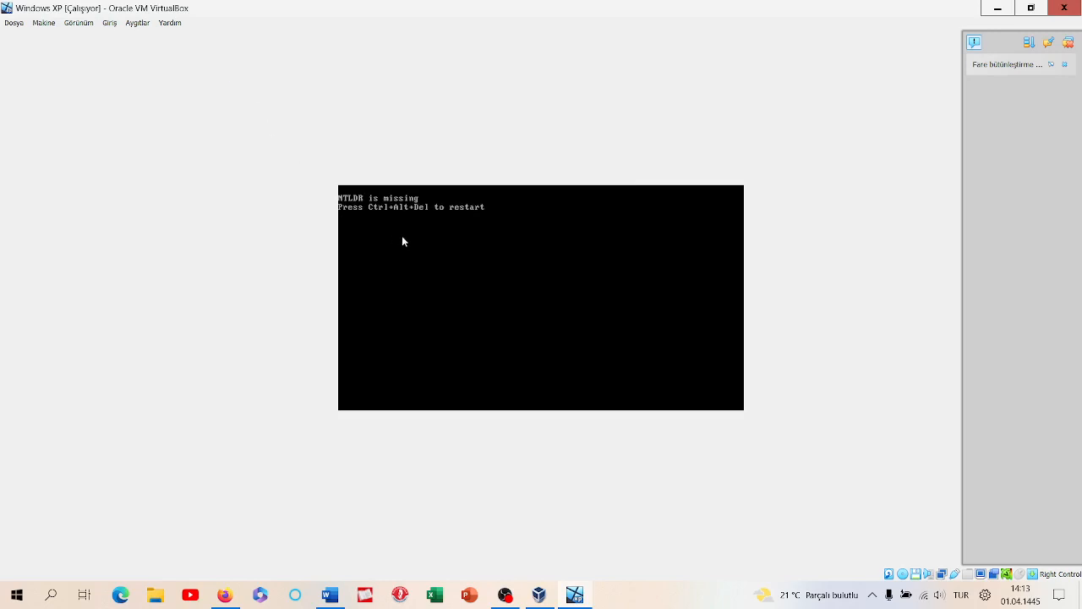
pyautogui.moveTo(222, 70)
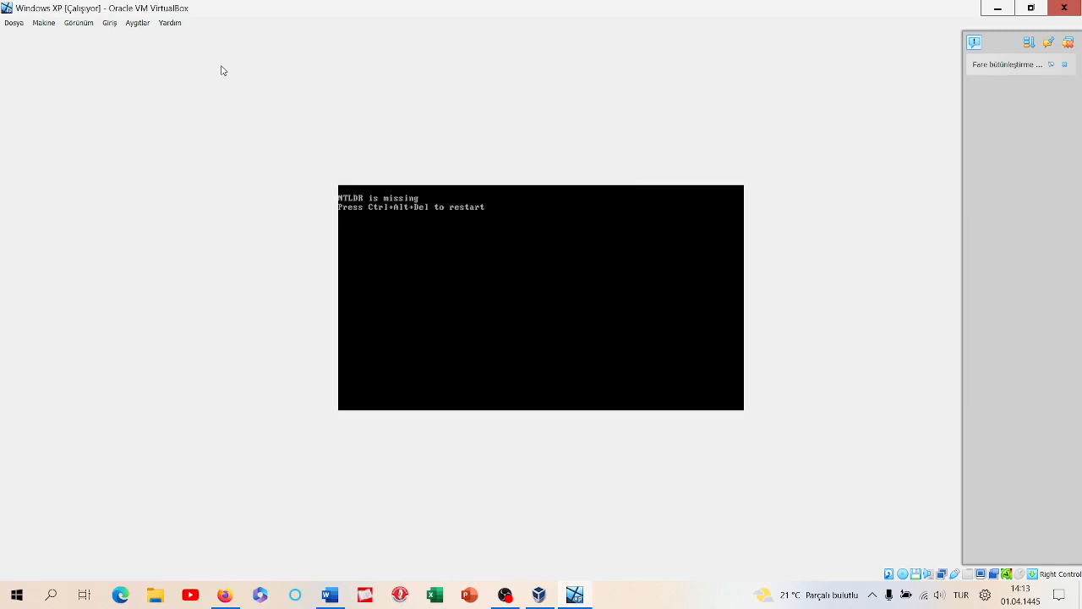
pyautogui.click(17, 34)
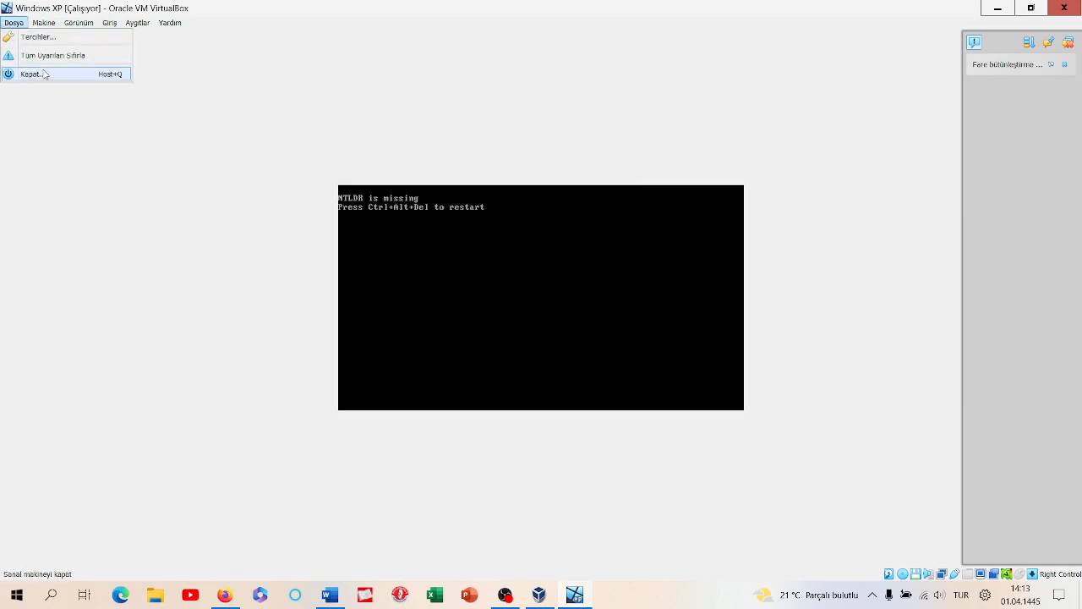
pyautogui.click(88, 23)
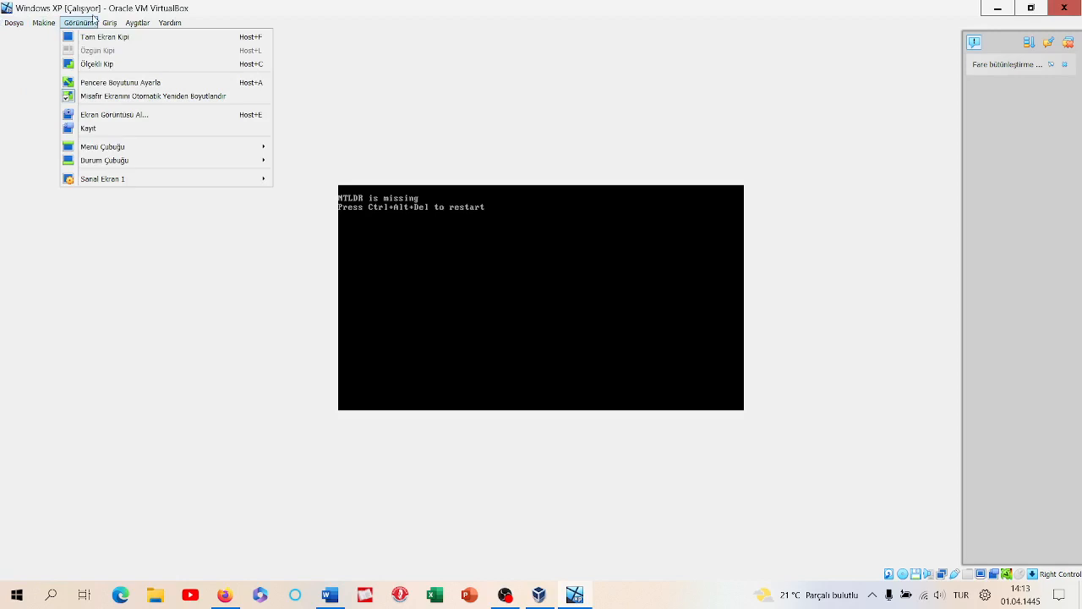
# Step: Reset the Windows XP virtual machine via Machine > Reset
pyautogui.click(52, 22)
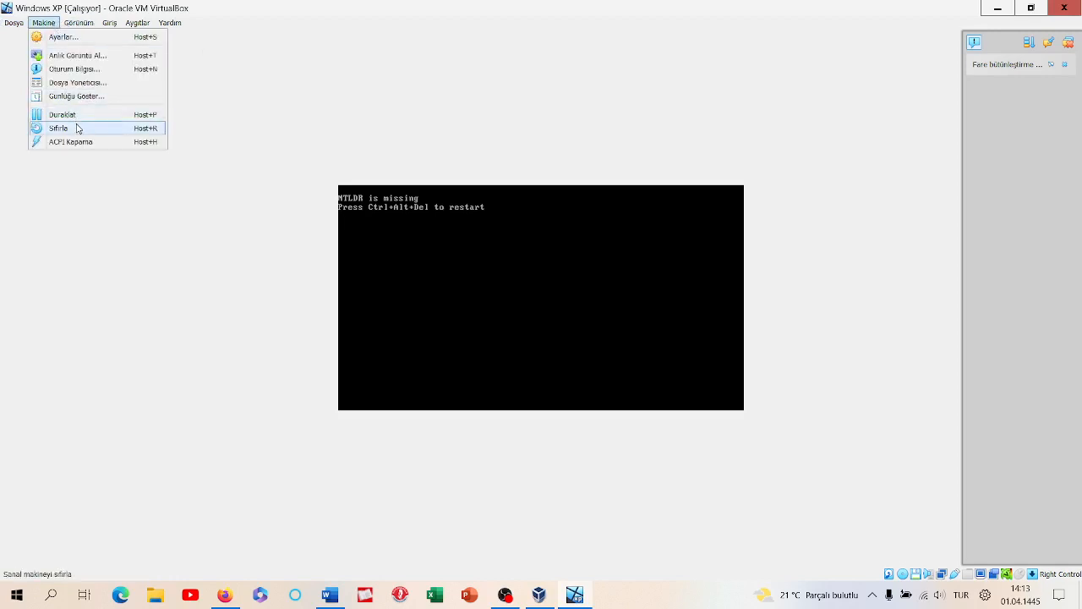
pyautogui.click(59, 127)
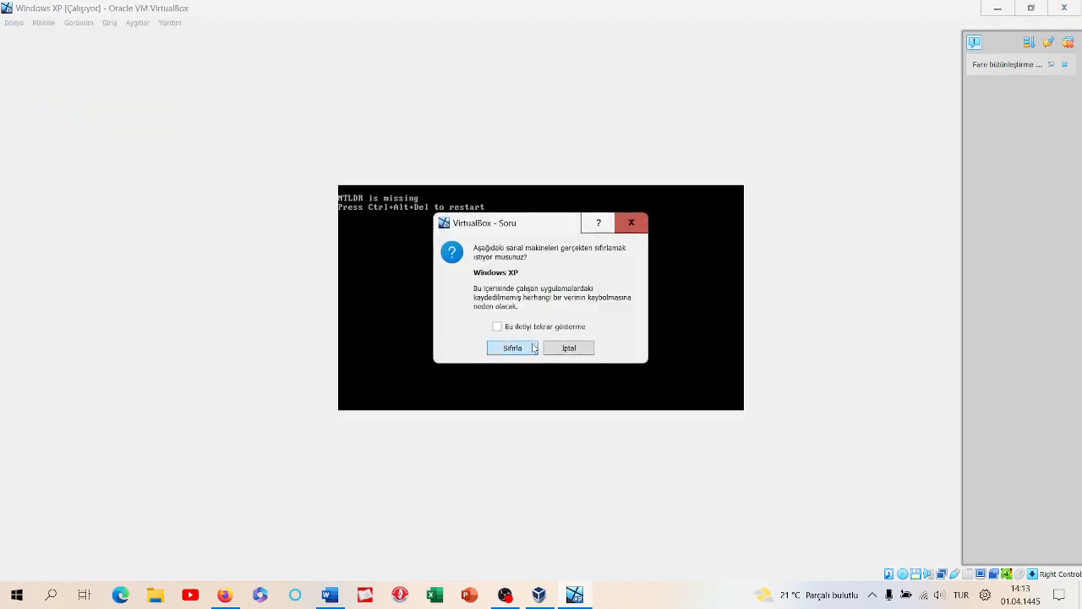
pyautogui.click(511, 347)
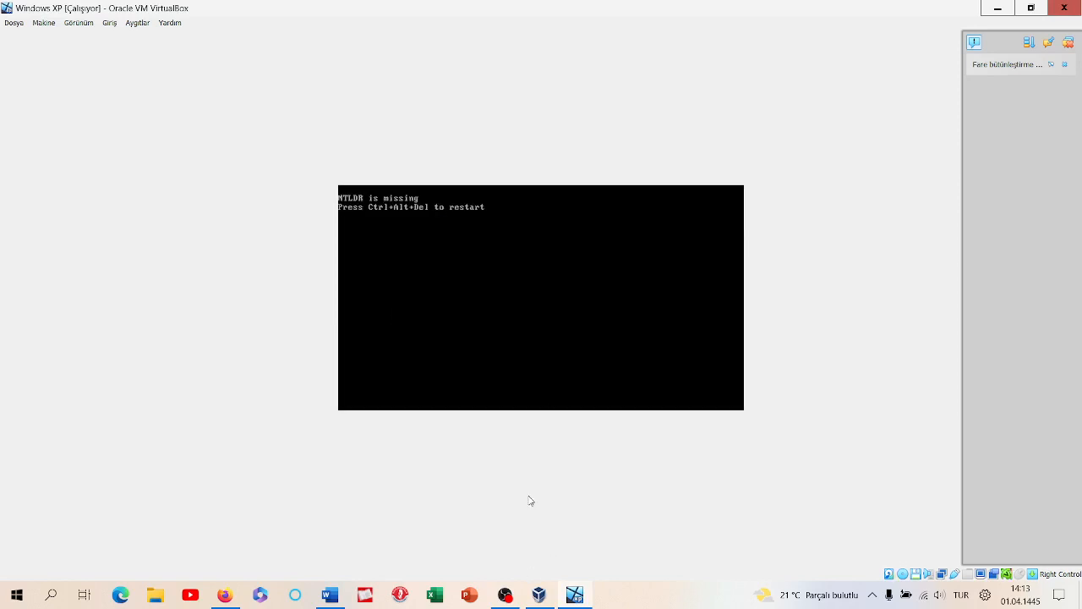
# Step: Power off the virtual machine through File > Close
pyautogui.click(42, 37)
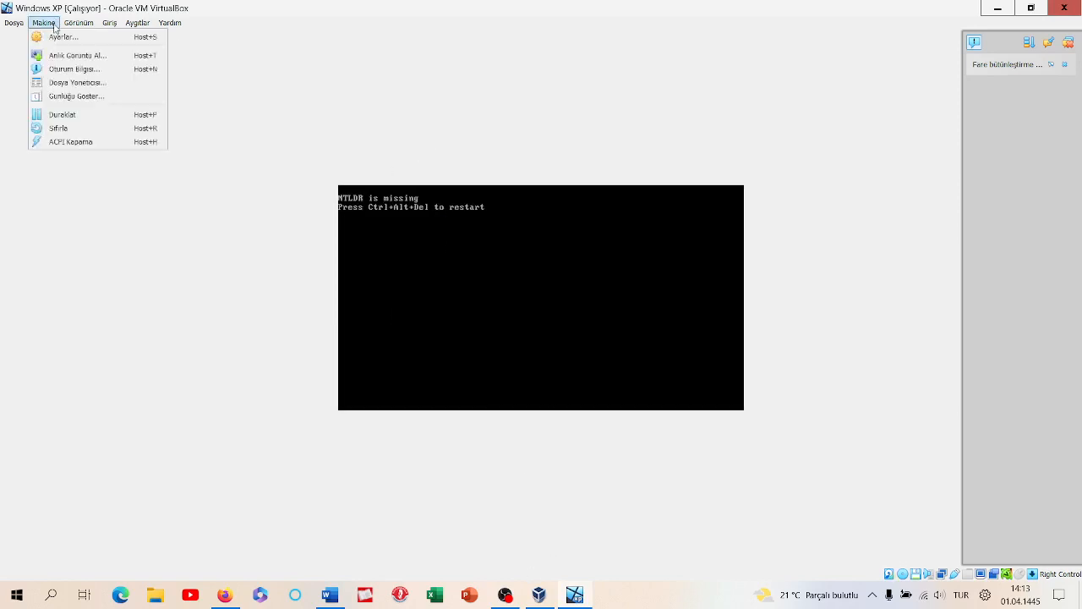
pyautogui.click(12, 21)
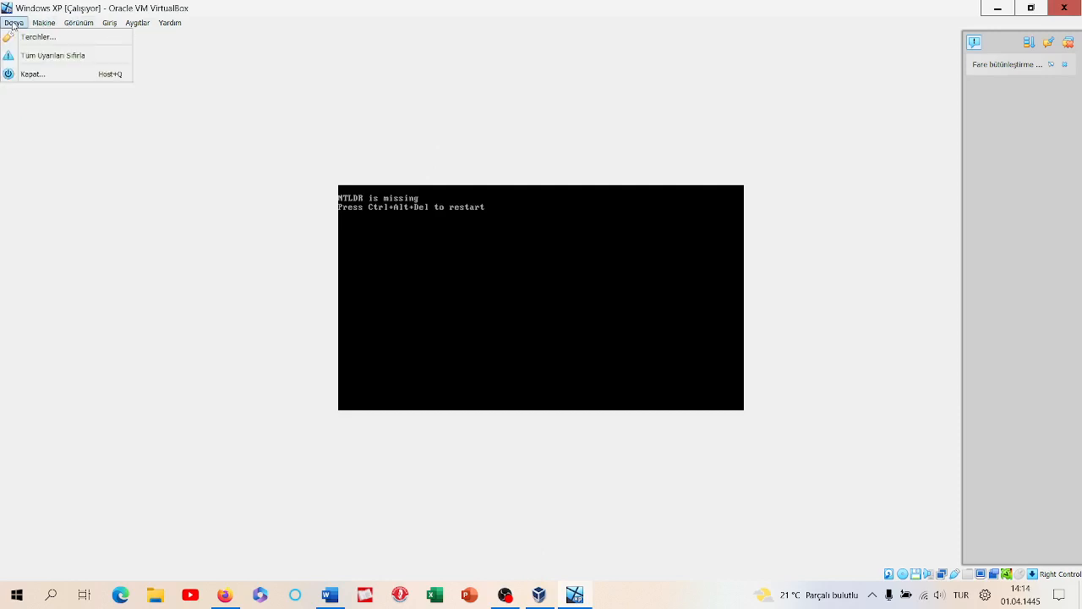
pyautogui.click(32, 75)
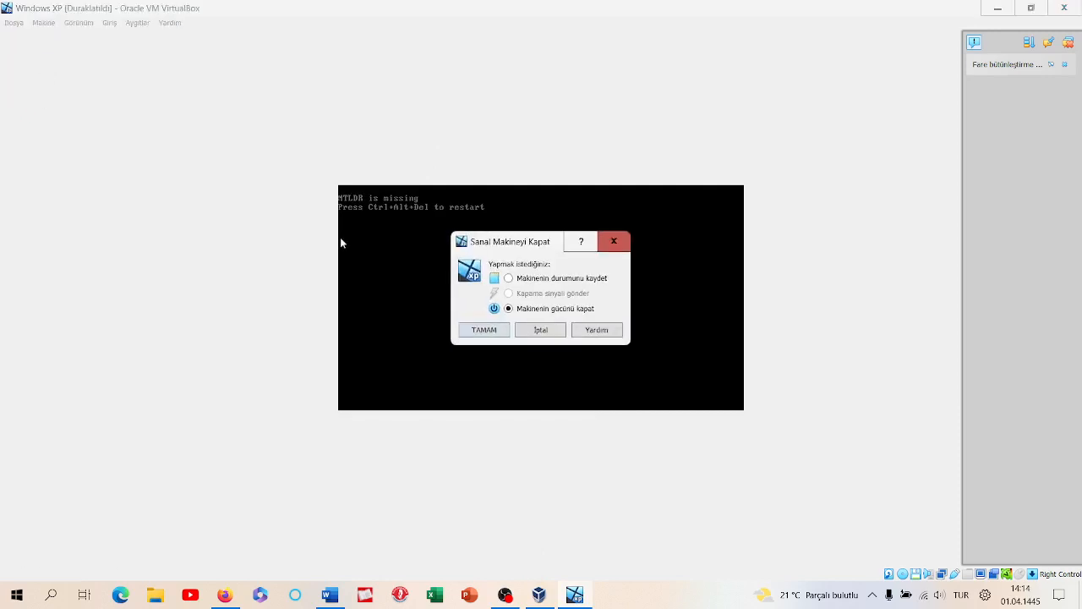
pyautogui.moveTo(518, 295)
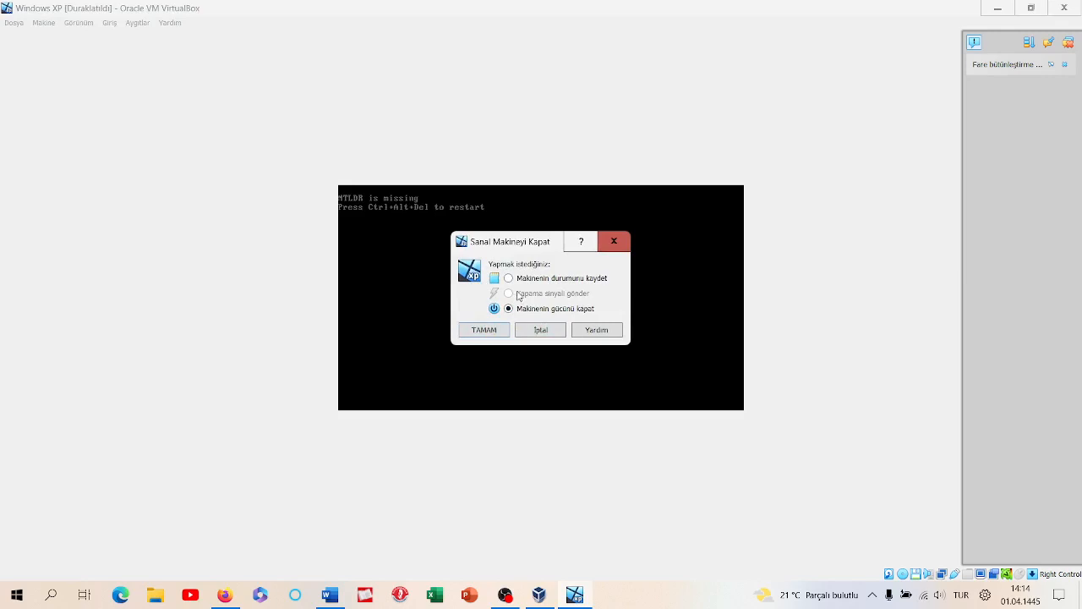
pyautogui.click(483, 329)
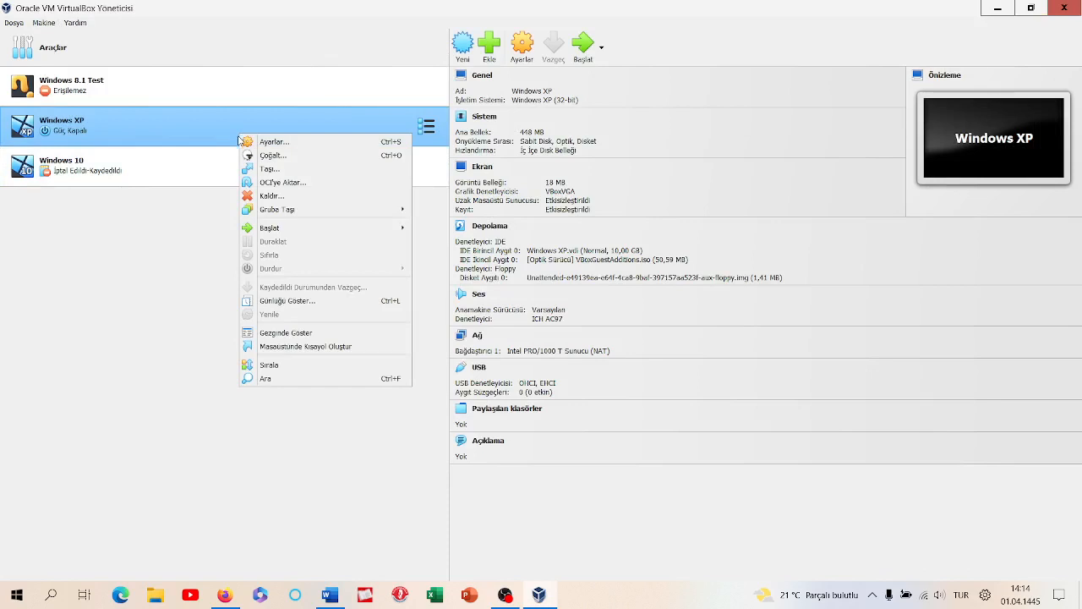
pyautogui.moveTo(291, 228)
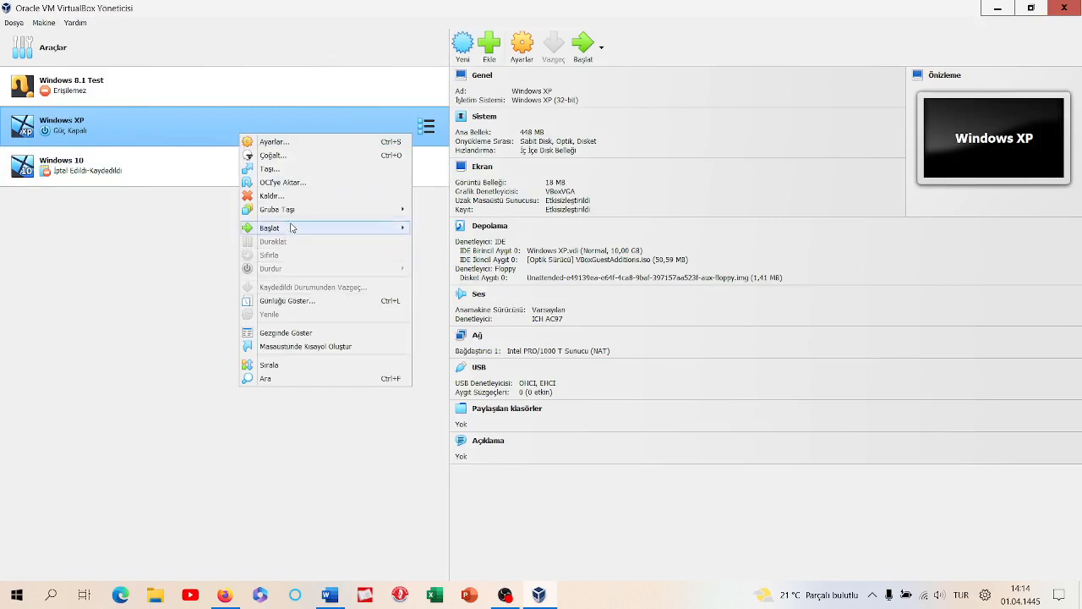
# Step: Remove the Windows XP machine from the list, deleting all its files
pyautogui.click(270, 195)
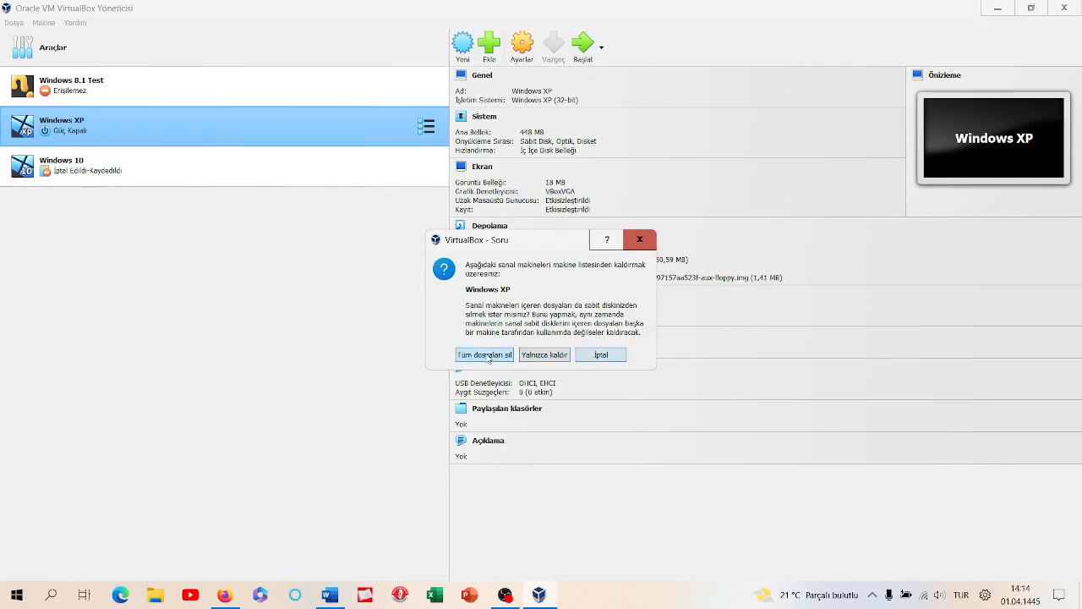
pyautogui.click(484, 355)
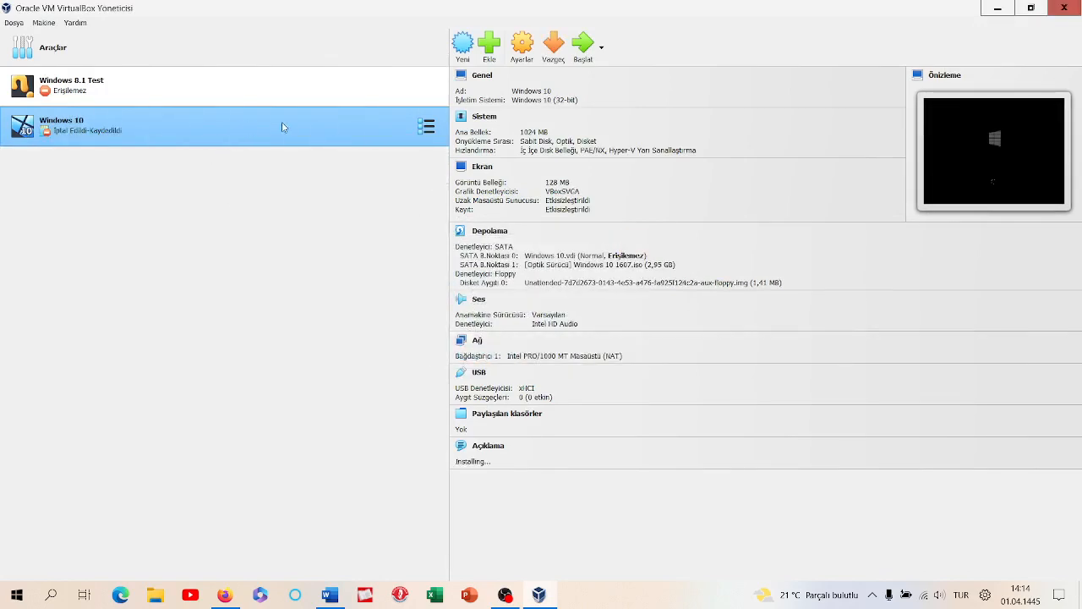